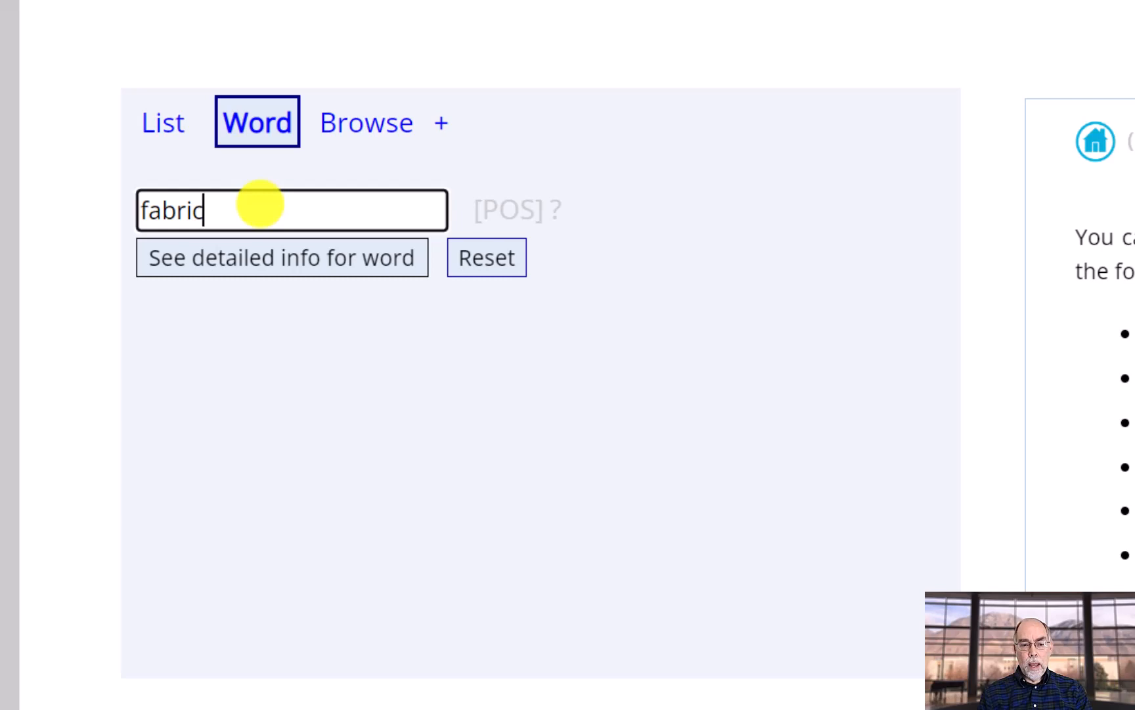
mouse_move(246, 257)
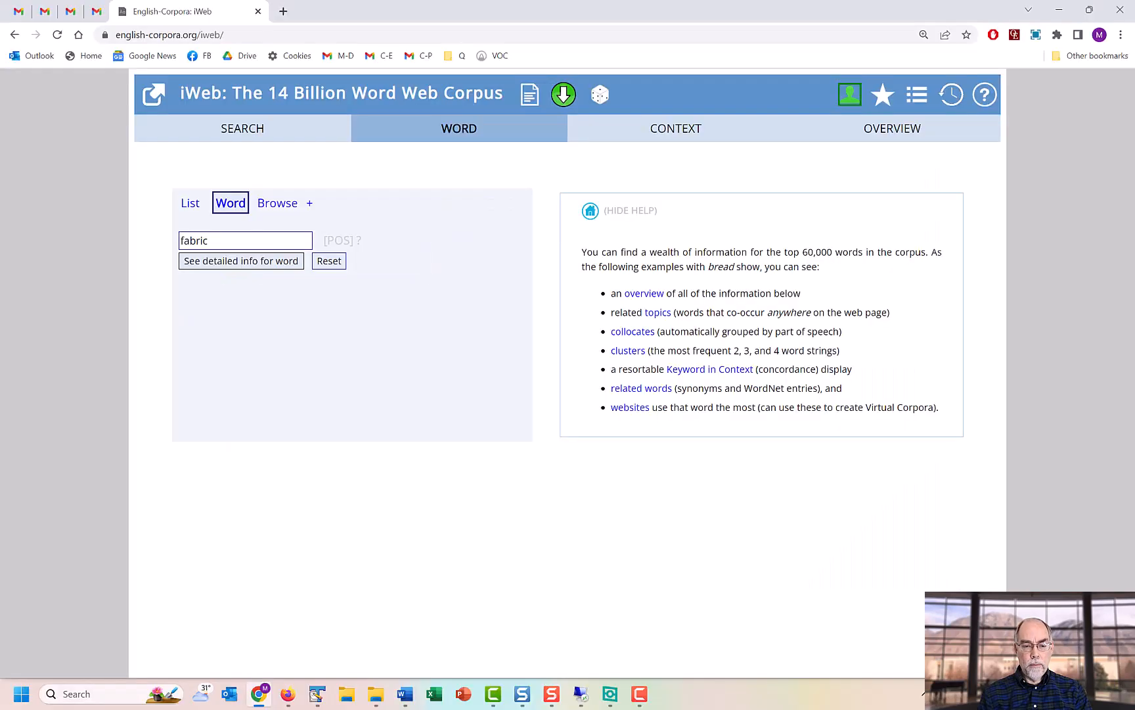
Step: Show fabric's detailed iWeb entry with definitions, synonyms, topics, collocates and clusters
left_click(241, 261)
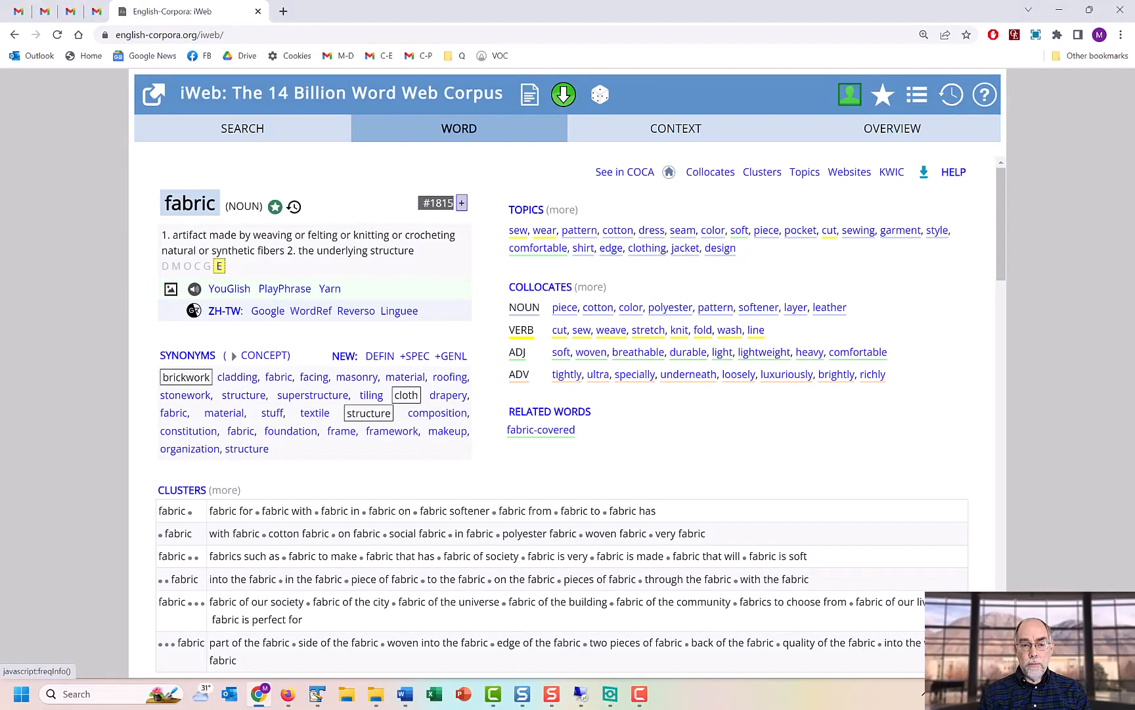
Step: Expand fabric's #1815 rank to show frequency 770,826, range and word forms fabric/fabrics
left_click(435, 203)
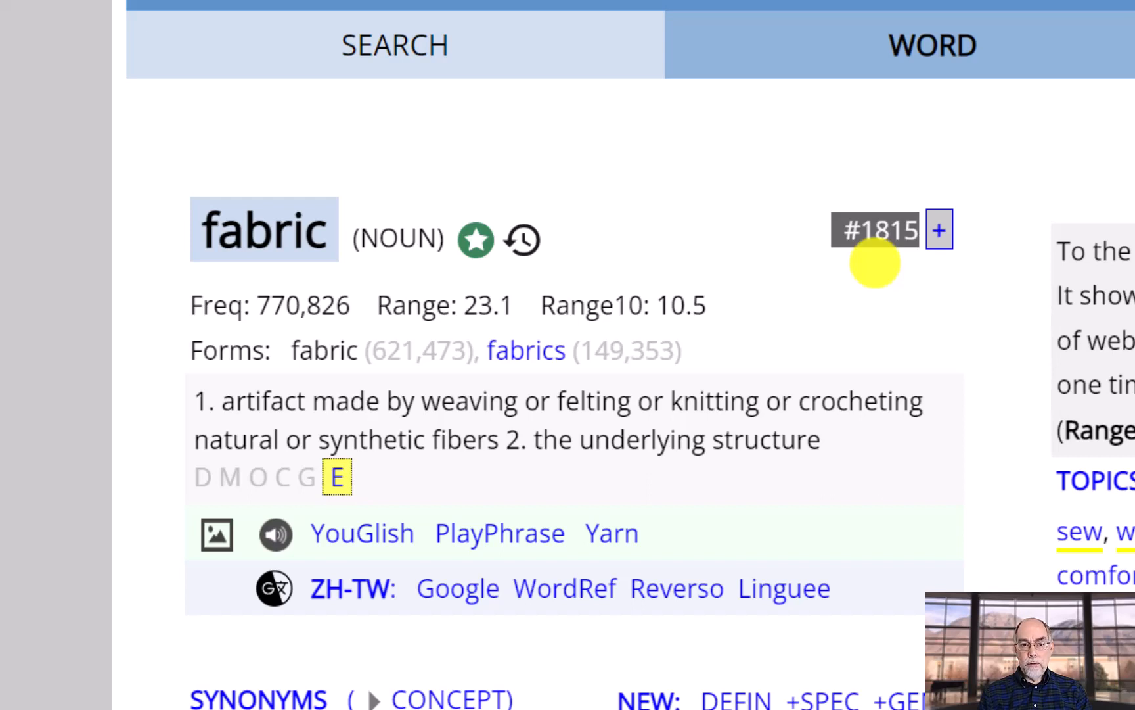
mouse_move(769, 272)
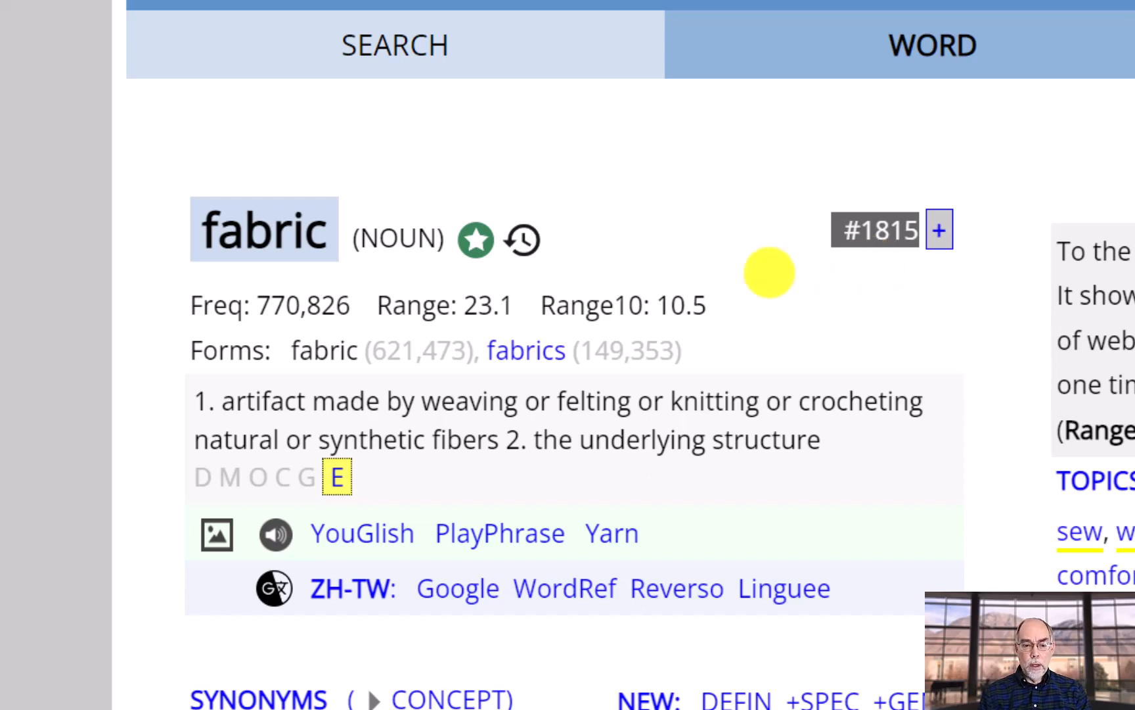
mouse_move(382, 376)
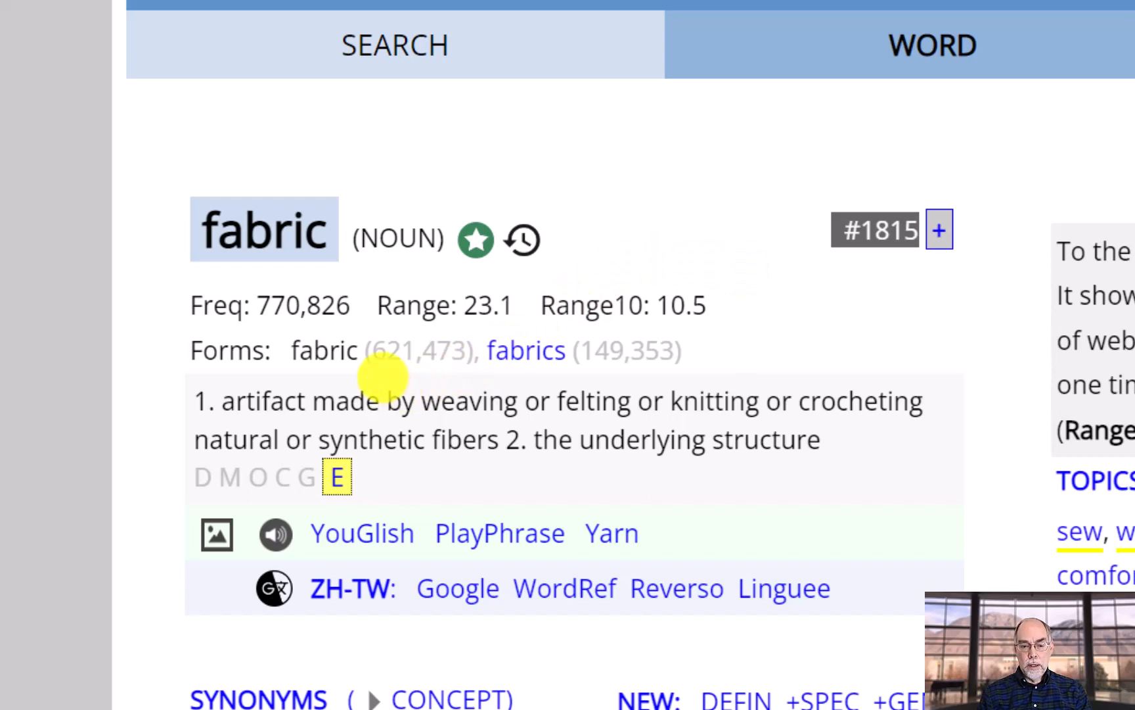
mouse_move(594, 333)
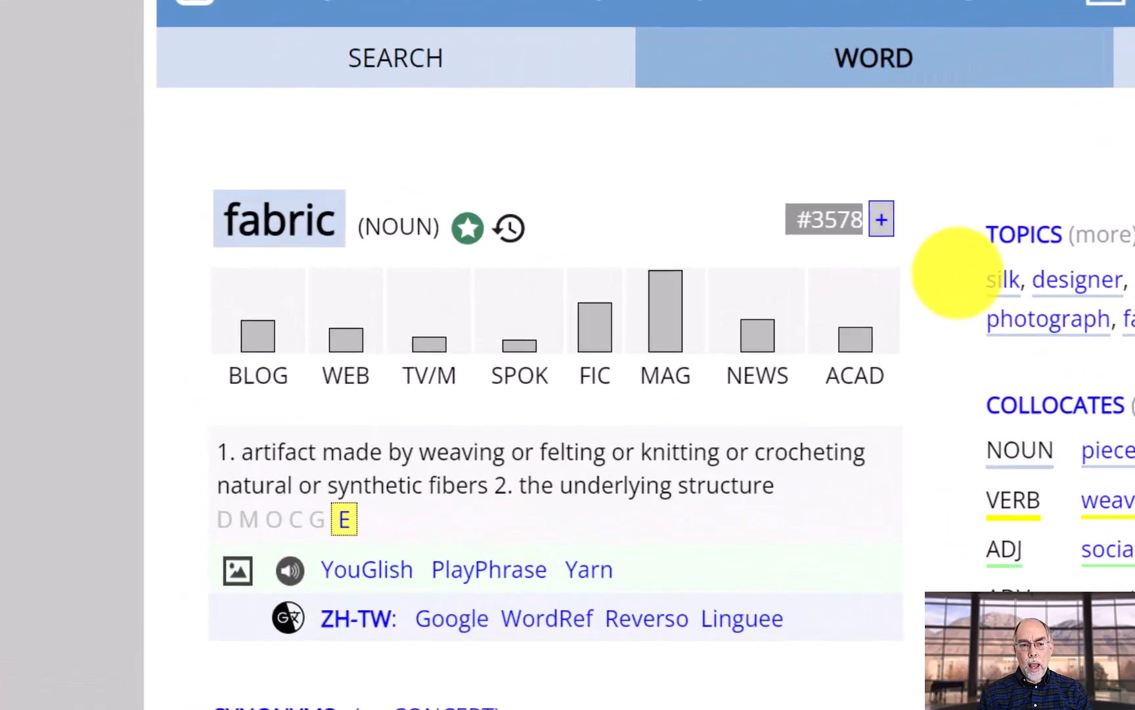
mouse_move(854, 326)
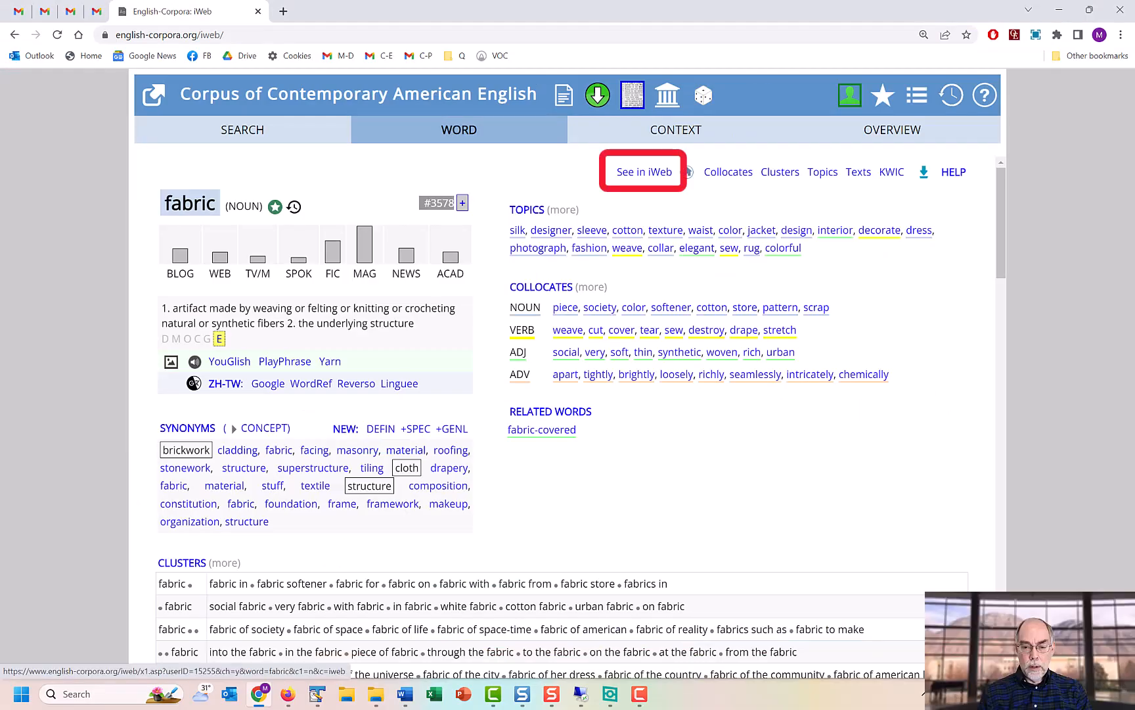
Step: Switch between the iWeb and COCA word pages, then reload fabric's detailed iWeb page
left_click(641, 172)
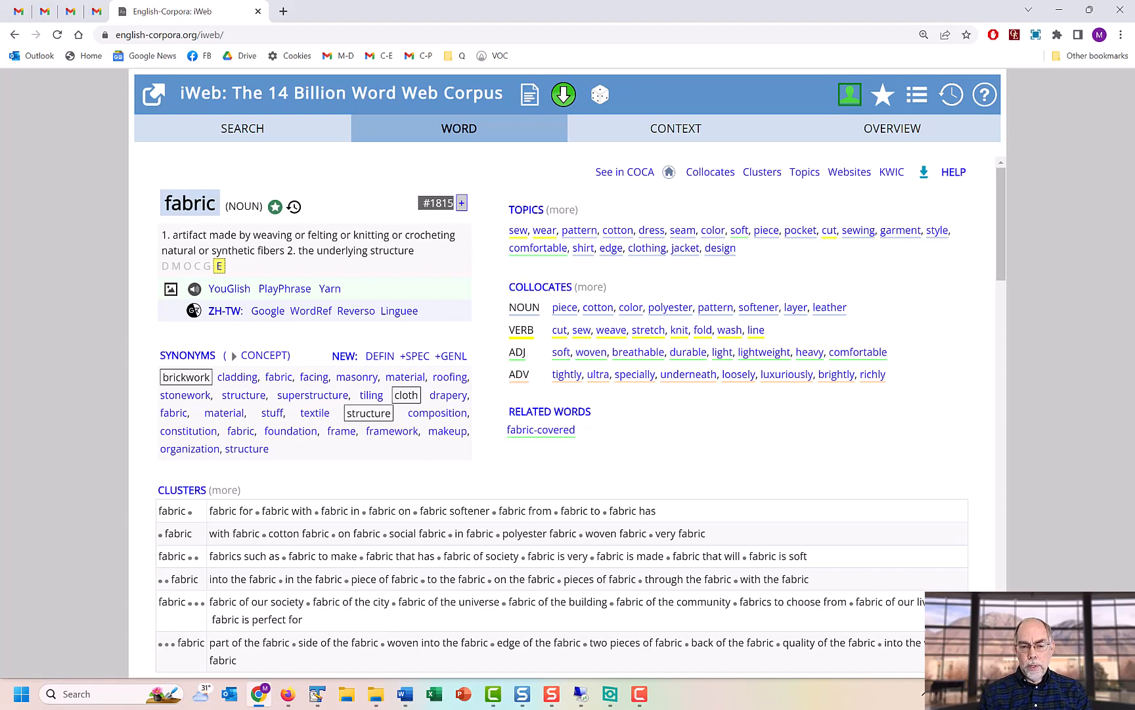
mouse_move(624, 171)
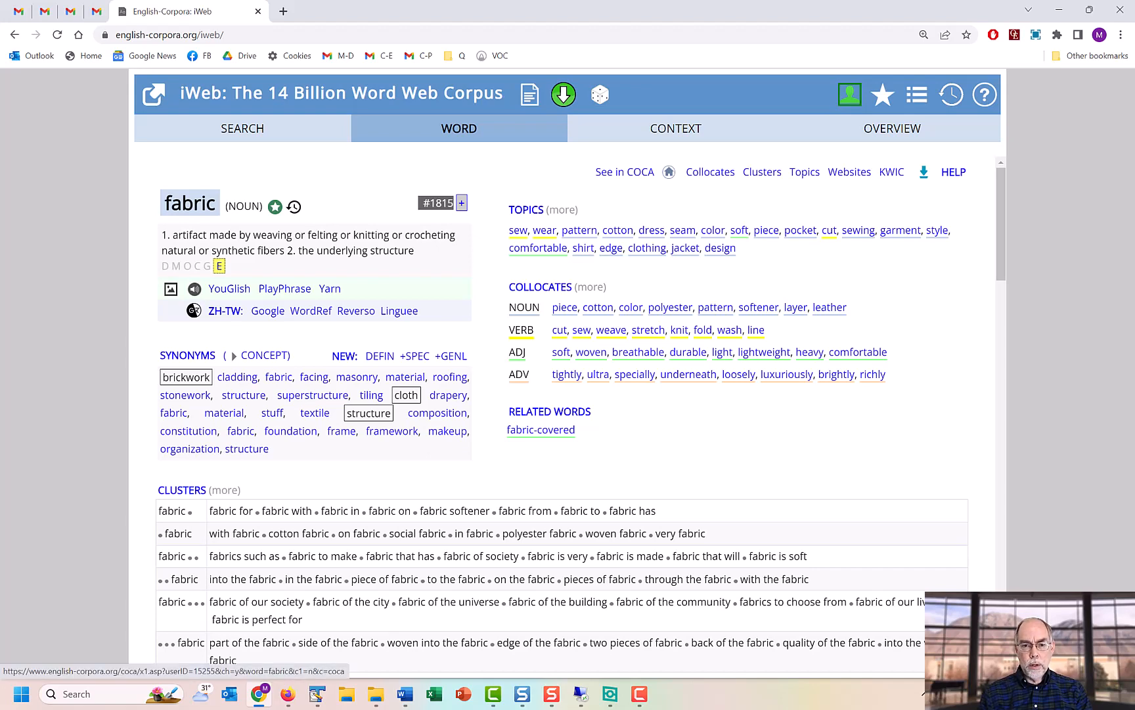
left_click(624, 171)
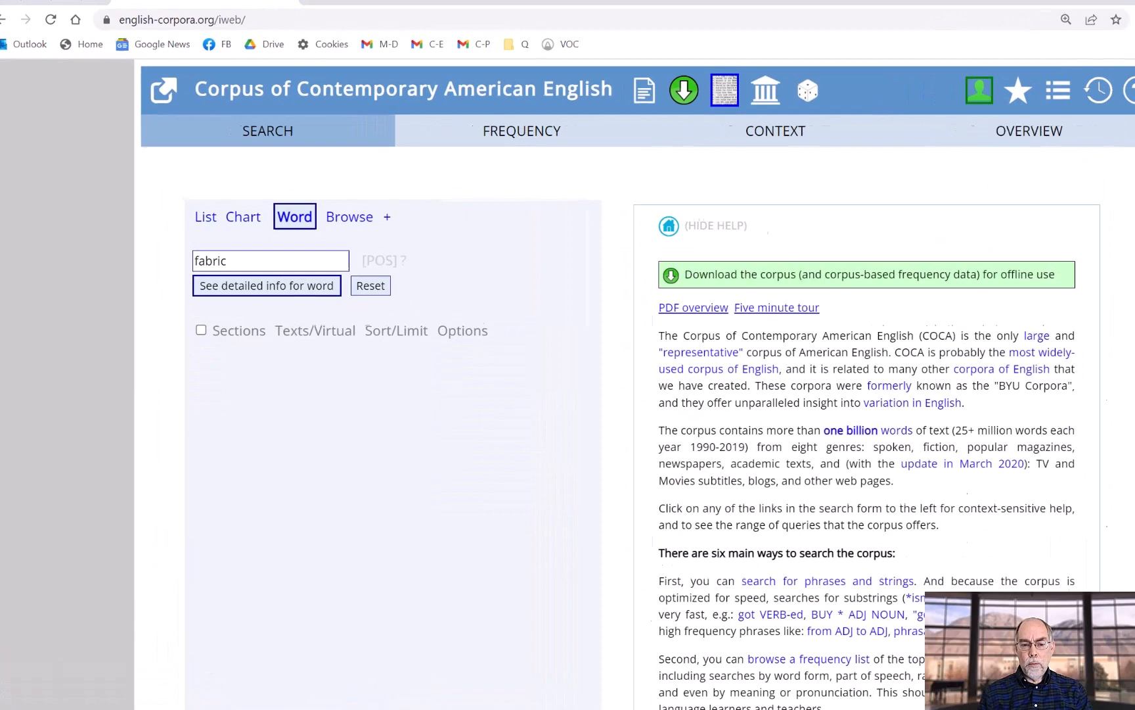
left_click(266, 285)
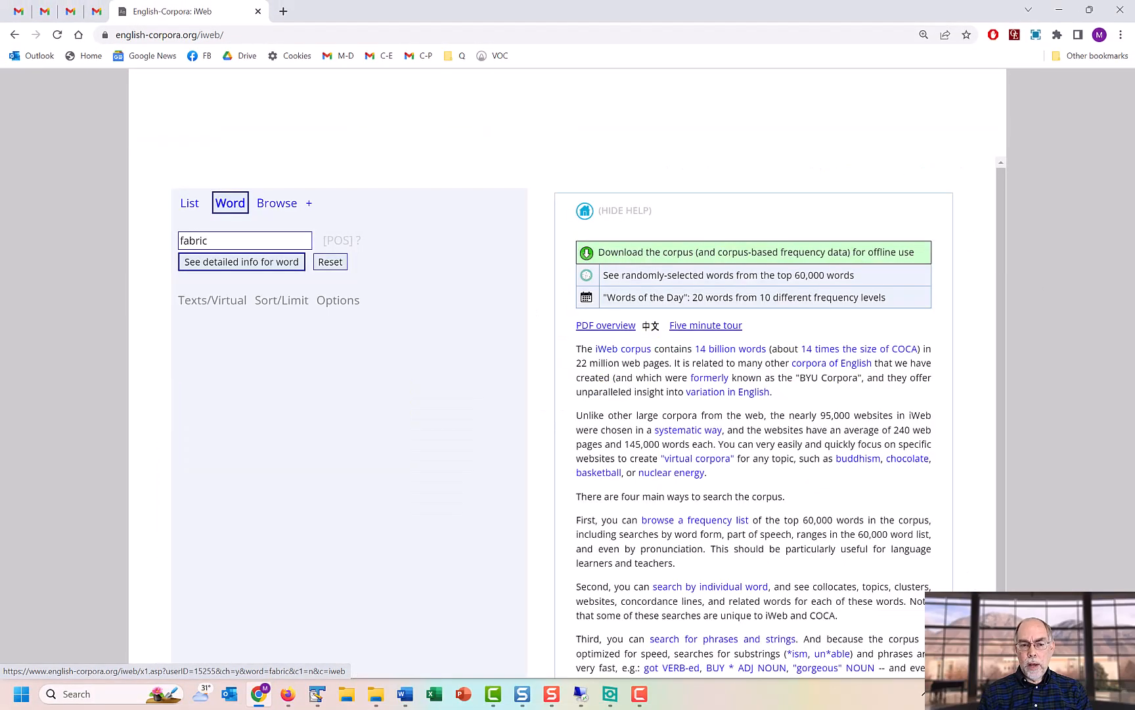
left_click(241, 261)
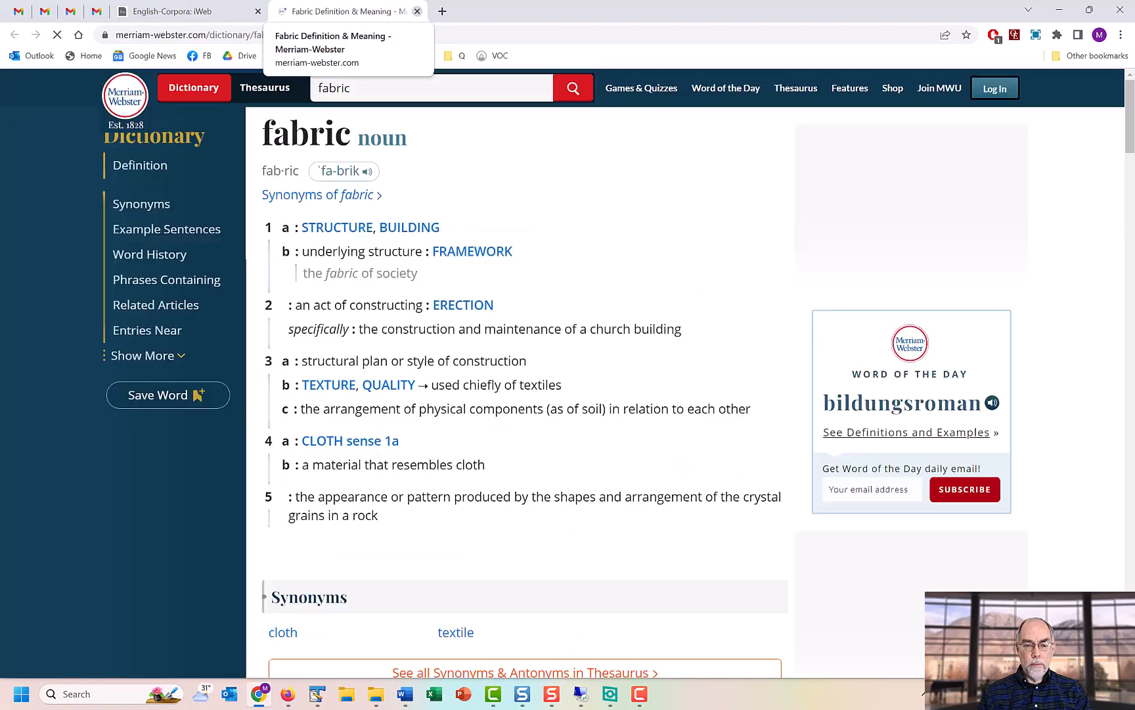
Step: Close the Merriam-Webster fabric definition and return to the iWeb word page
left_click(431, 88)
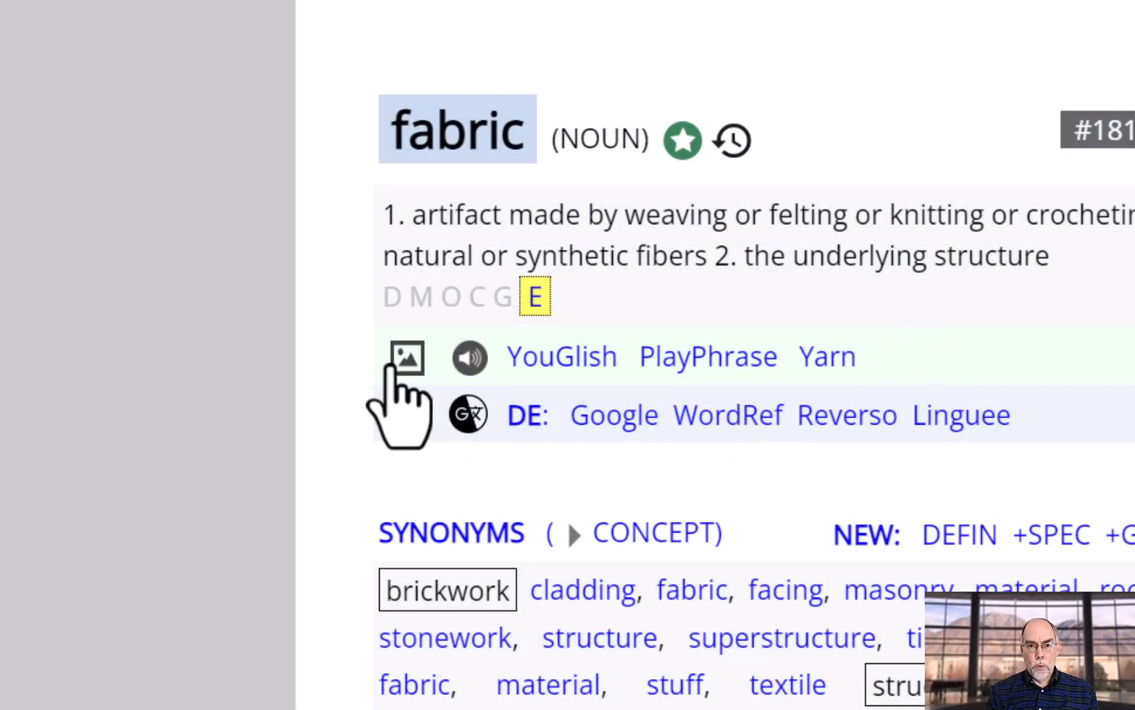
Step: Browse Google Images results for 'fabric', then close the image tab
left_click(407, 356)
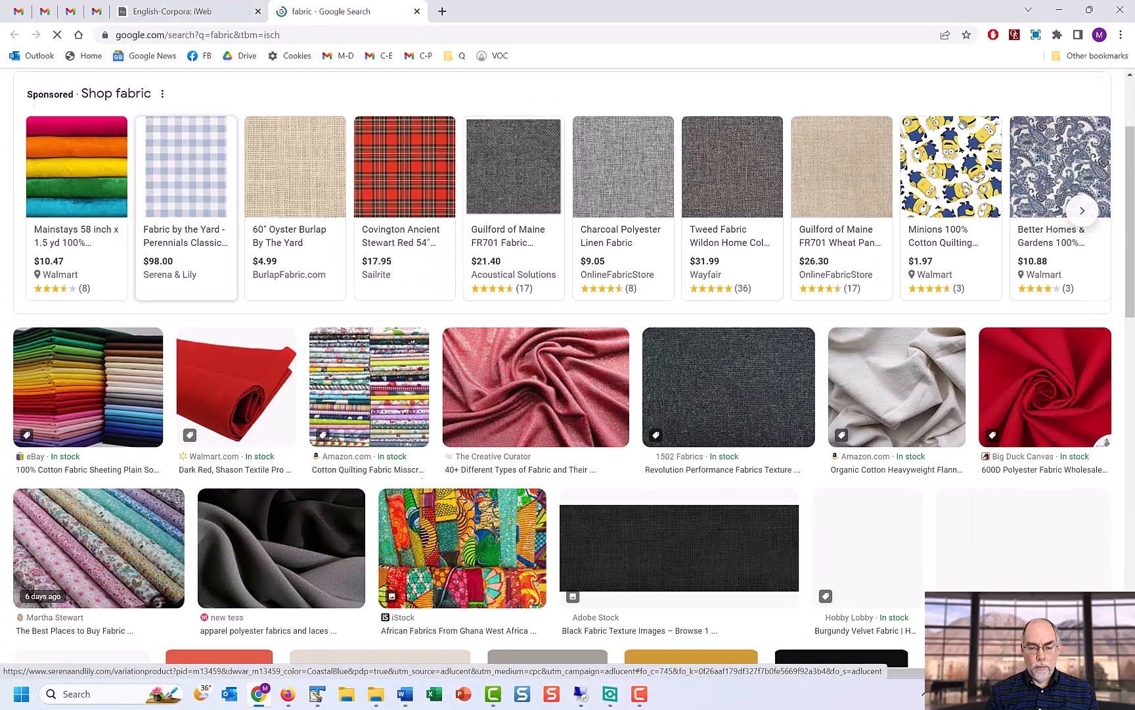
scroll("down", 3)
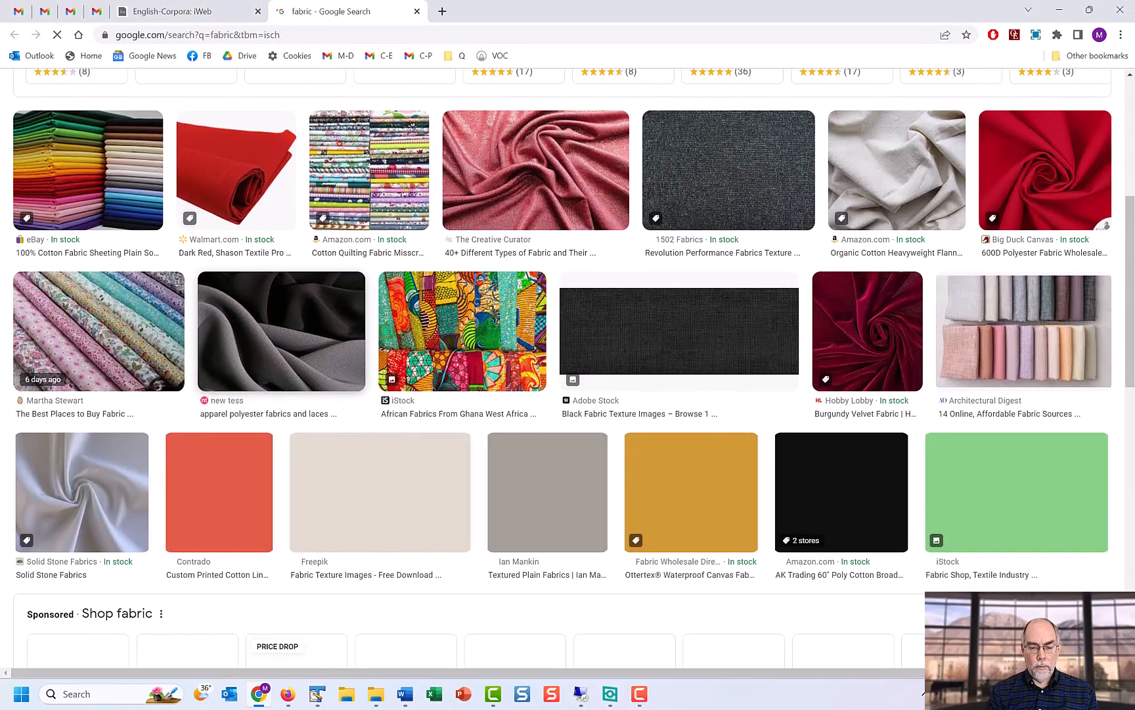
left_click(180, 11)
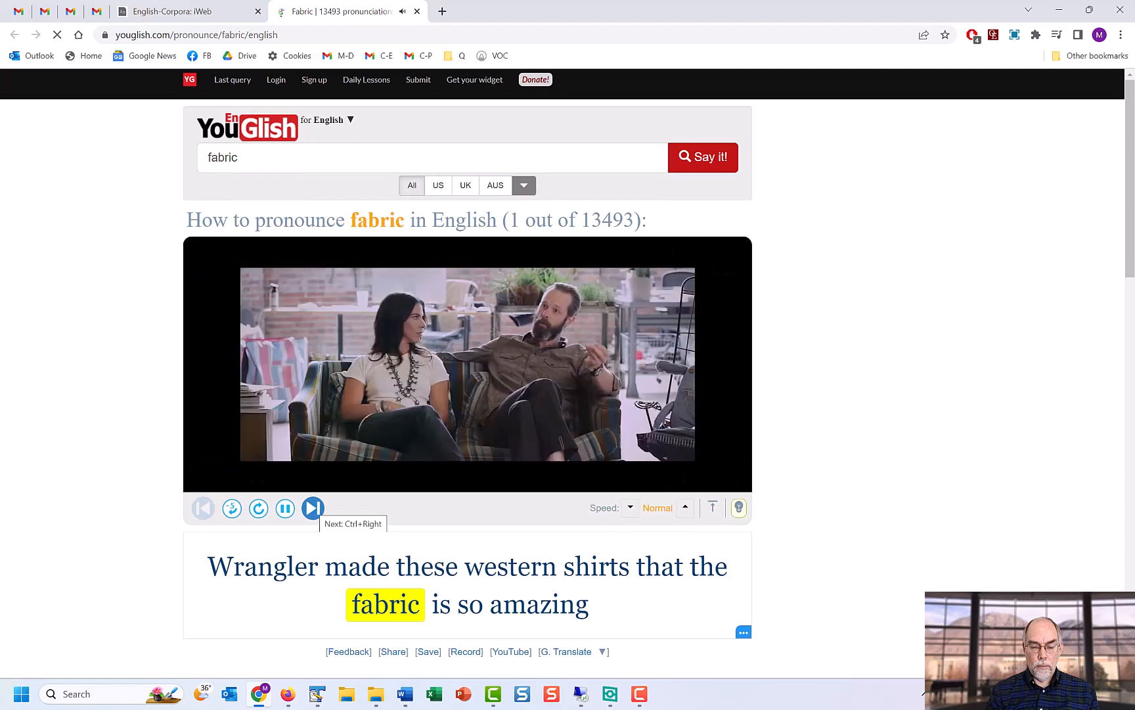
Step: Watch YouGlish and PlayPhrase.me clips of 'fabric', closing each tab afterward
left_click(313, 508)
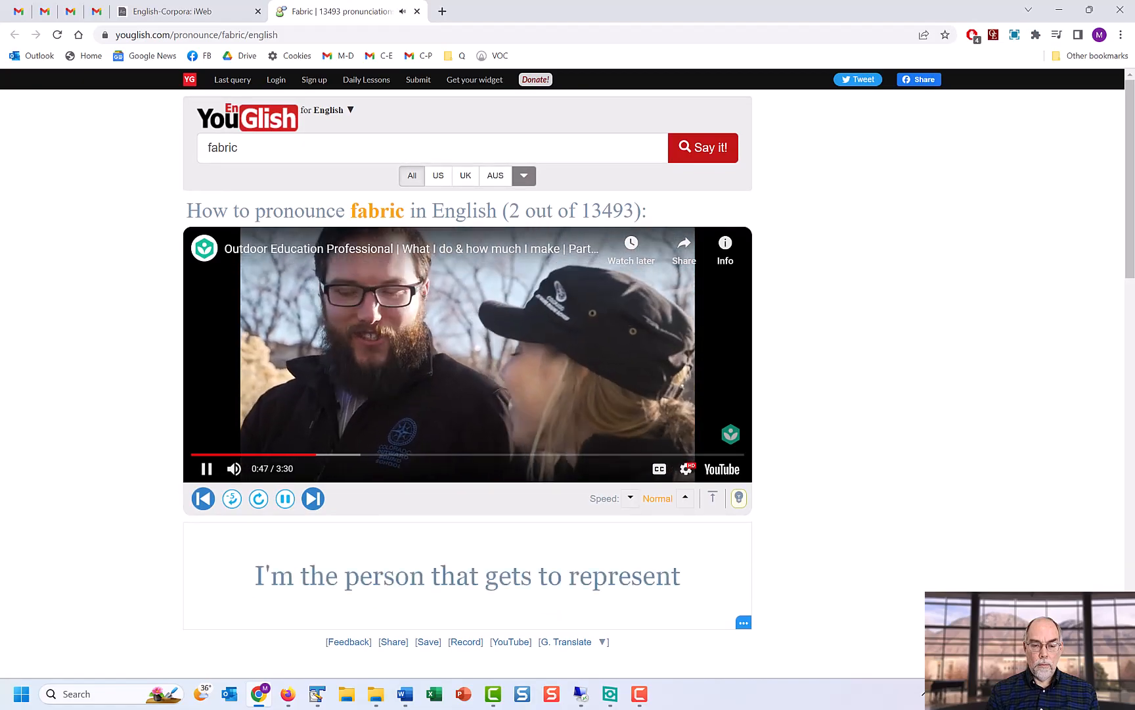
left_click(187, 11)
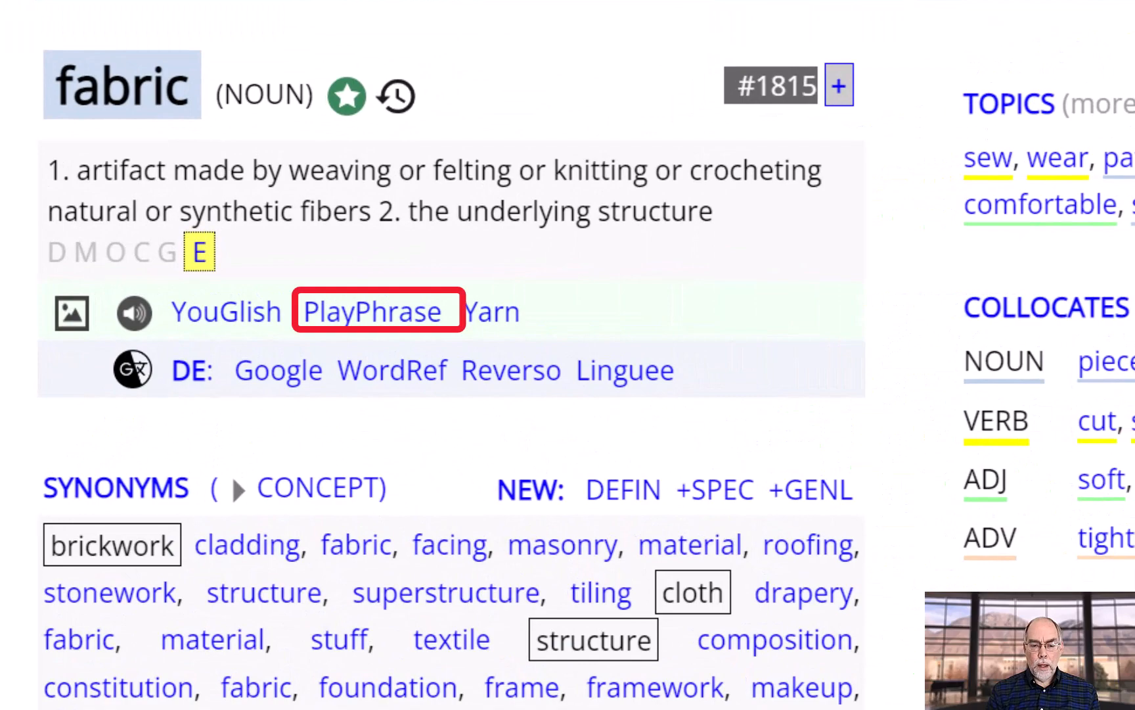
left_click(371, 310)
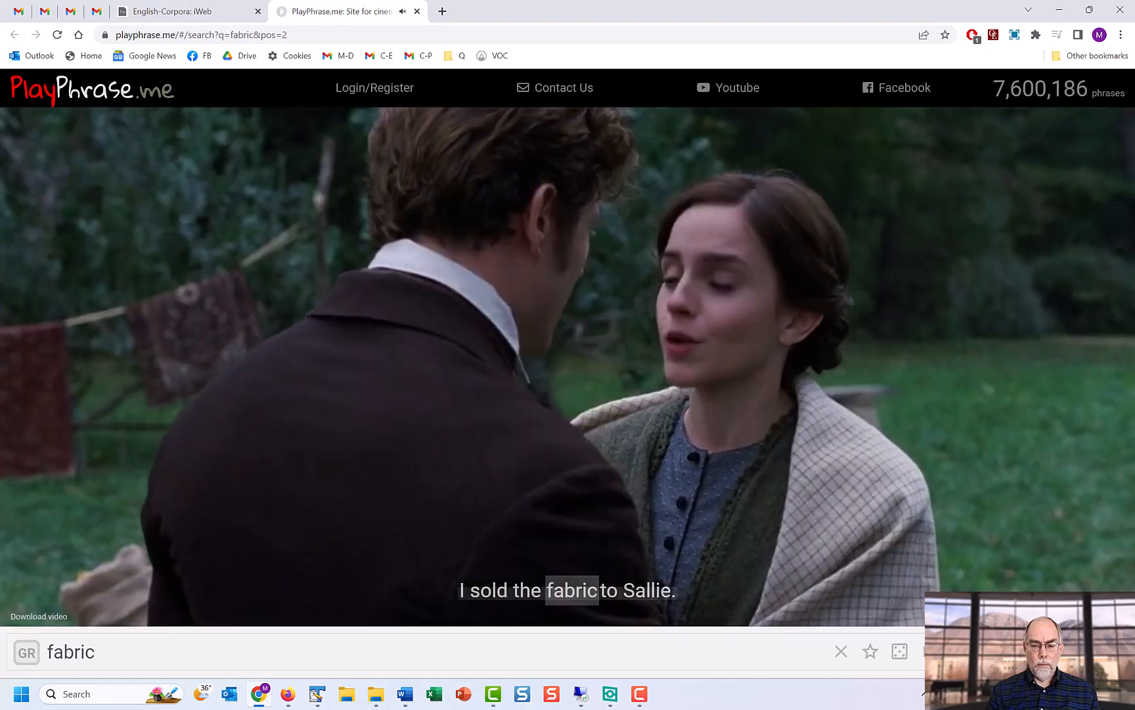
left_click(1024, 652)
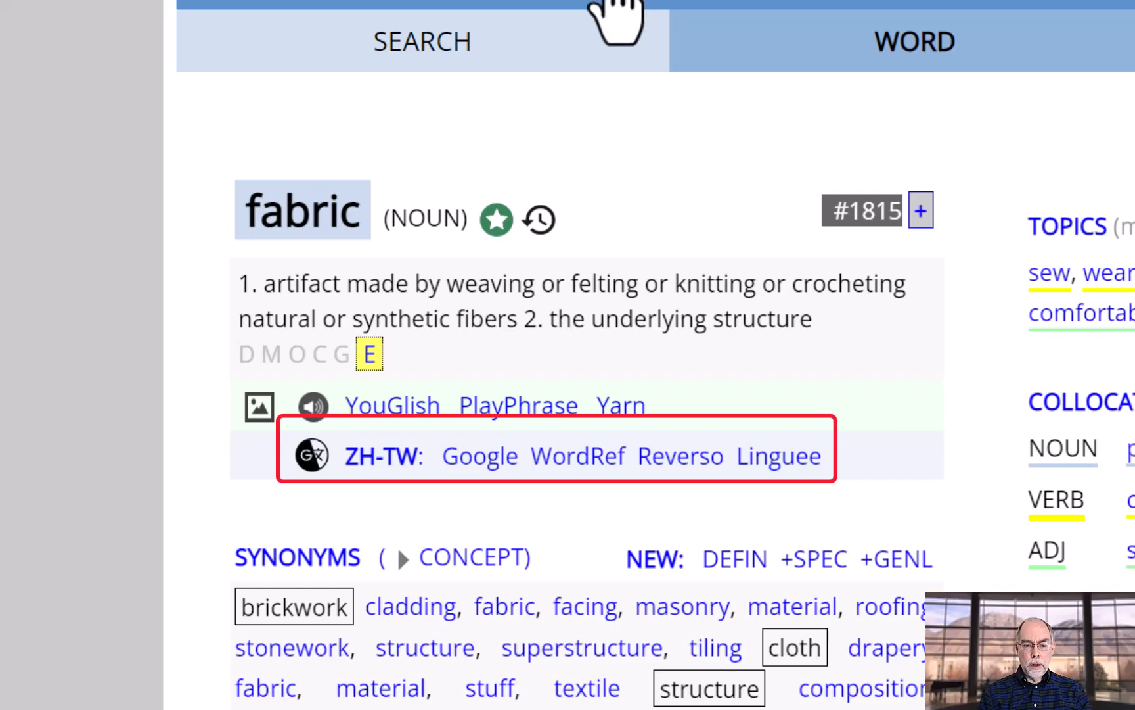
mouse_move(411, 467)
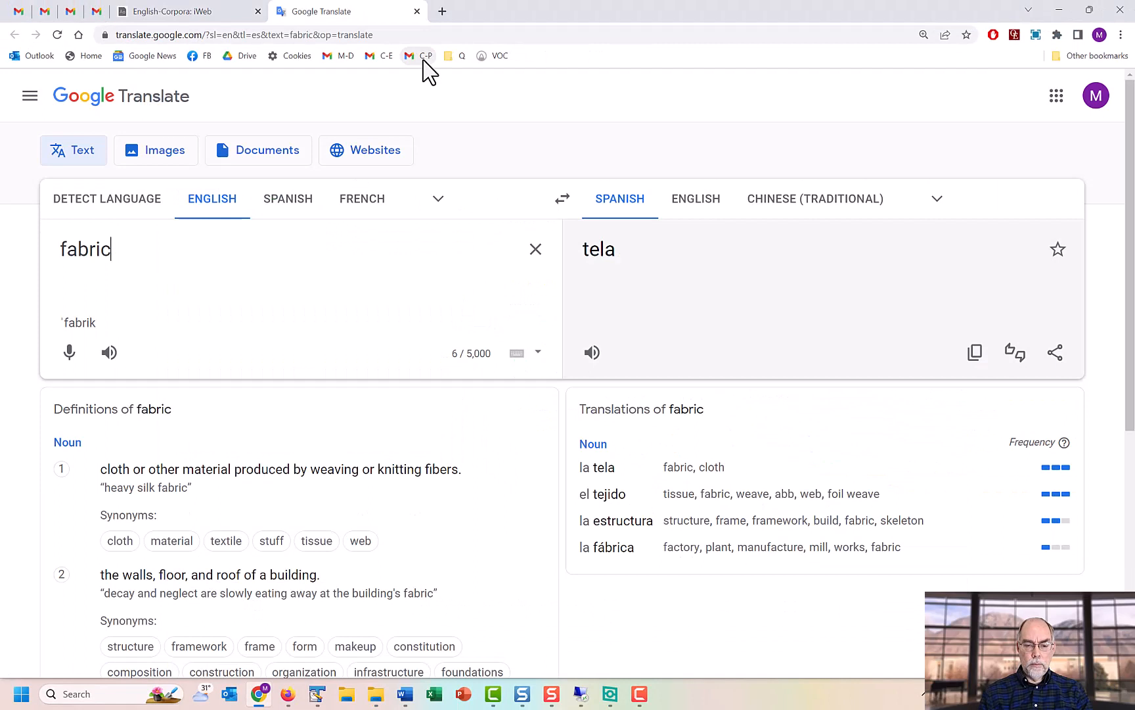
Step: Translate fabric into Traditional Chinese in Google Translate, then close that tab
left_click(814, 198)
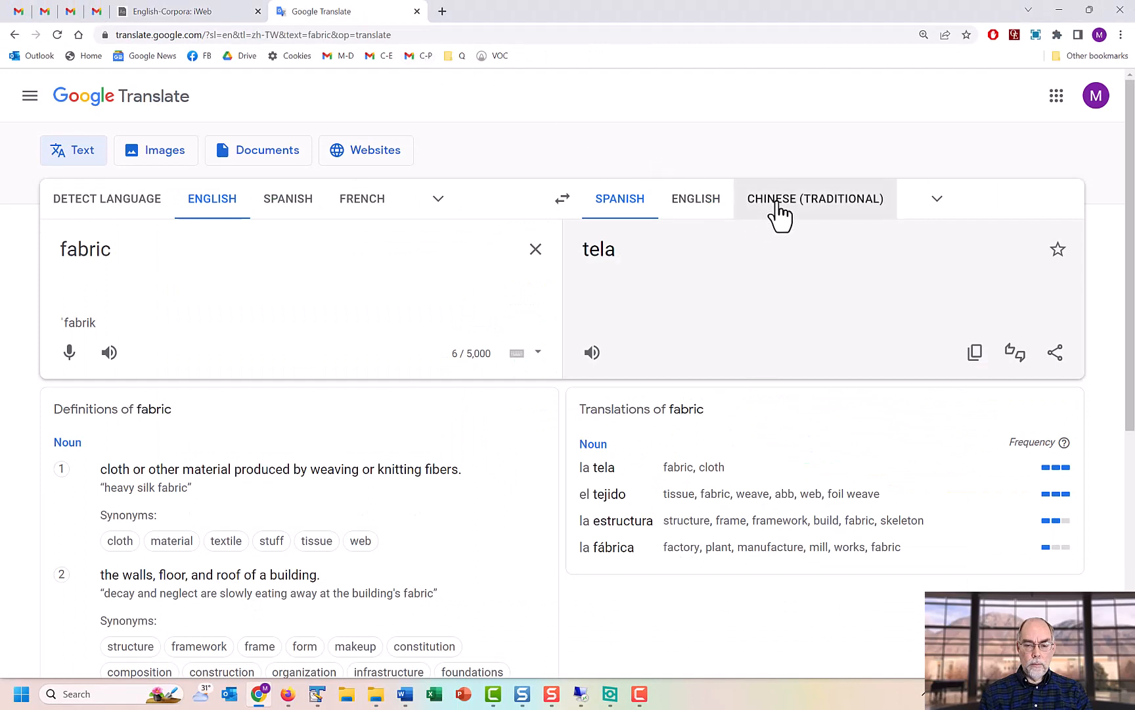
left_click(814, 199)
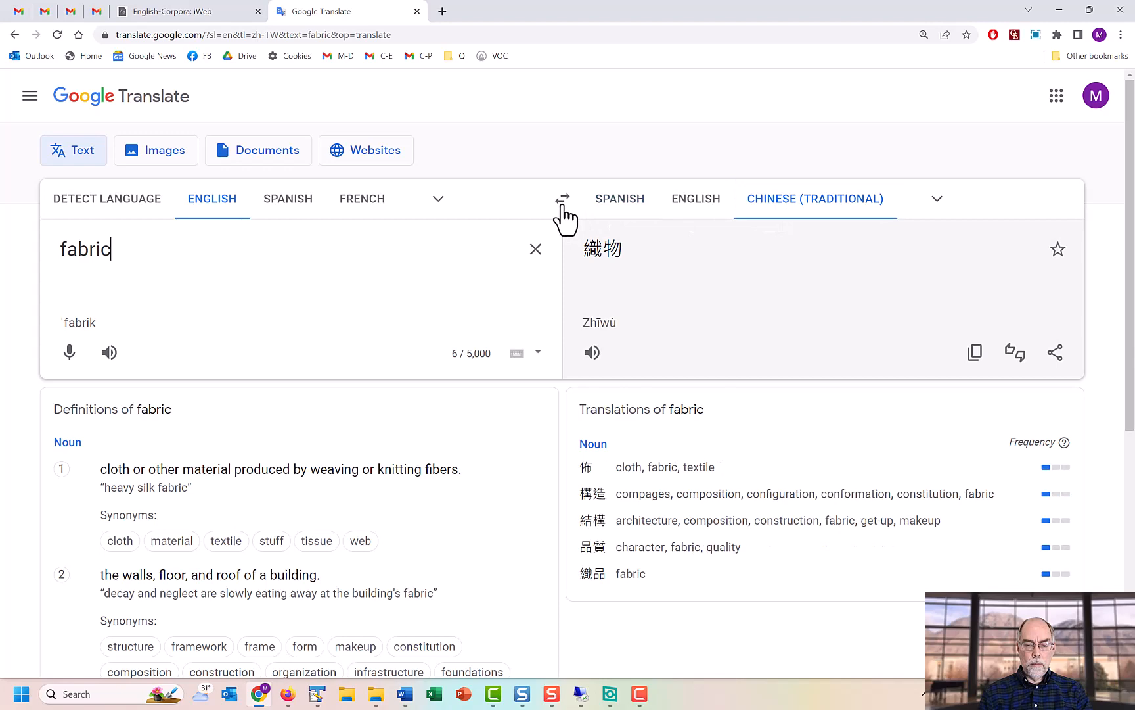
left_click(177, 11)
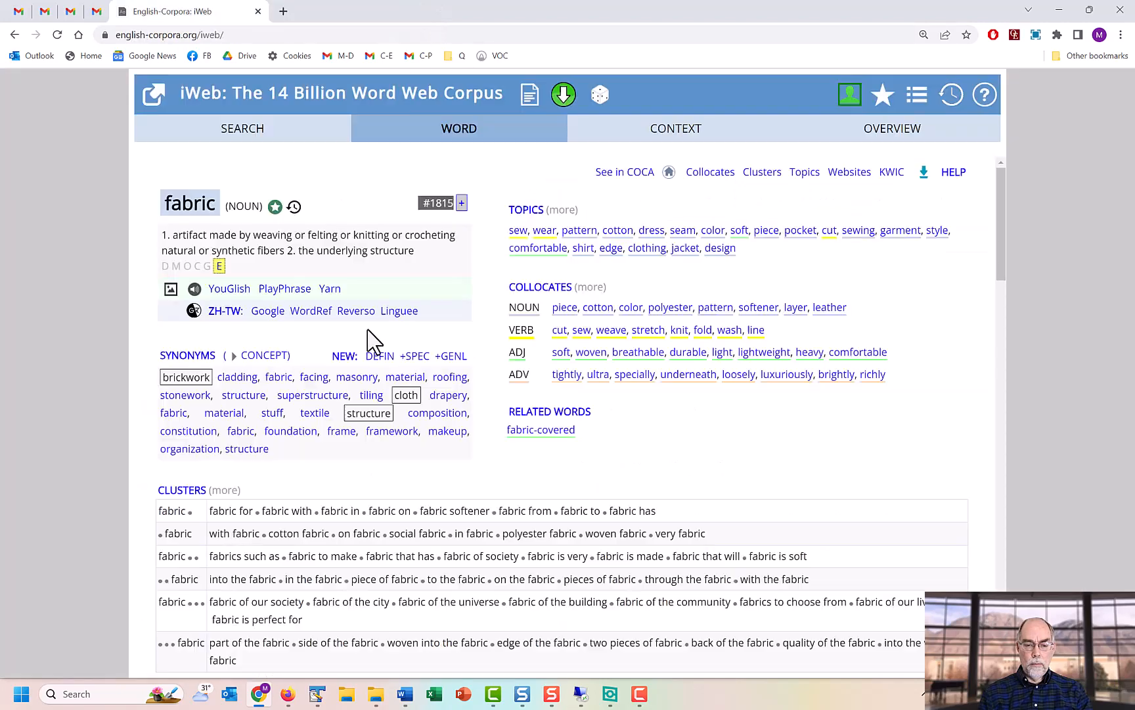
Step: View Reverso's Spanish examples and the German Google translation of fabric
left_click(355, 311)
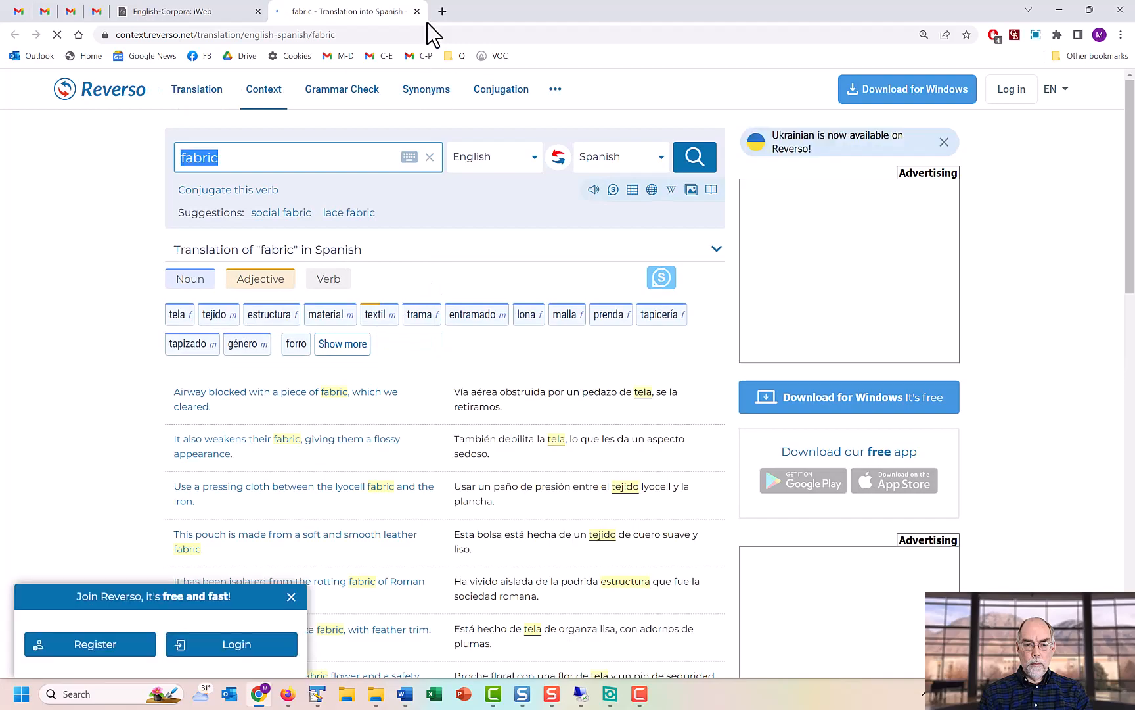
left_click(417, 12)
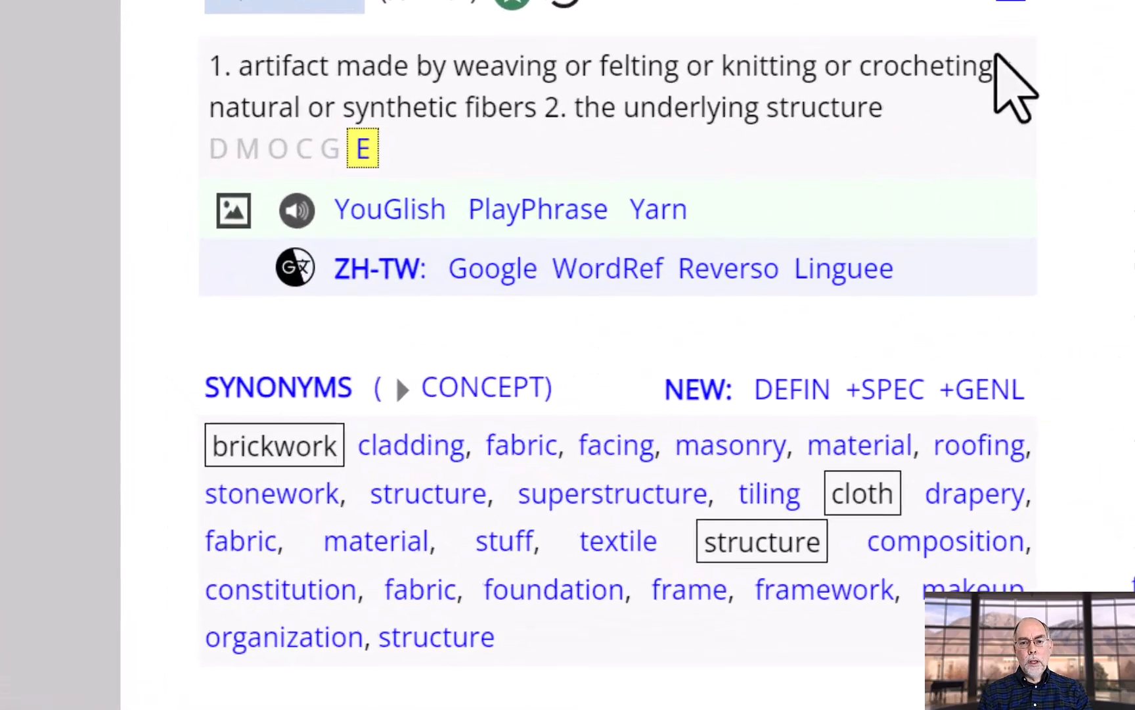
mouse_move(362, 297)
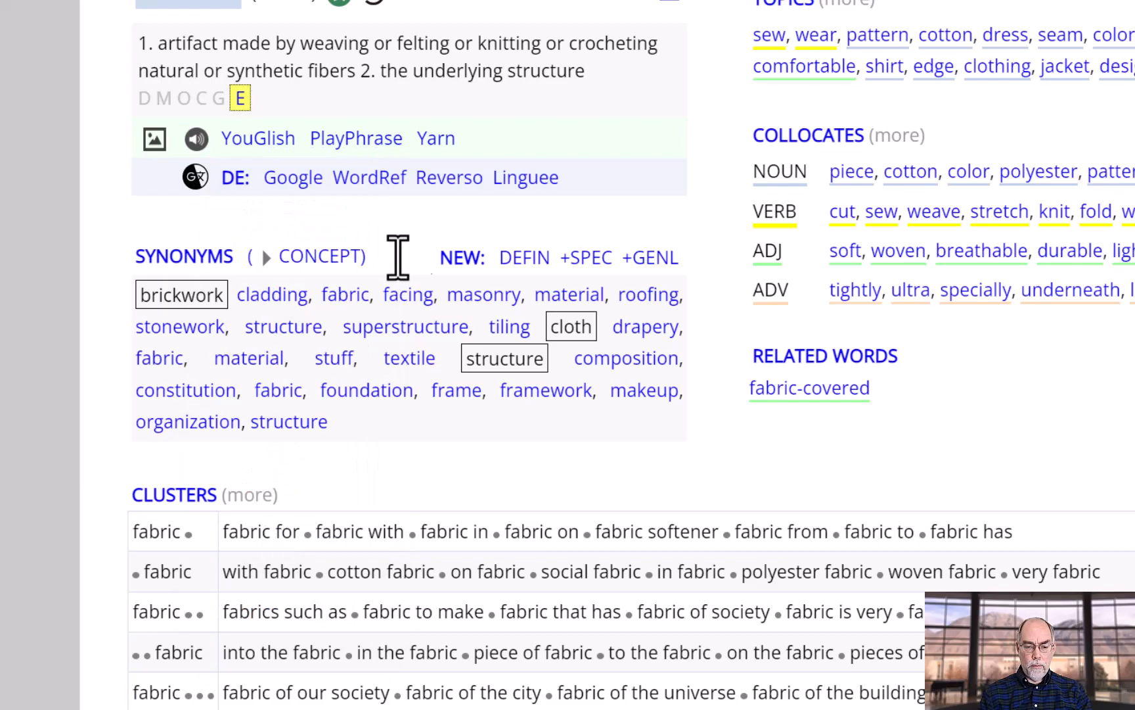
left_click(339, 11)
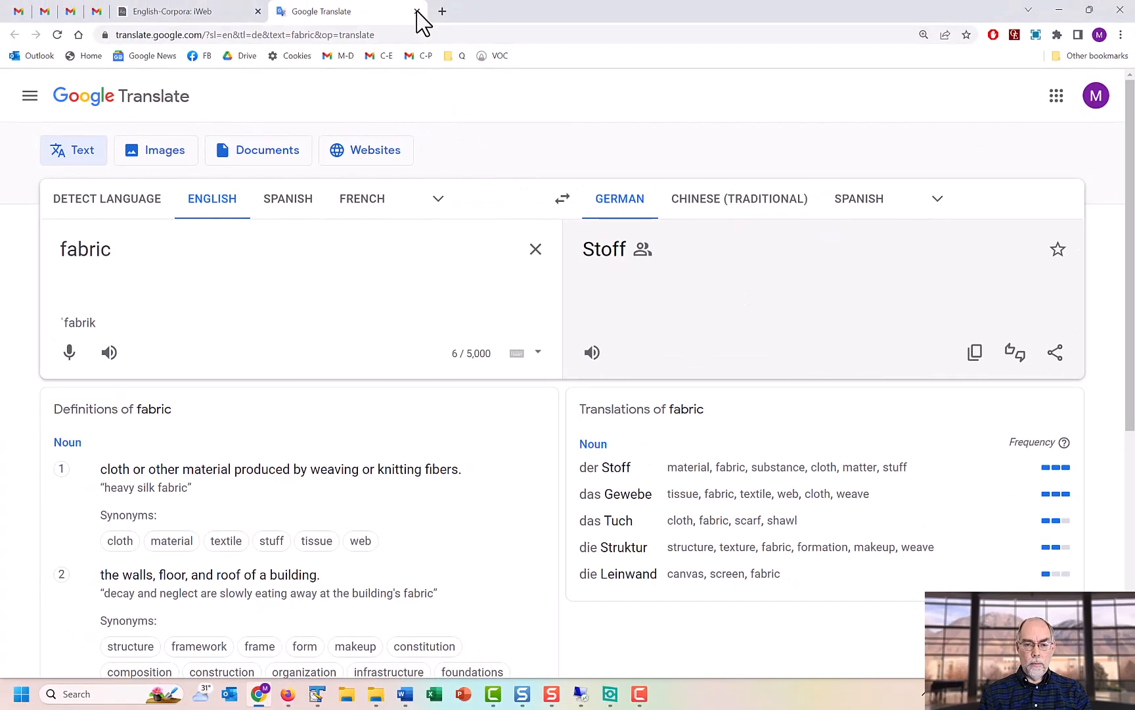
left_click(417, 11)
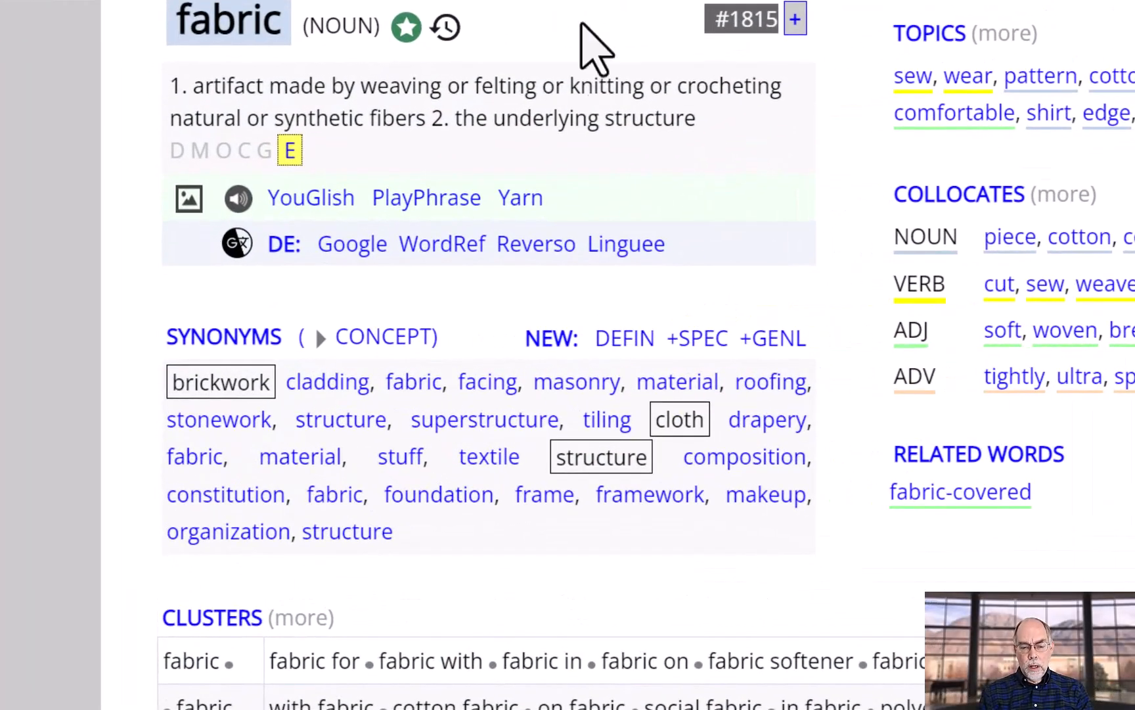
mouse_move(561, 83)
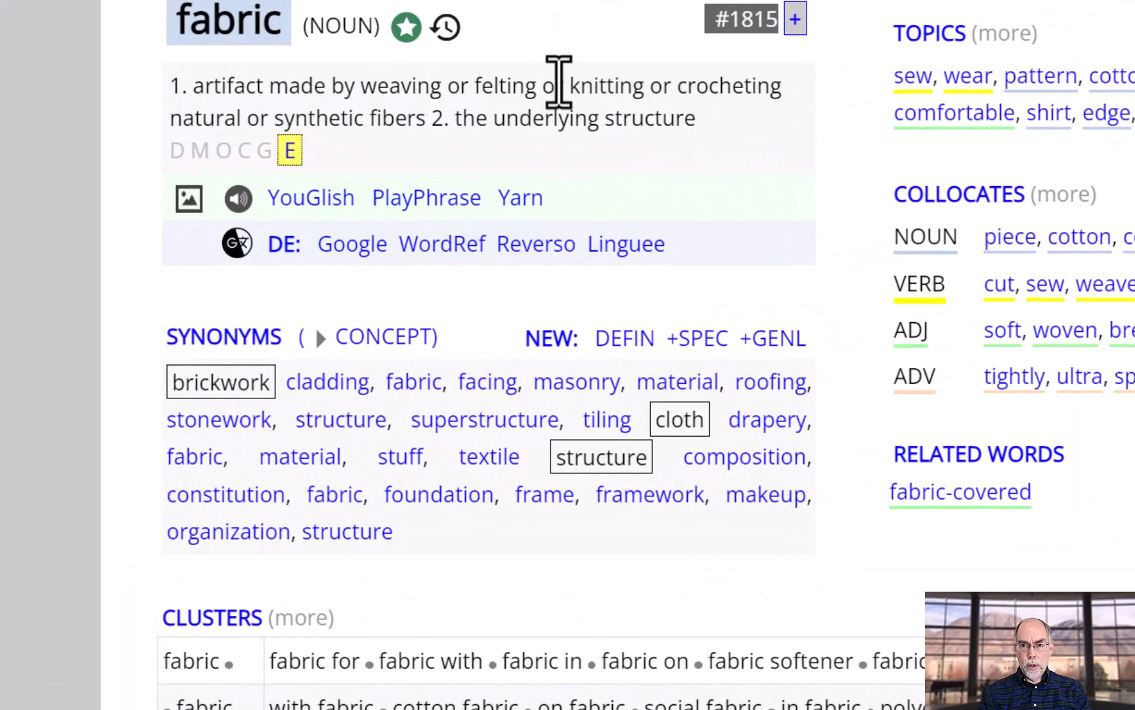
mouse_move(370, 416)
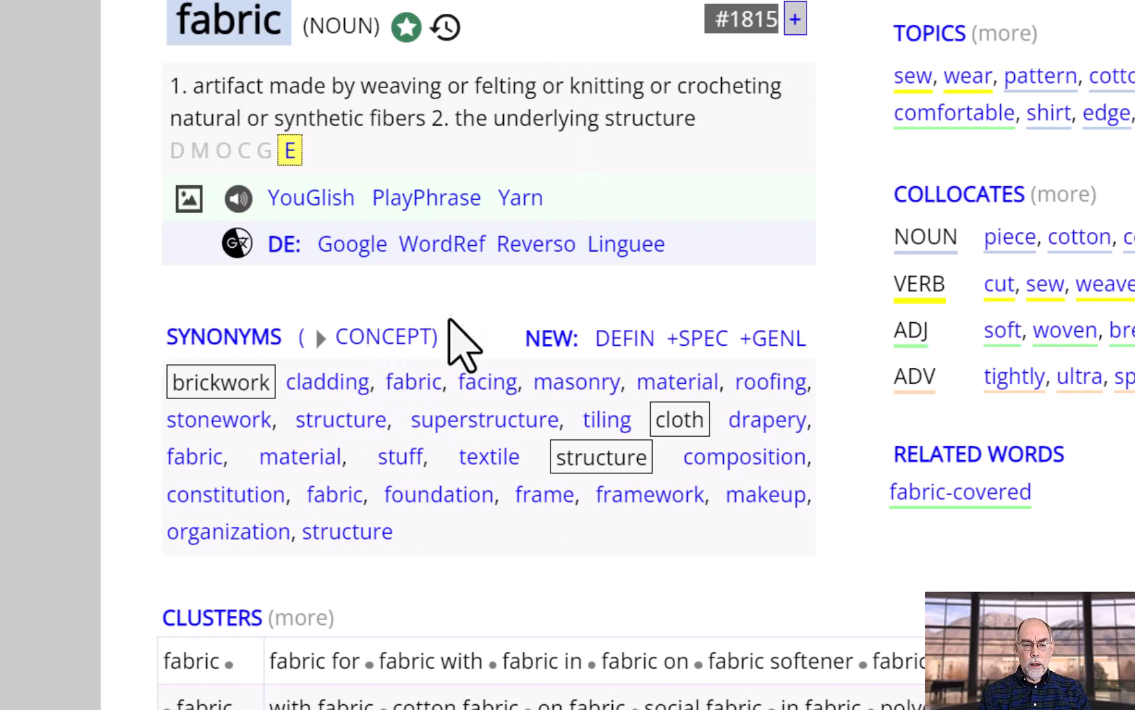
mouse_move(485, 377)
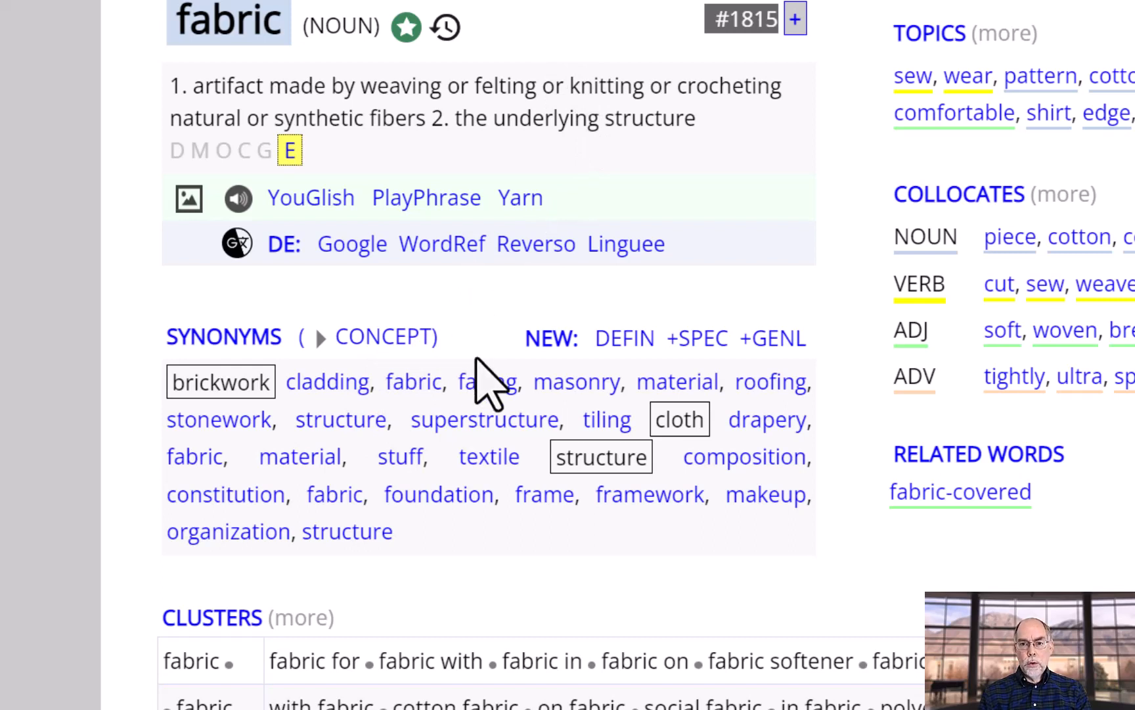
mouse_move(507, 406)
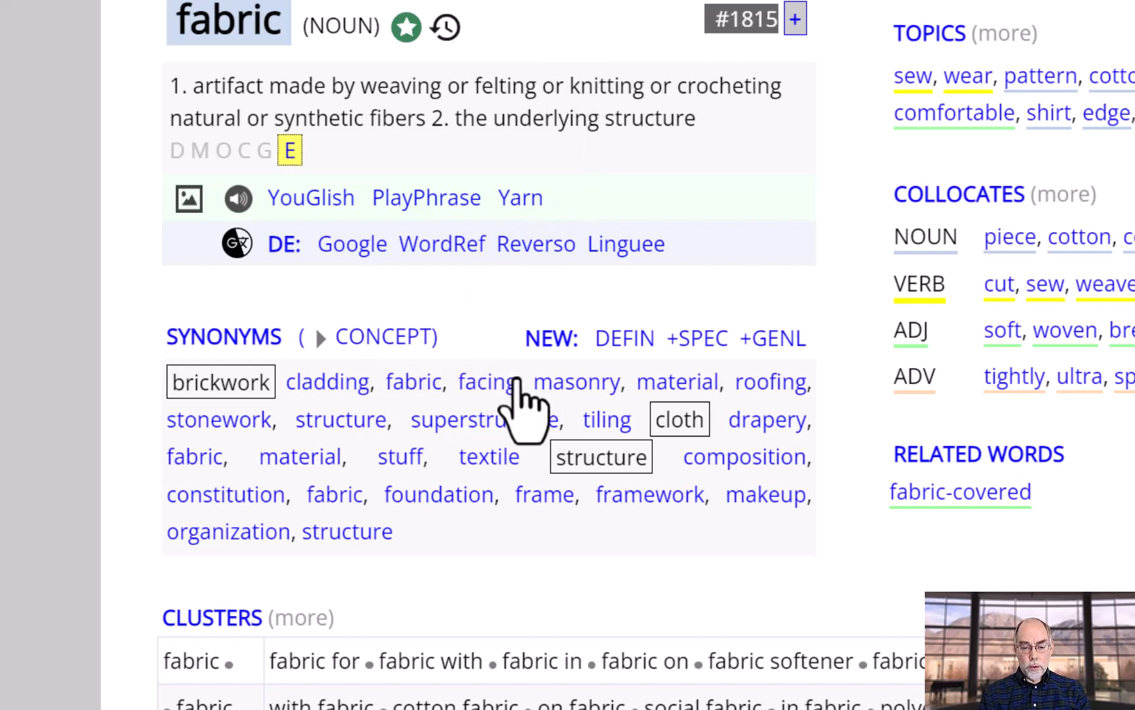
mouse_move(496, 478)
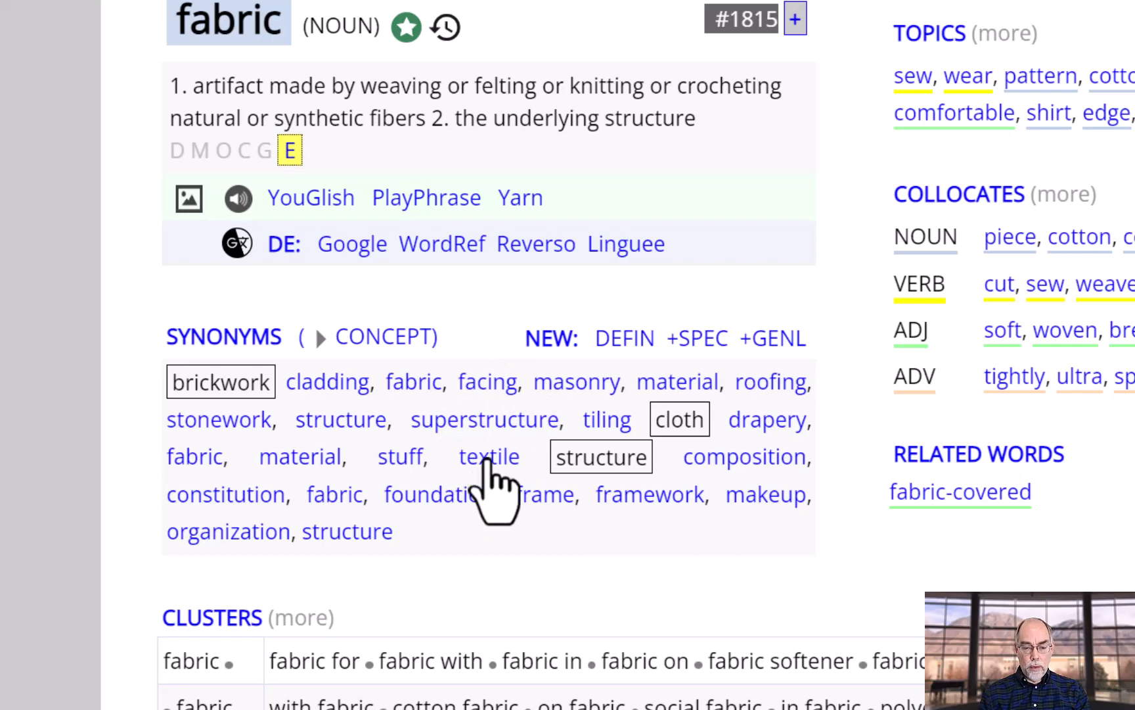
left_click(489, 456)
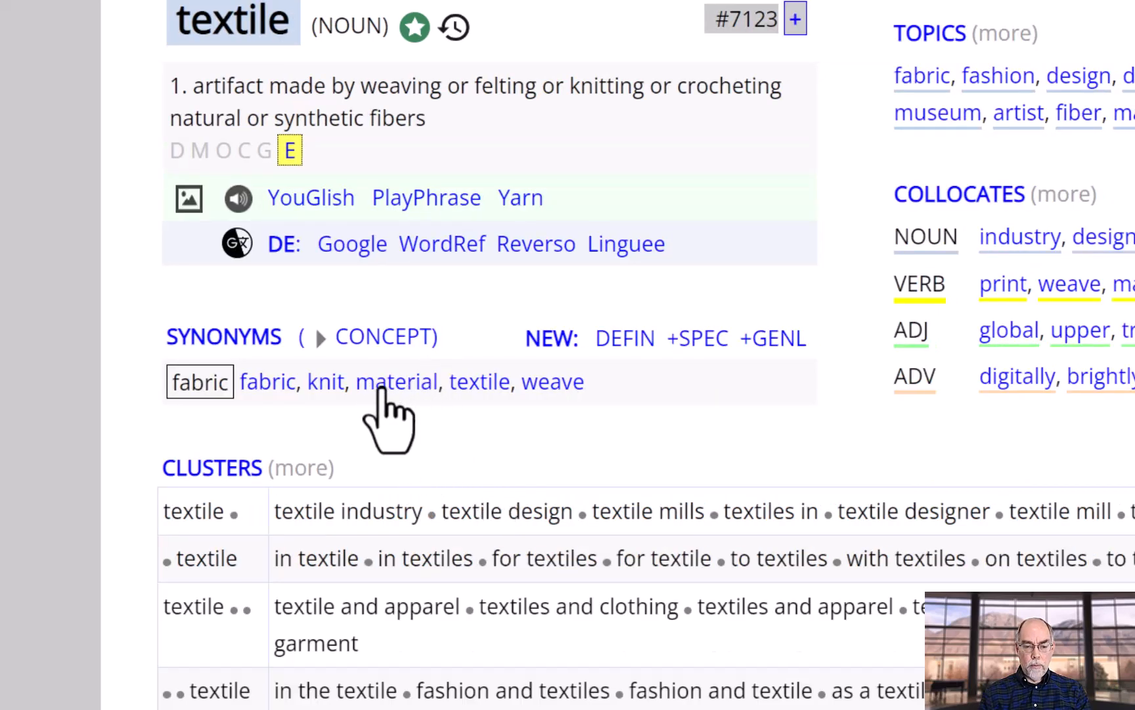
mouse_move(381, 417)
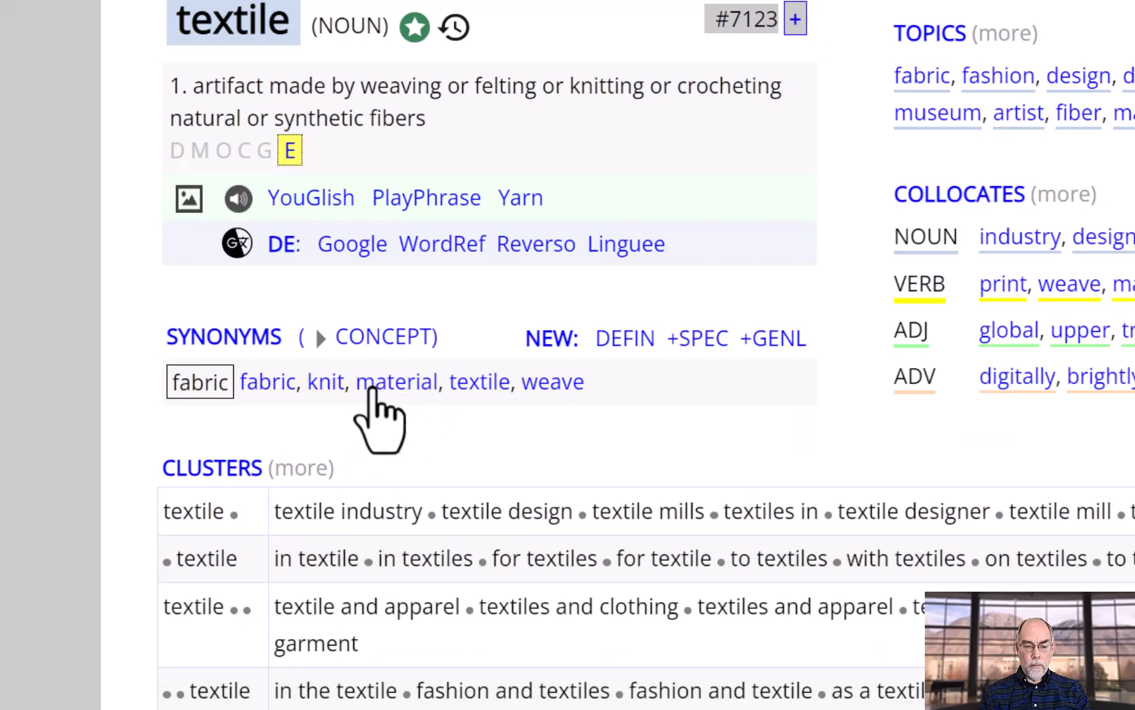
left_click(396, 382)
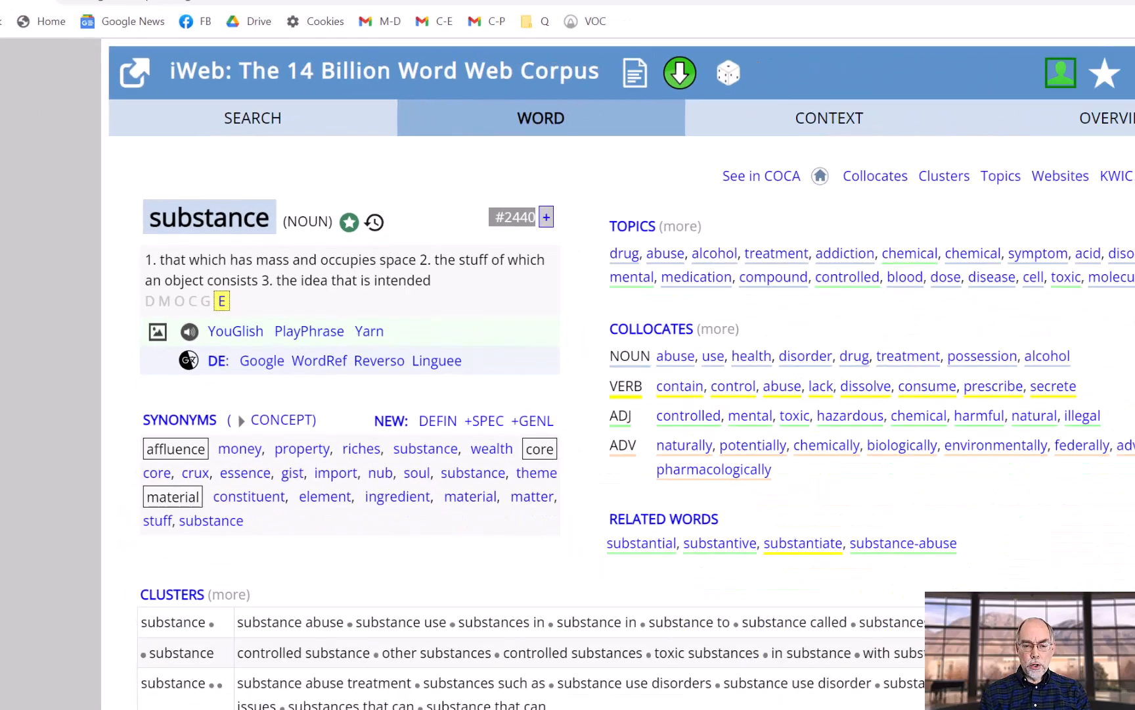
left_click(952, 94)
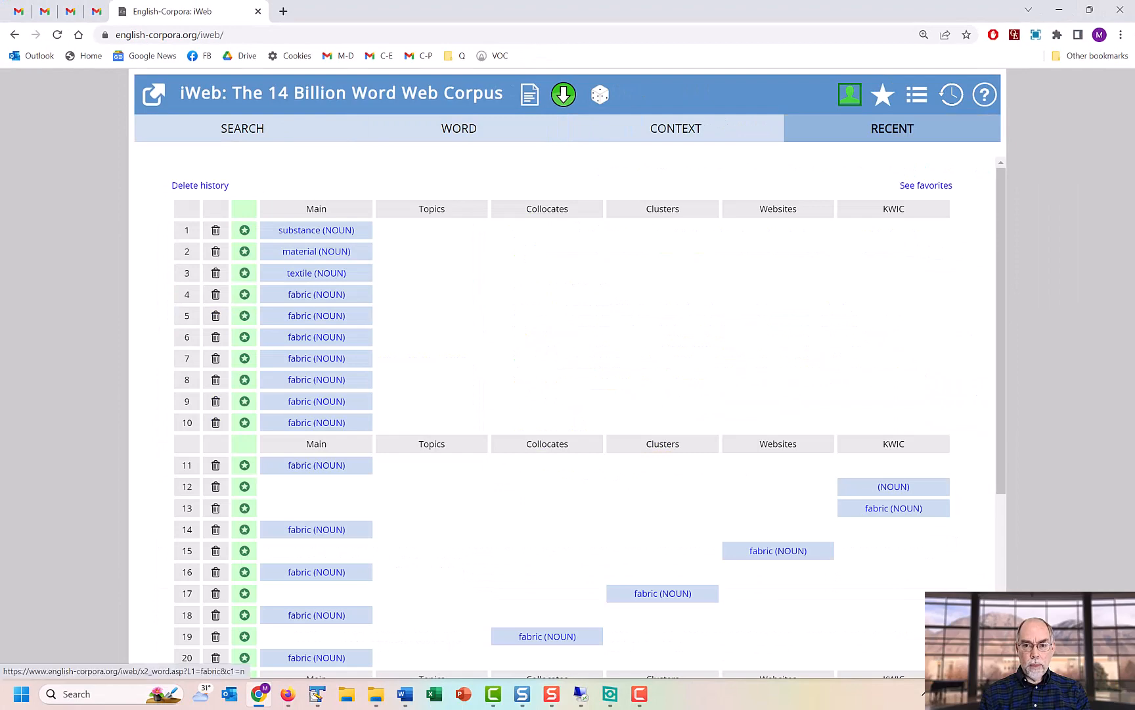
left_click(316, 293)
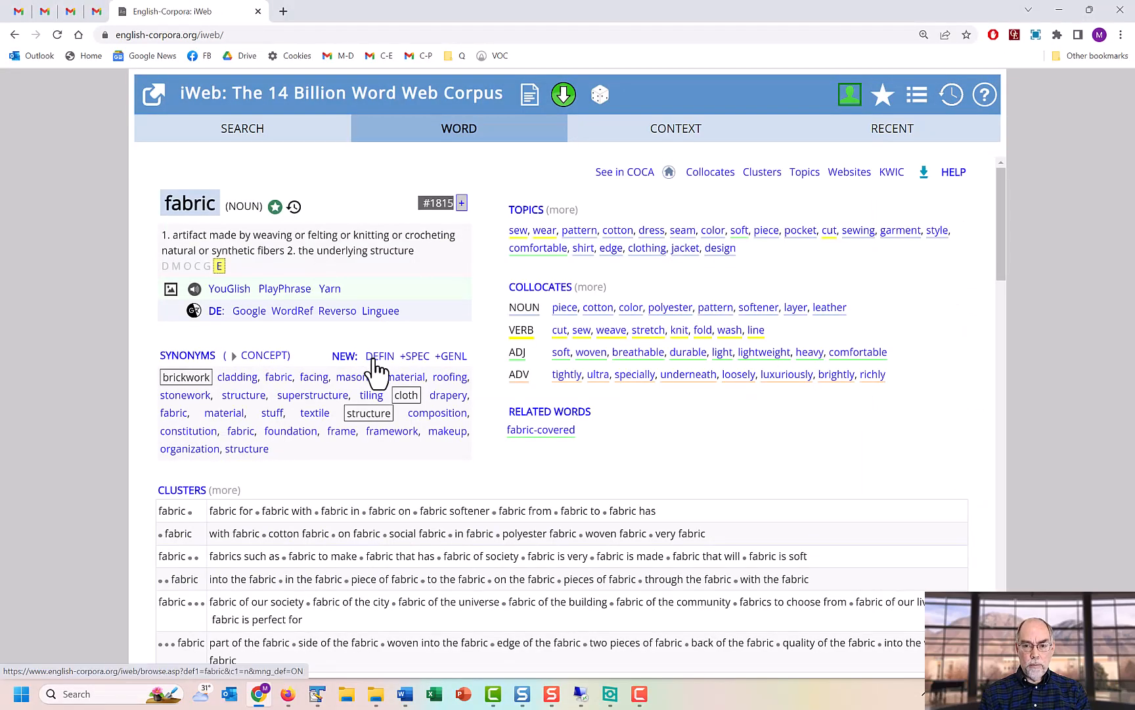
left_click(380, 356)
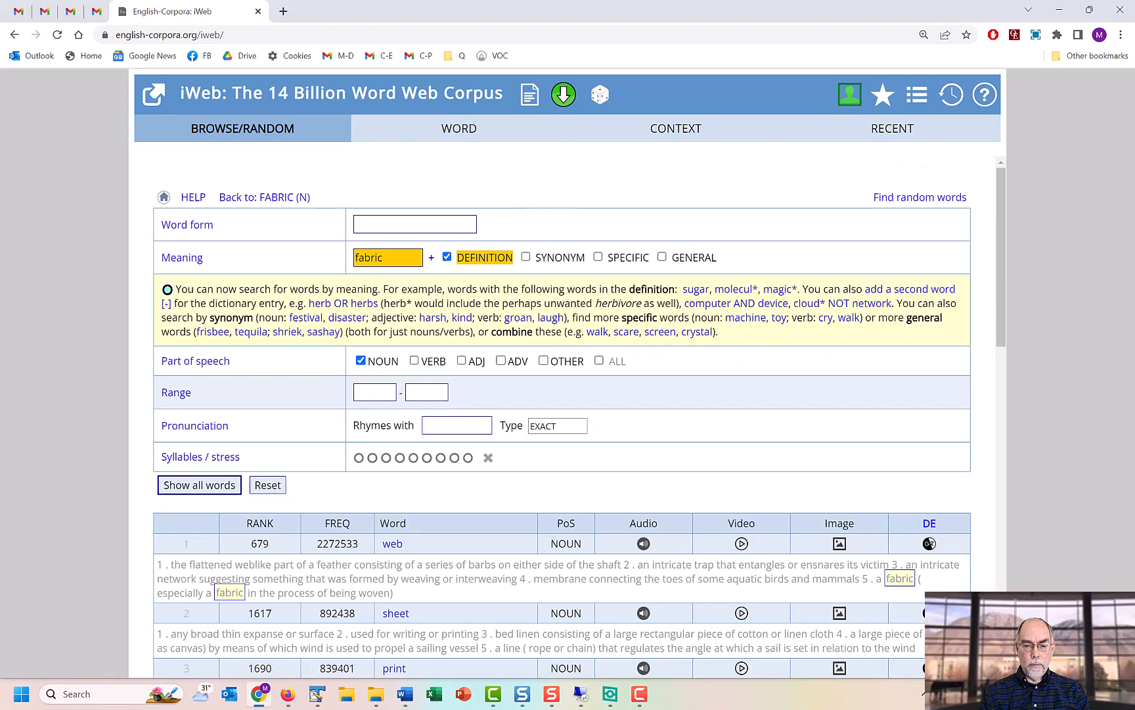
scroll("down", 3)
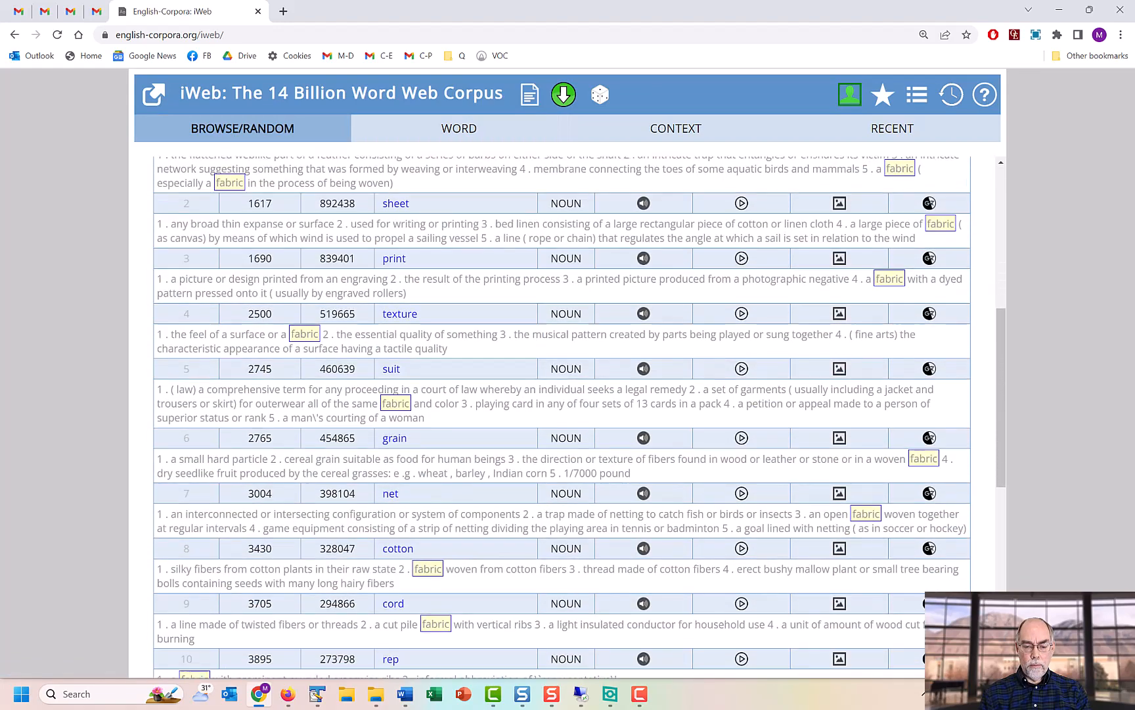
scroll("down", 3)
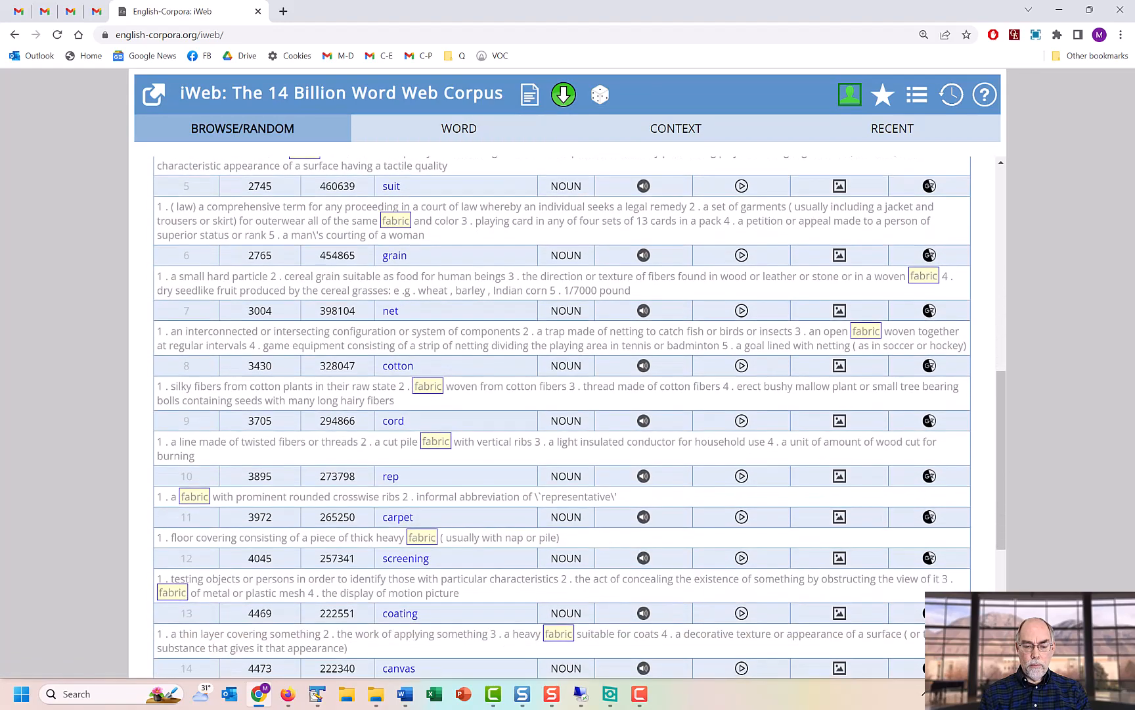
left_click(459, 128)
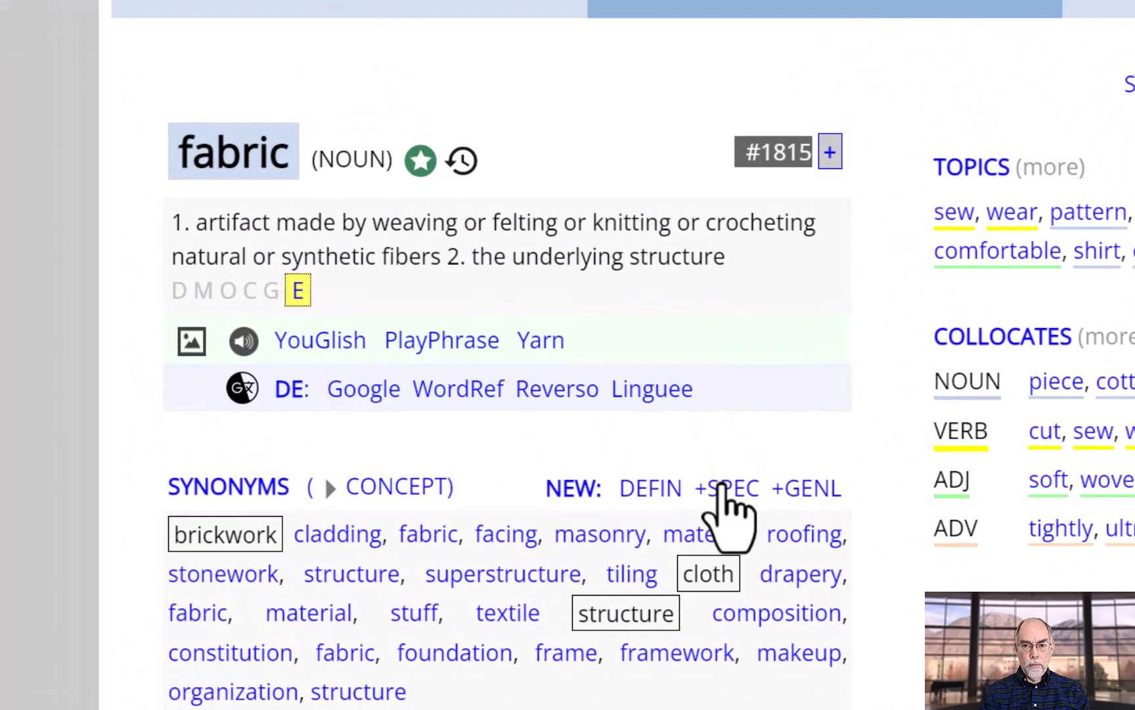
left_click(726, 487)
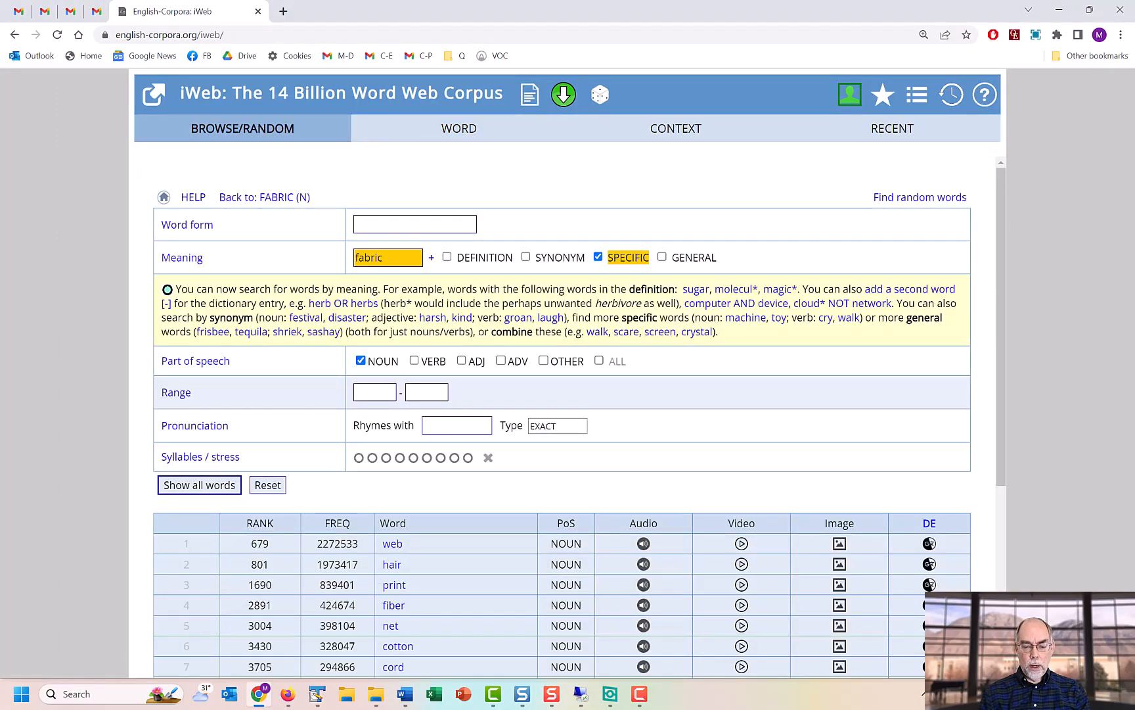
scroll("down", 3)
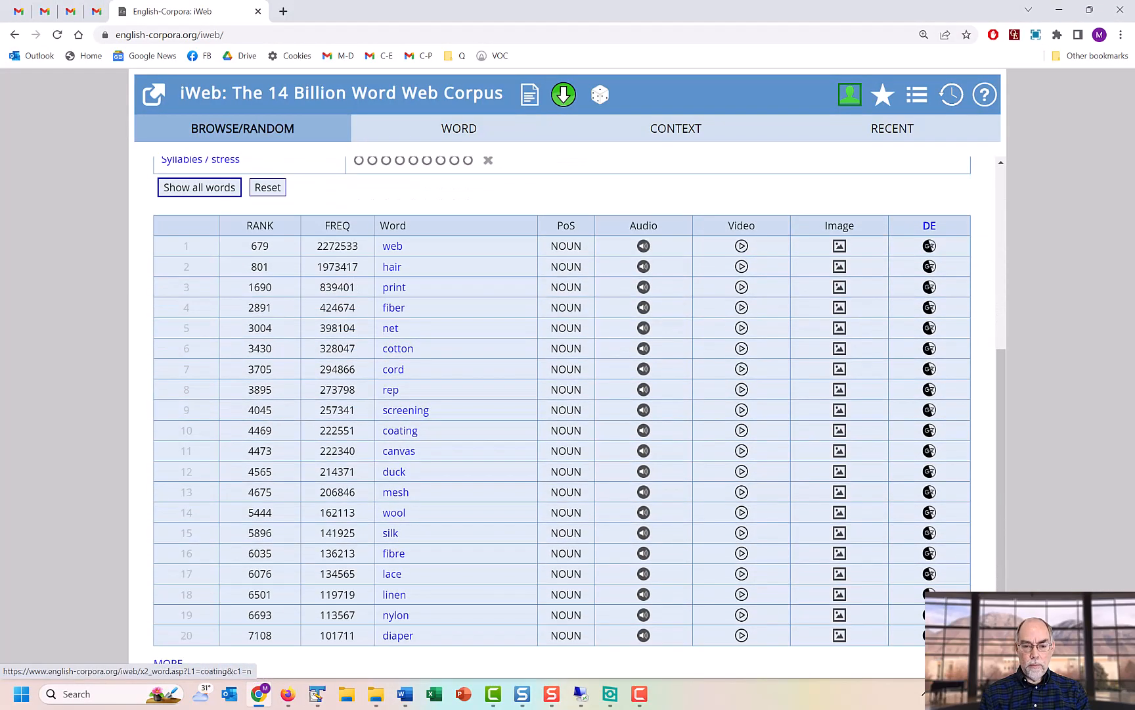
left_click(458, 128)
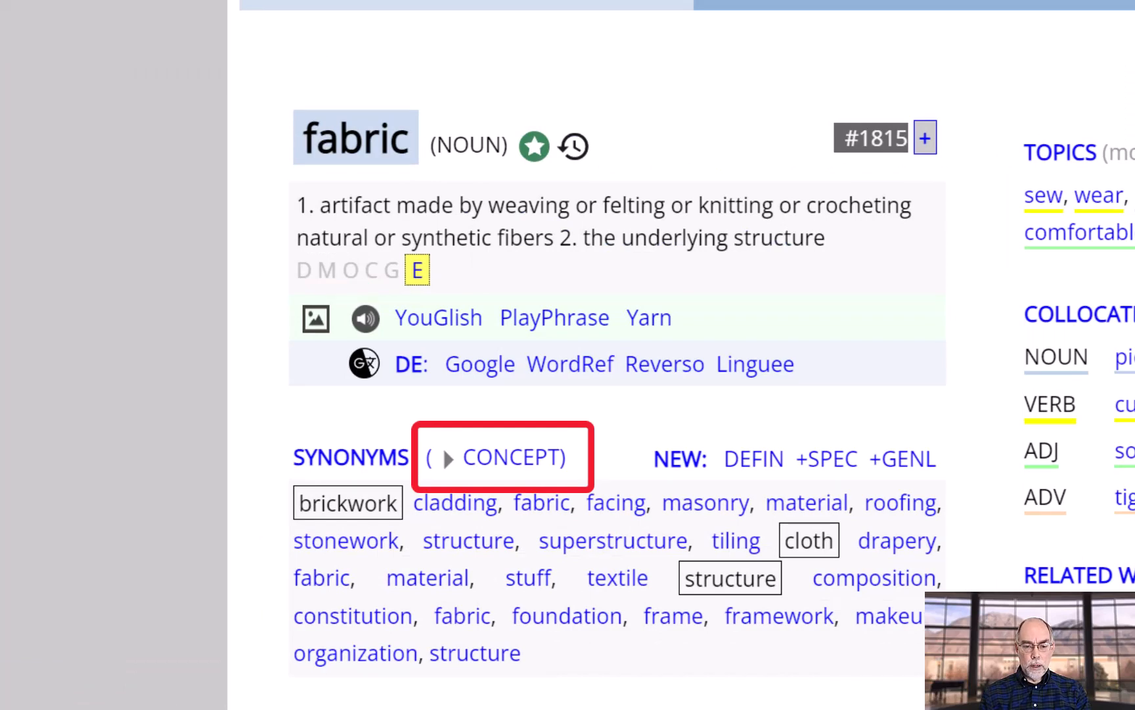
left_click(510, 456)
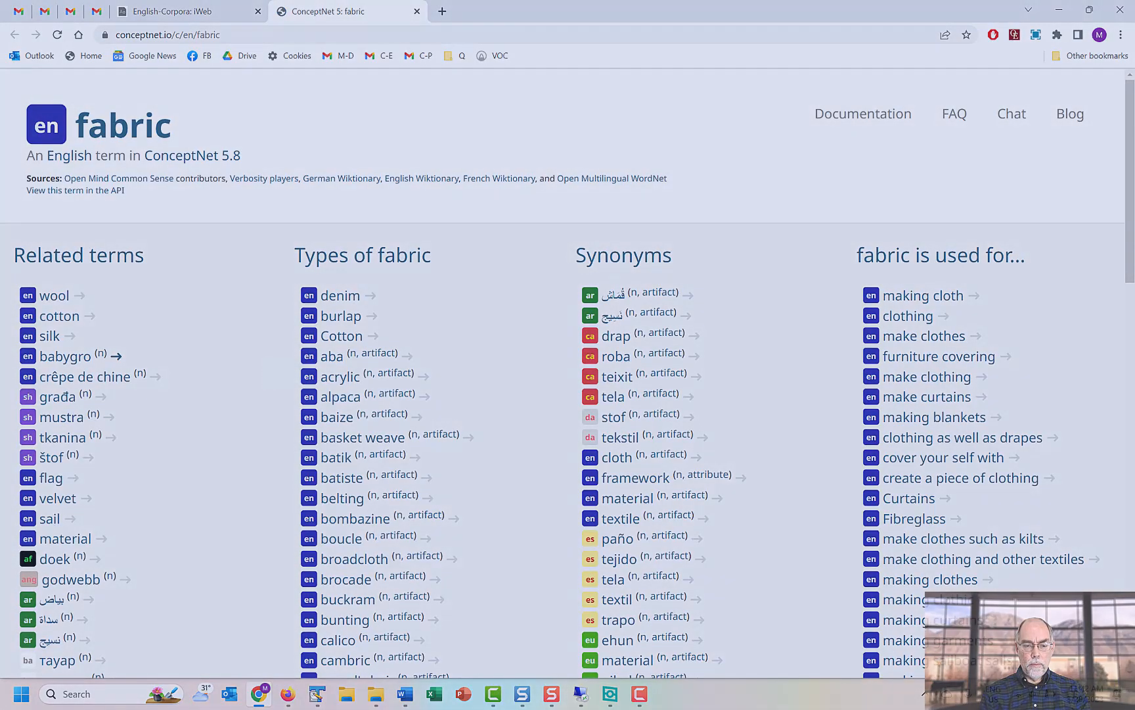
left_click(186, 11)
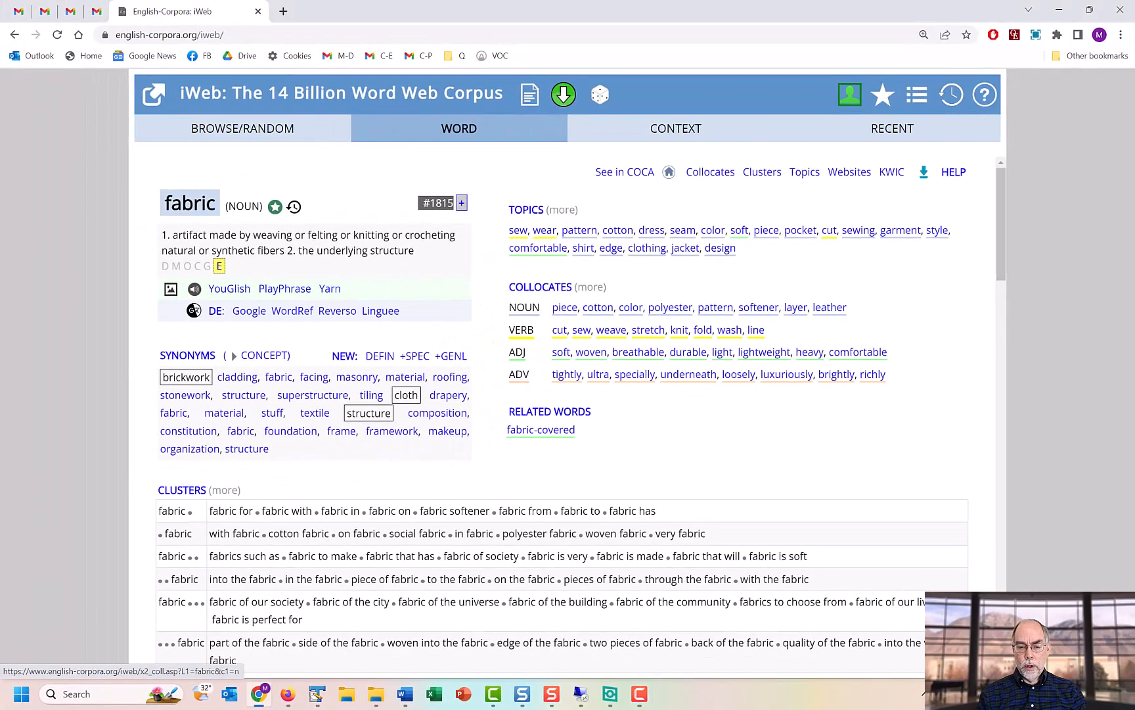
Step: Open fabric's collocates table of nouns, adjectives, verbs and adverbs with frequencies
left_click(709, 172)
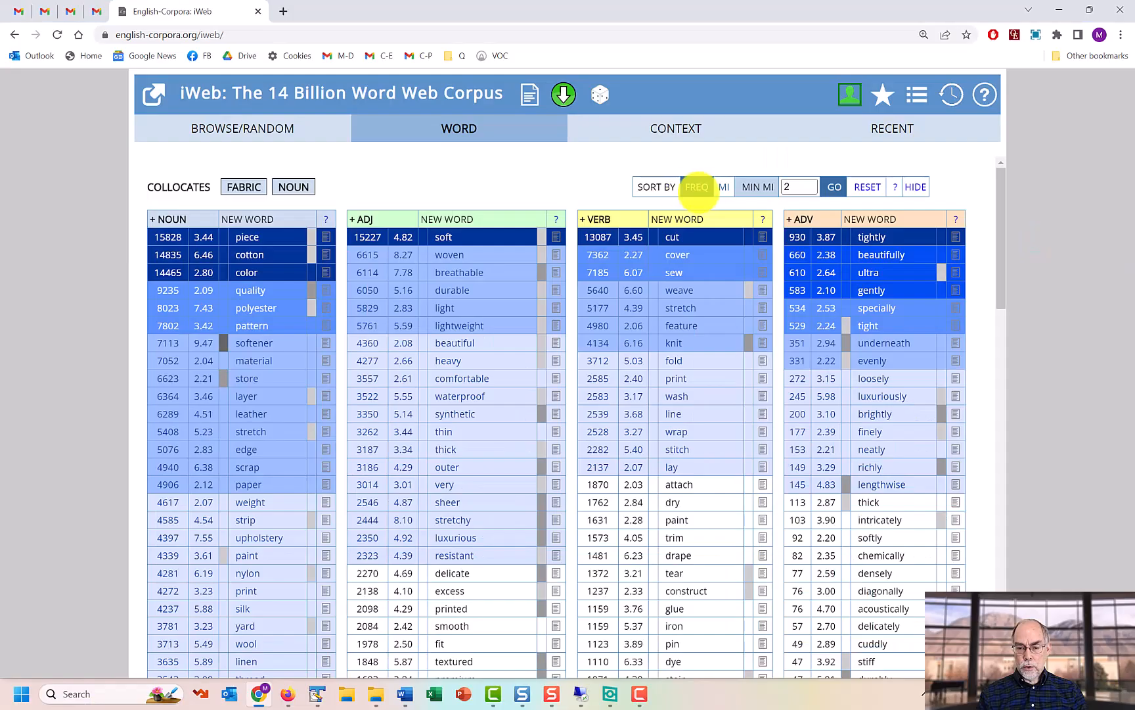
Step: Re-rank fabric's collocates by mutual information, dropping words like quality, material and paper
left_click(723, 186)
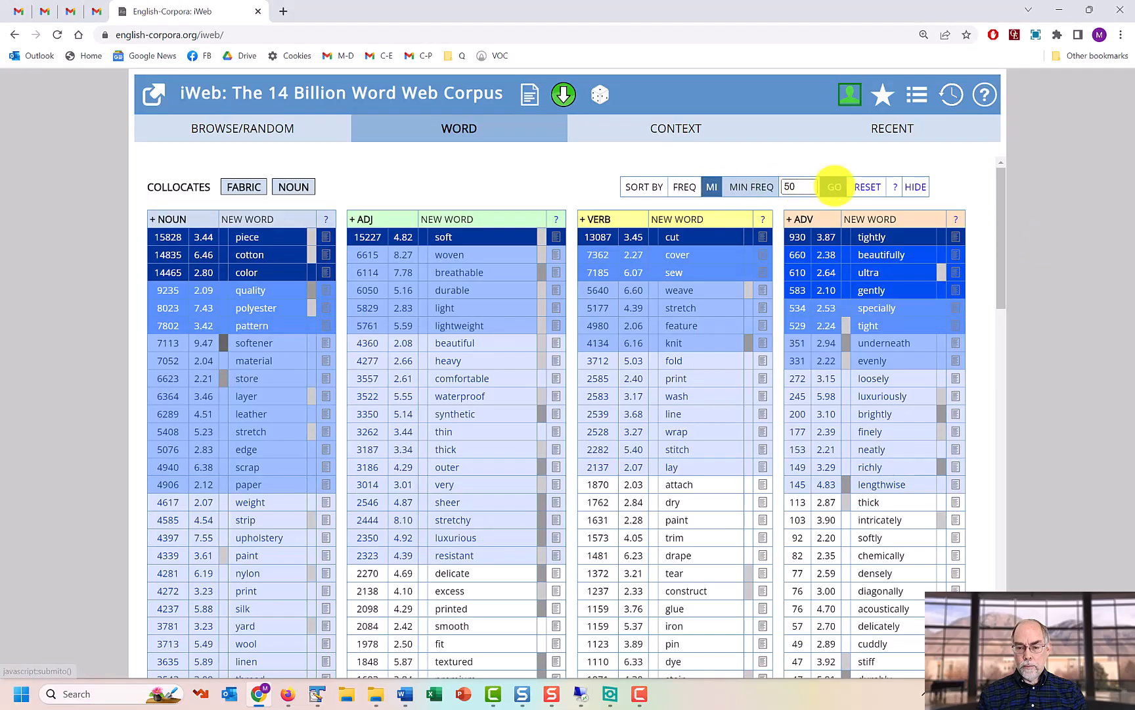
left_click(833, 186)
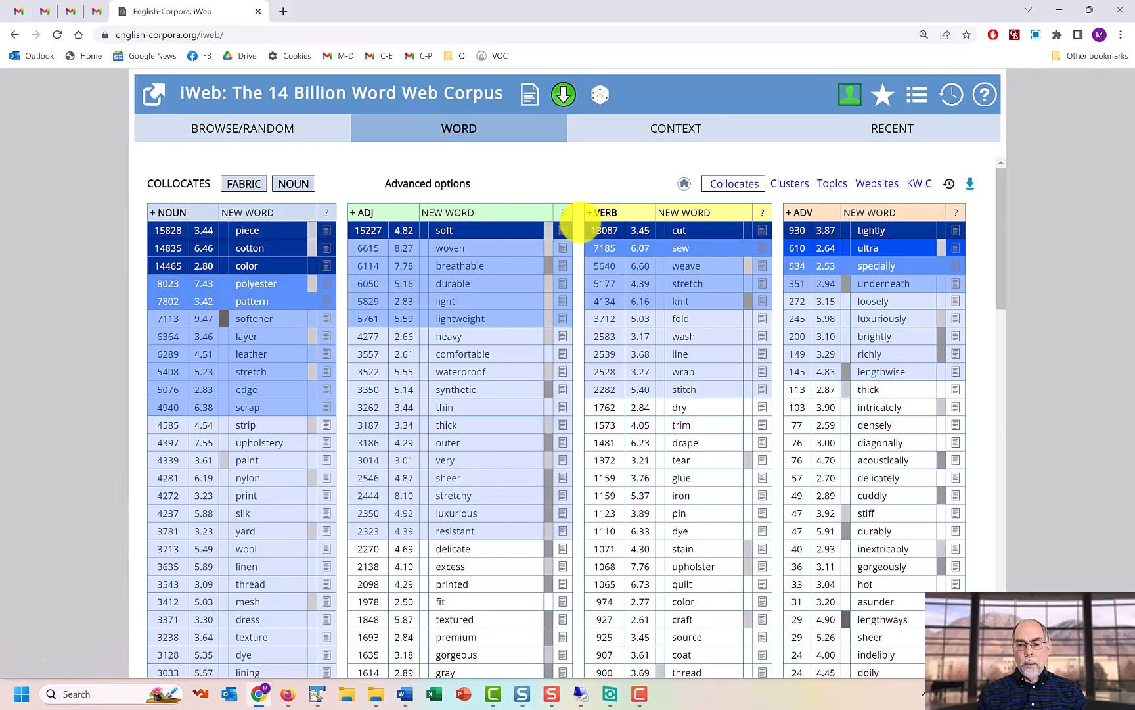
mouse_move(446, 184)
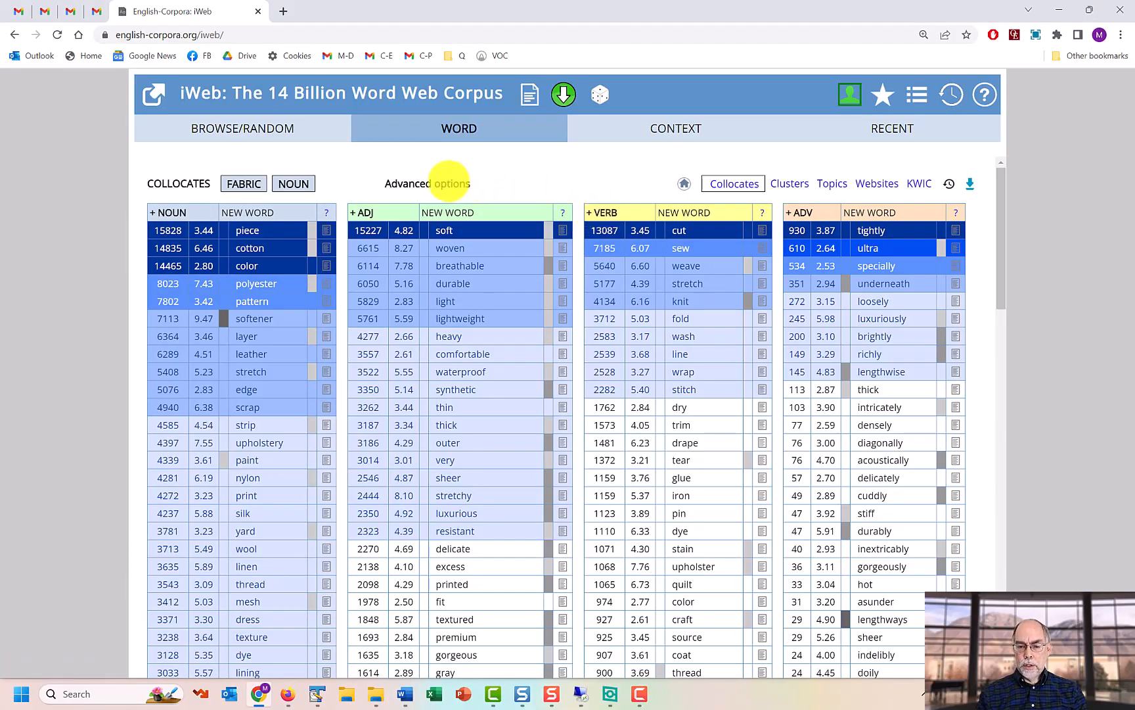
left_click(451, 183)
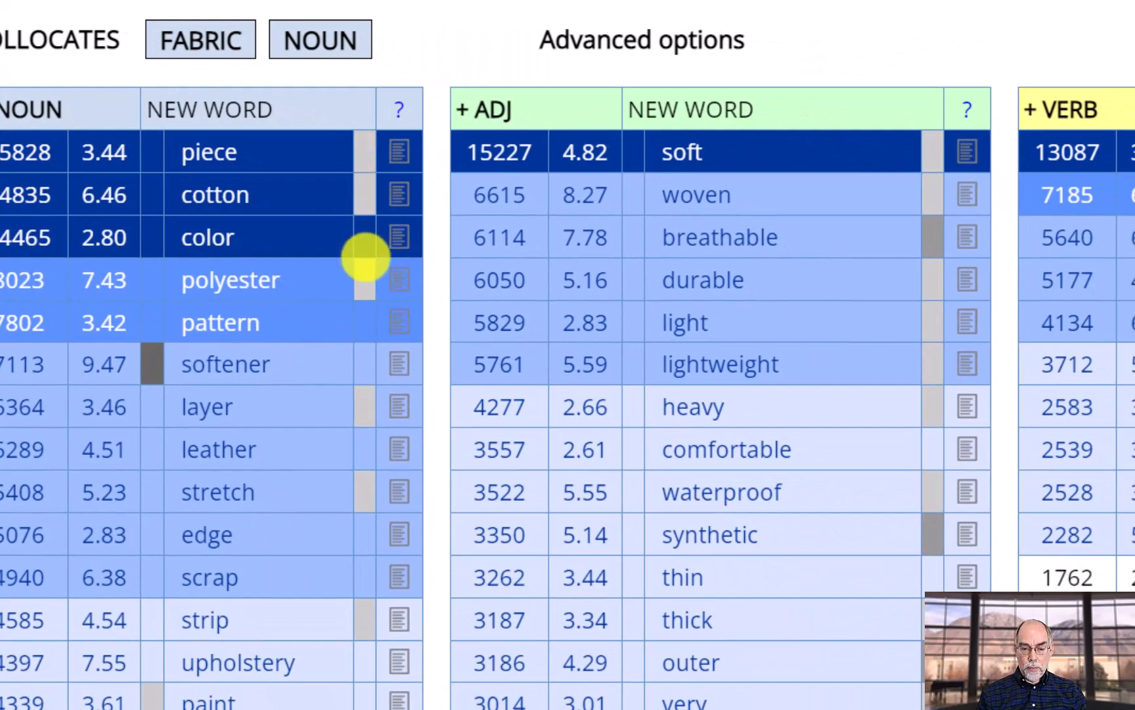
mouse_move(366, 278)
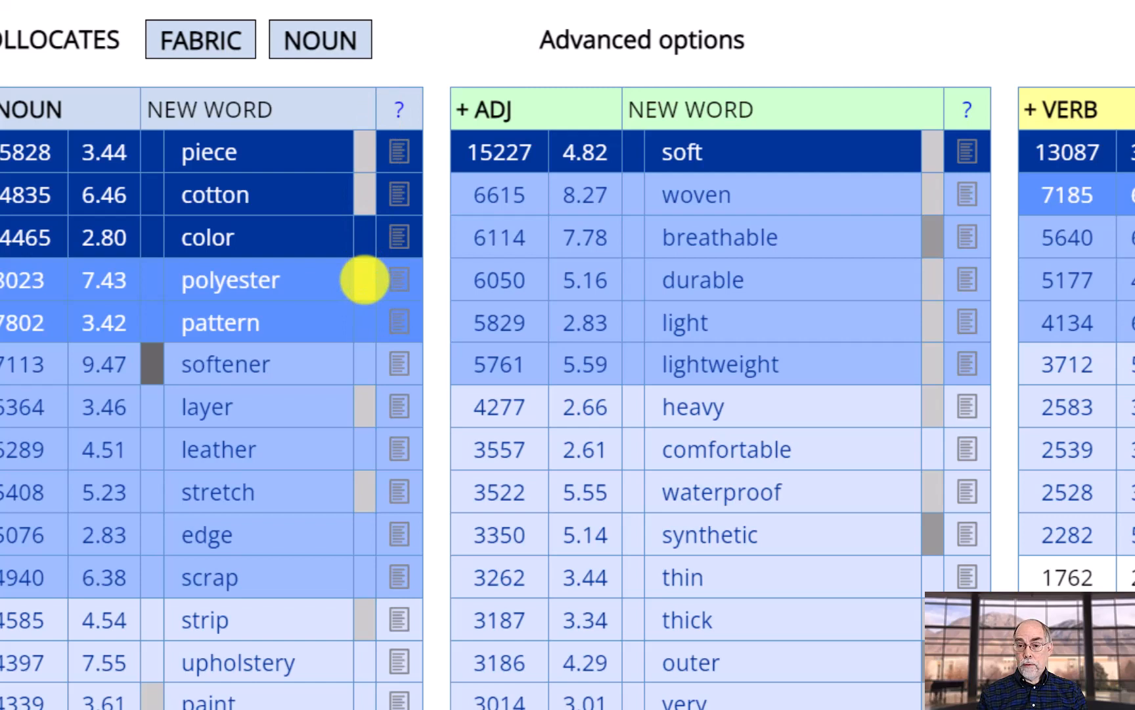
mouse_move(243, 194)
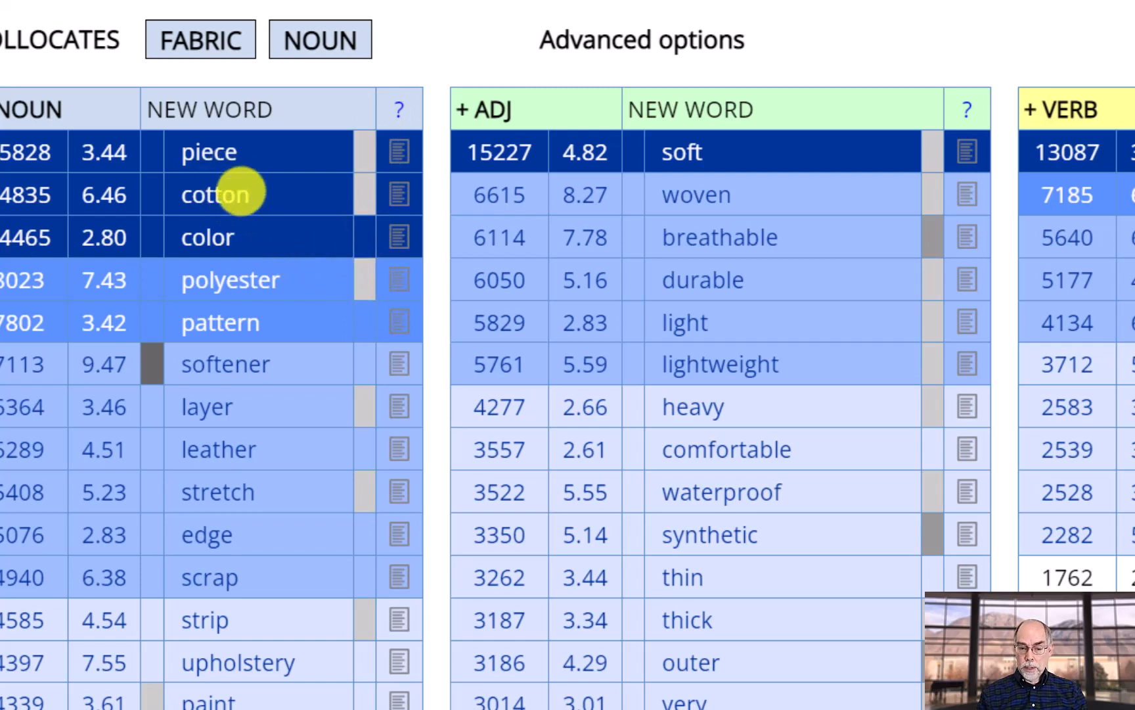
mouse_move(271, 210)
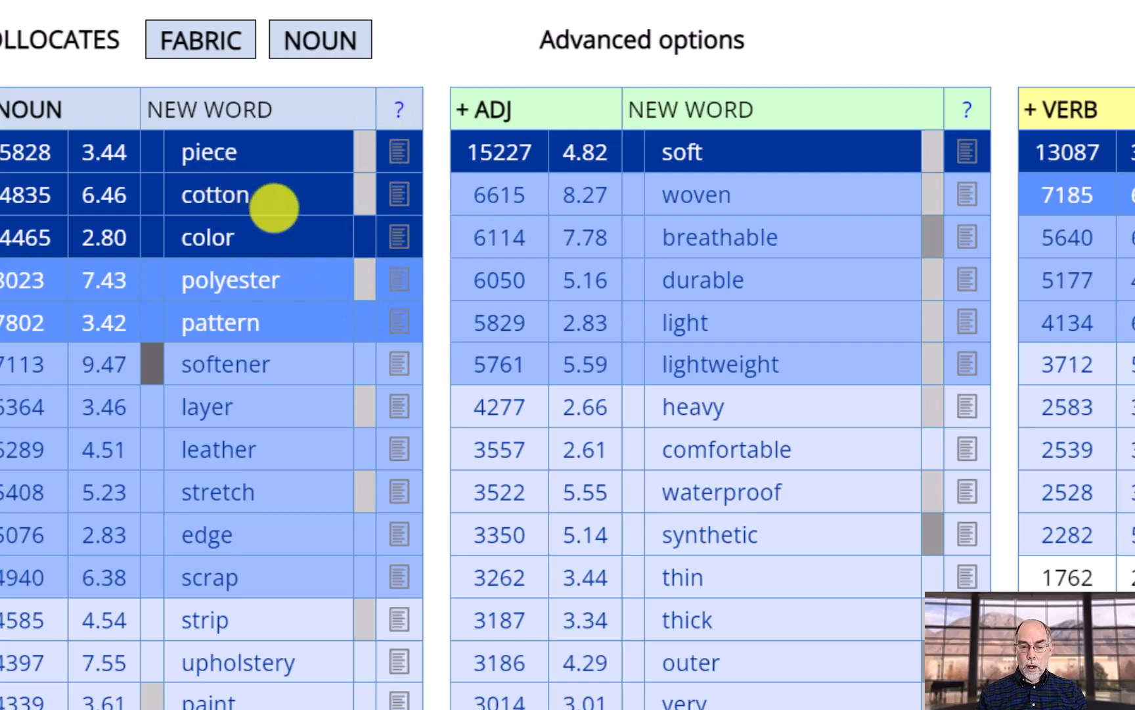
mouse_move(275, 290)
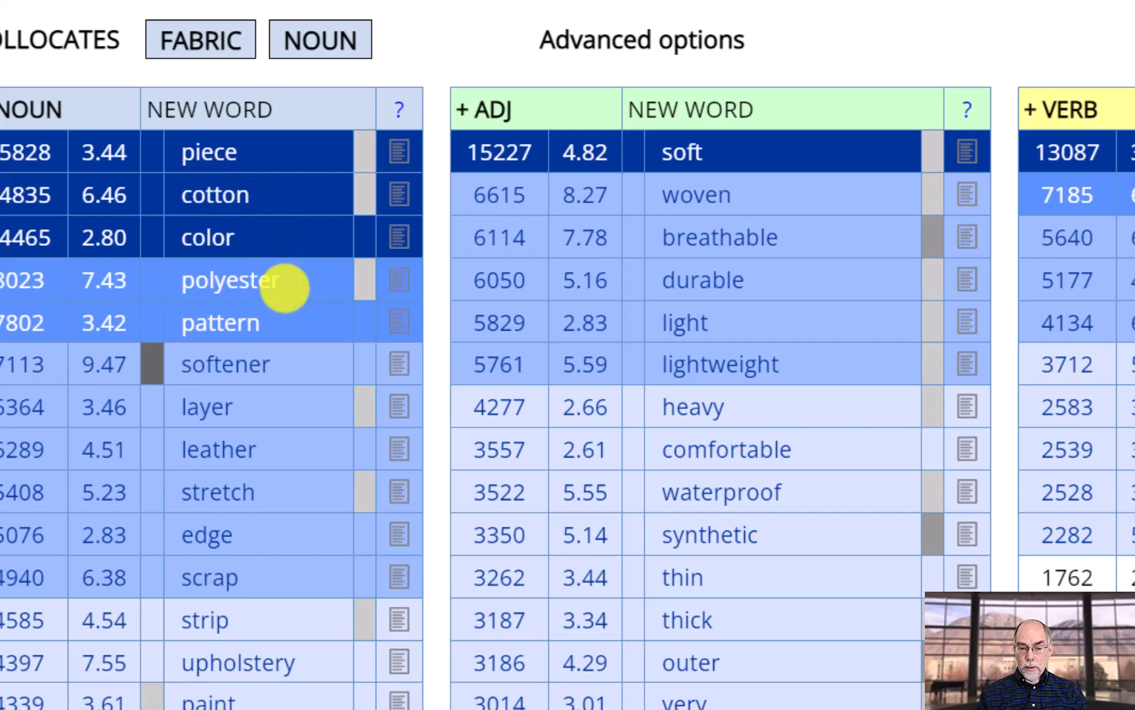
mouse_move(144, 382)
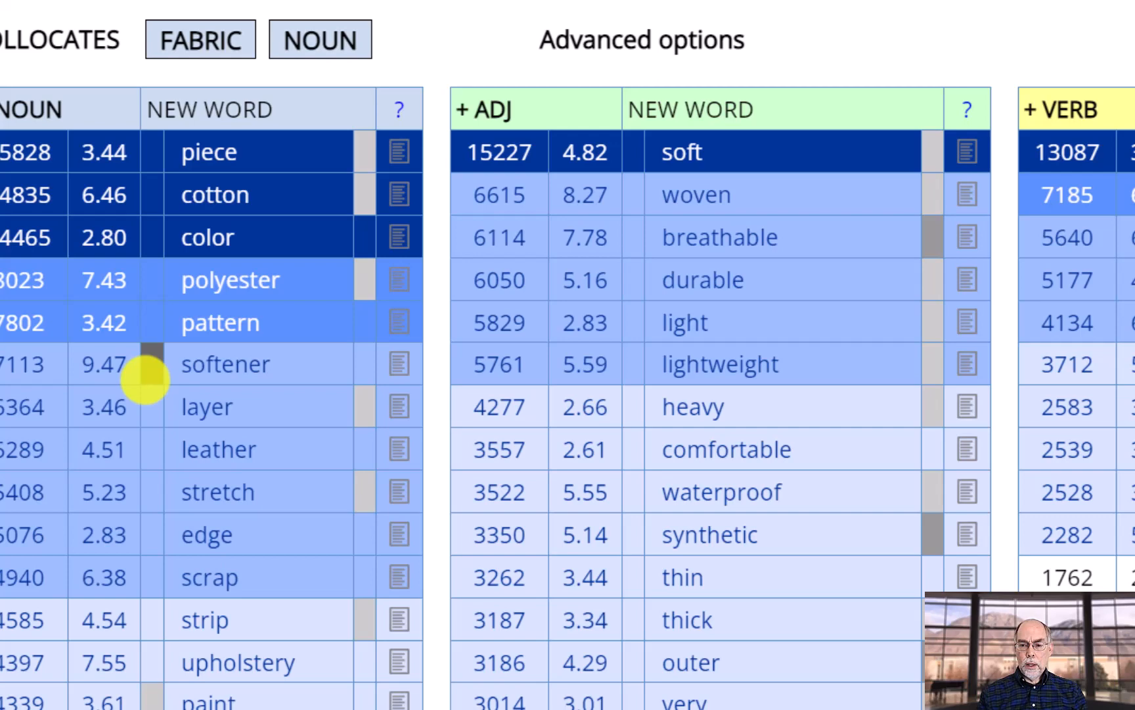
mouse_move(431, 329)
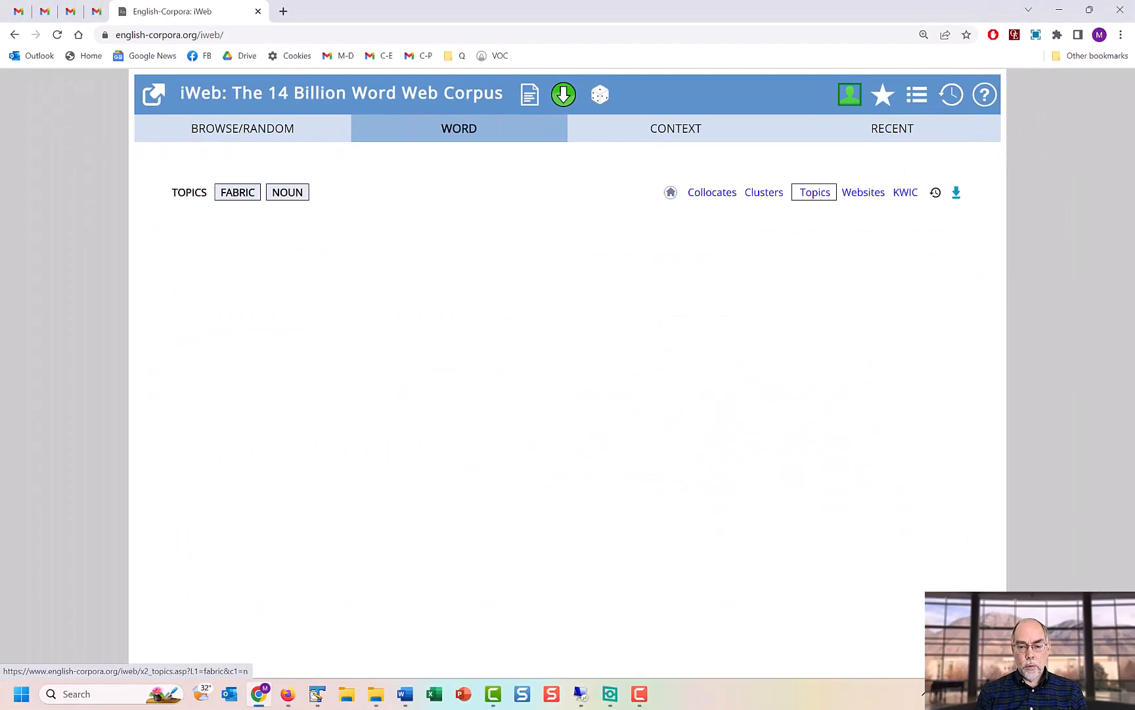
Step: Return to fabric's overview showing clusters like 'fabric softener' and sites like shabbyfabrics.com
left_click(814, 192)
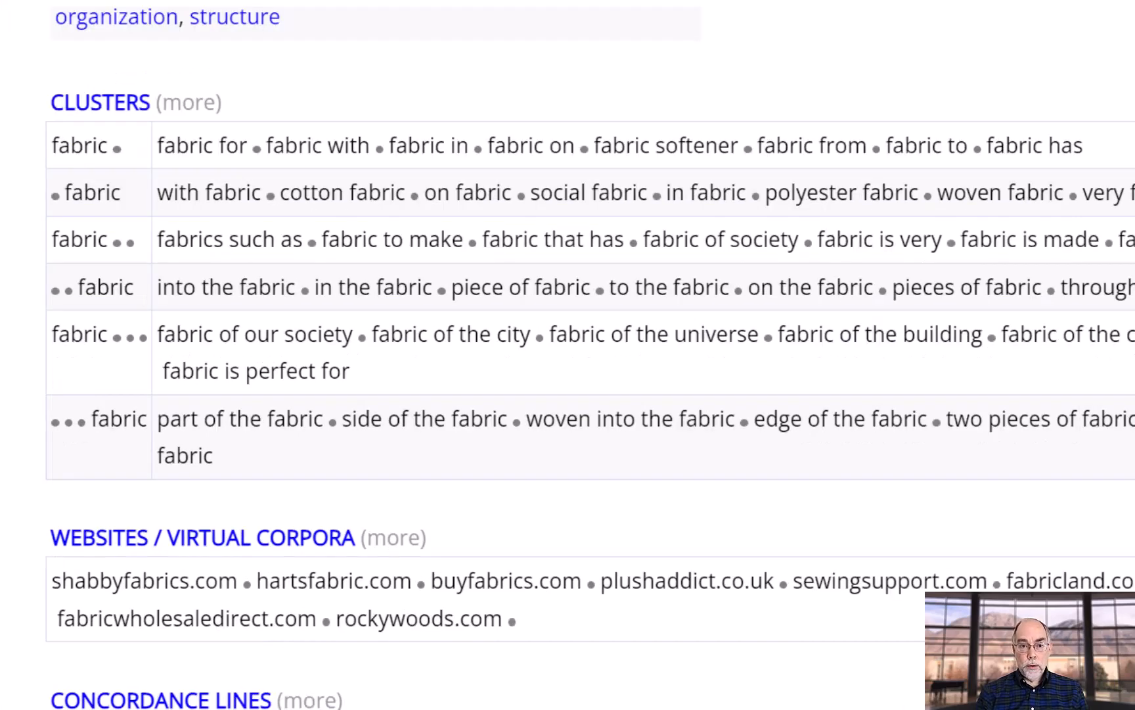
mouse_move(101, 102)
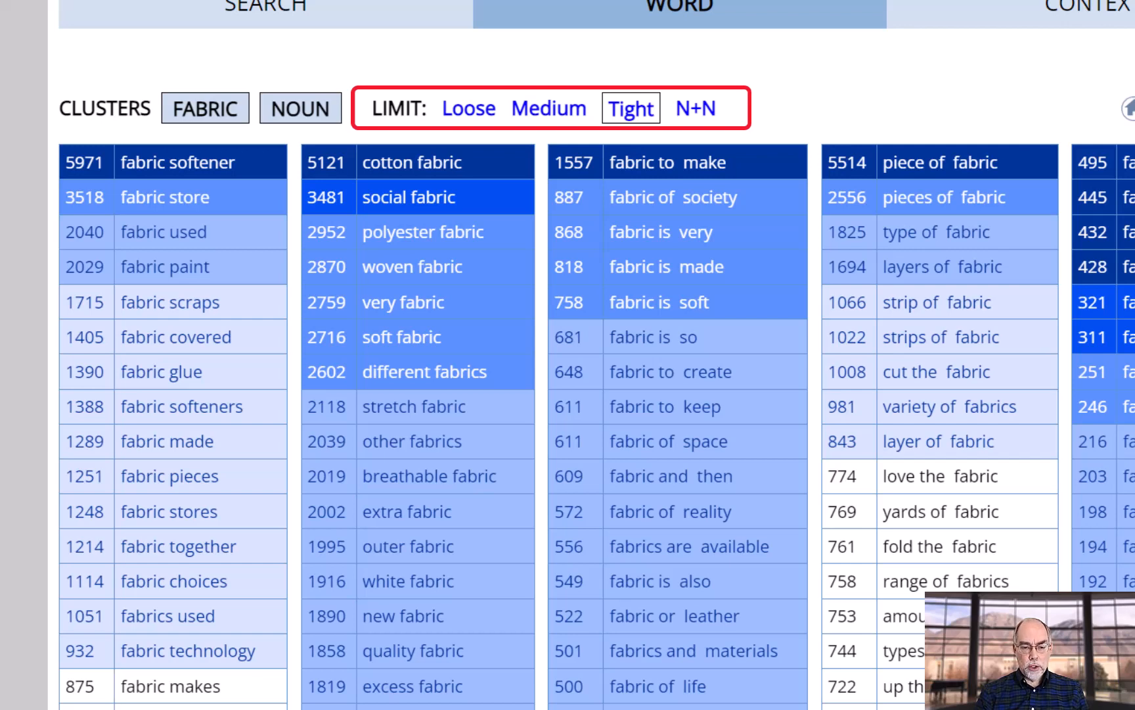
Step: View fabric's clusters with Loose, Medium, Tight and noun+noun limits, then return to its overview
left_click(475, 107)
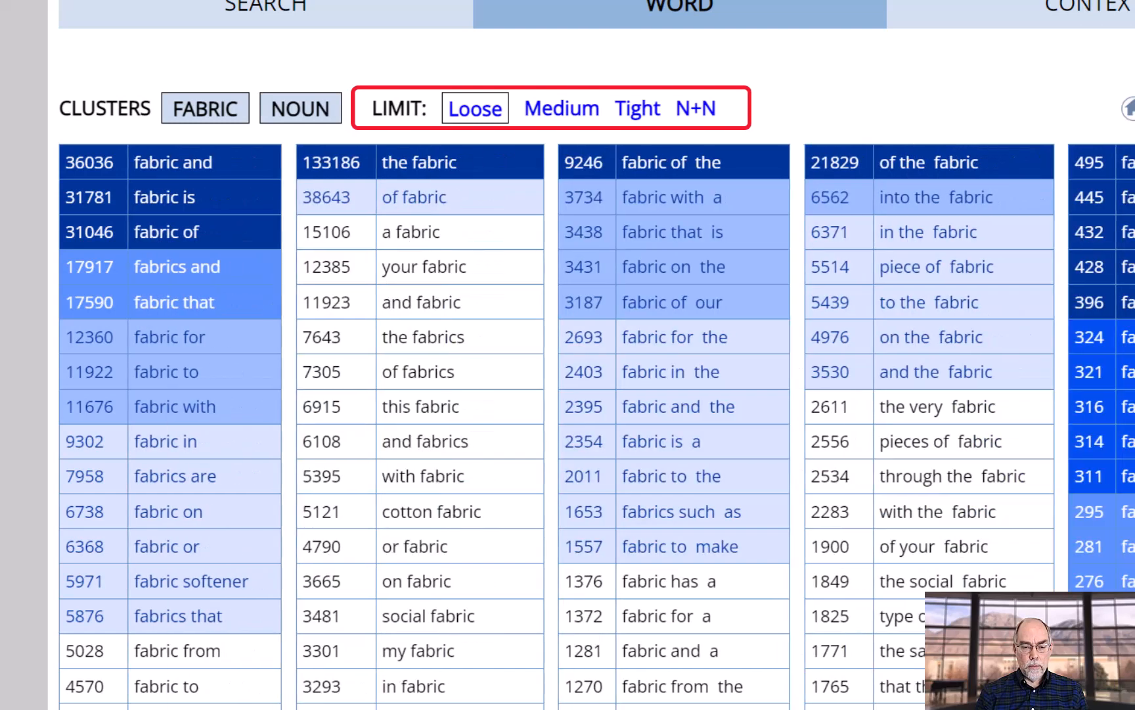
left_click(554, 108)
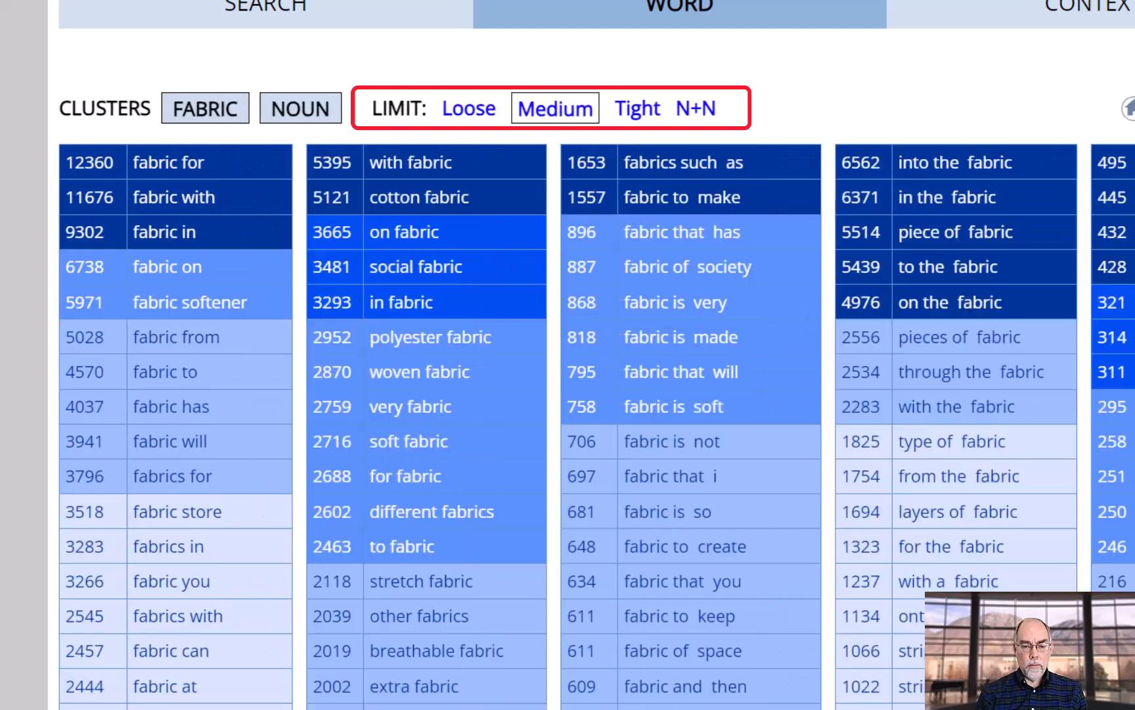
left_click(630, 107)
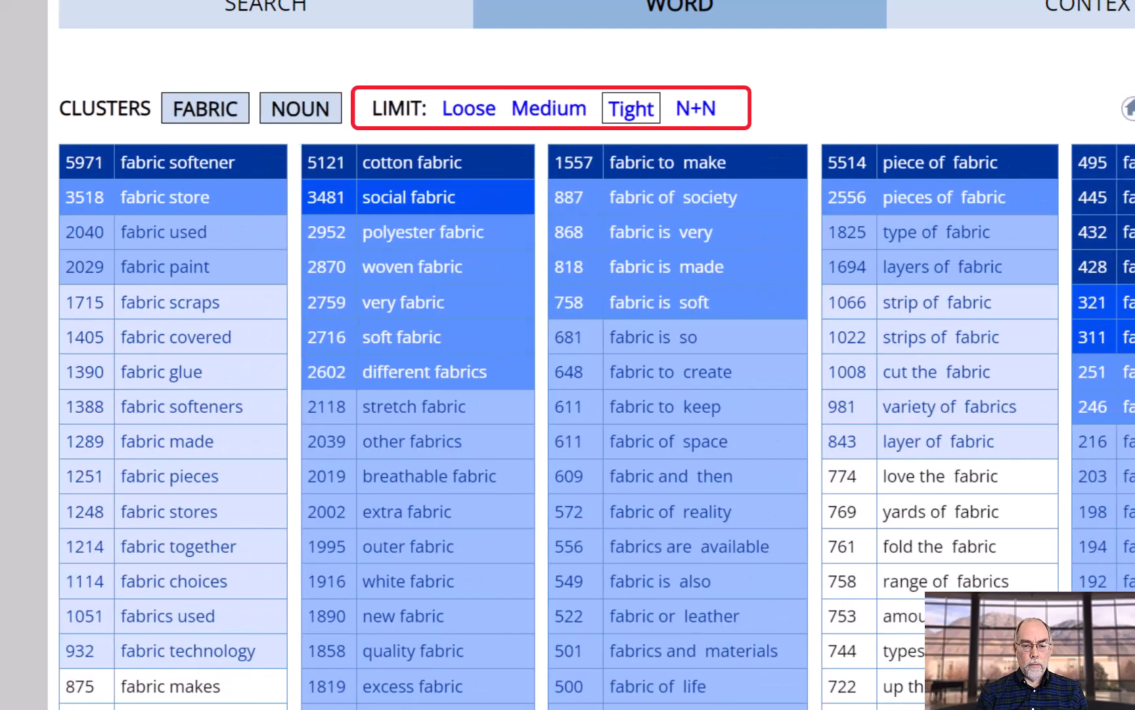
left_click(688, 108)
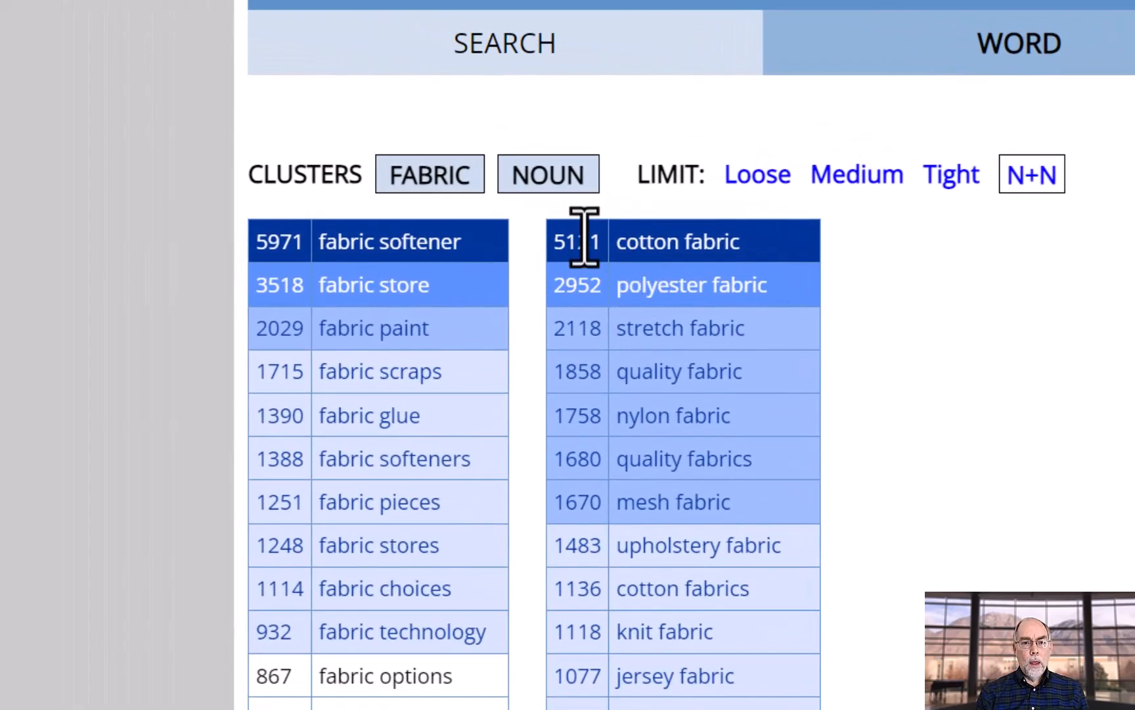
mouse_move(470, 420)
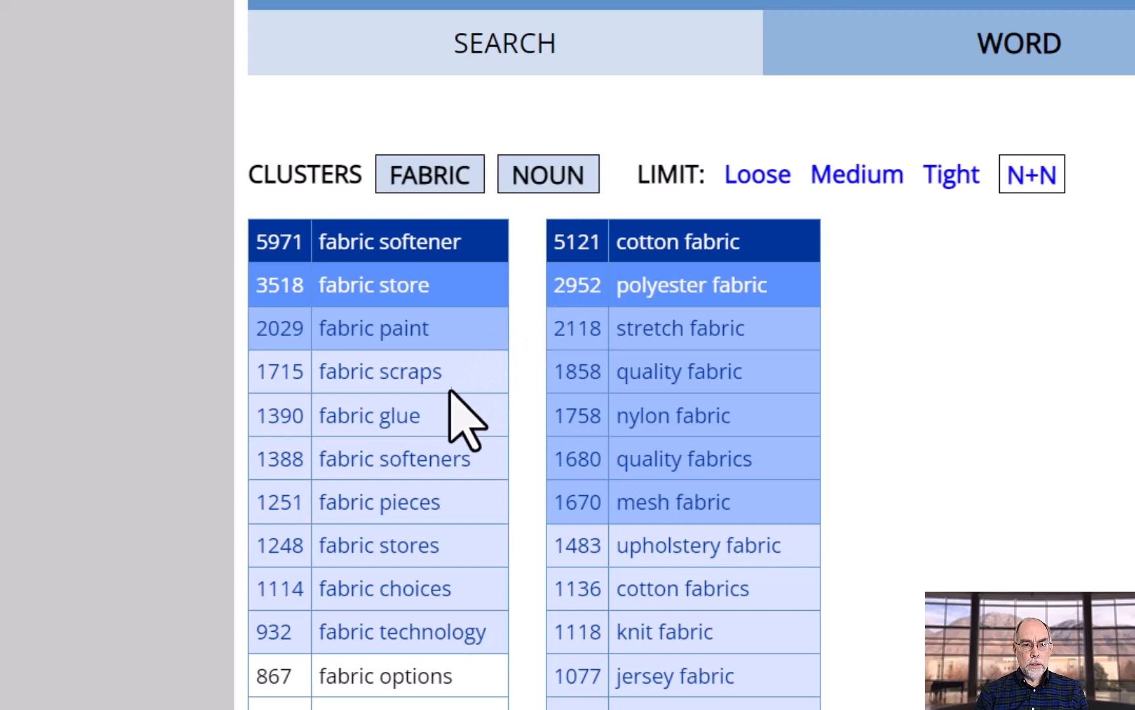
mouse_move(362, 503)
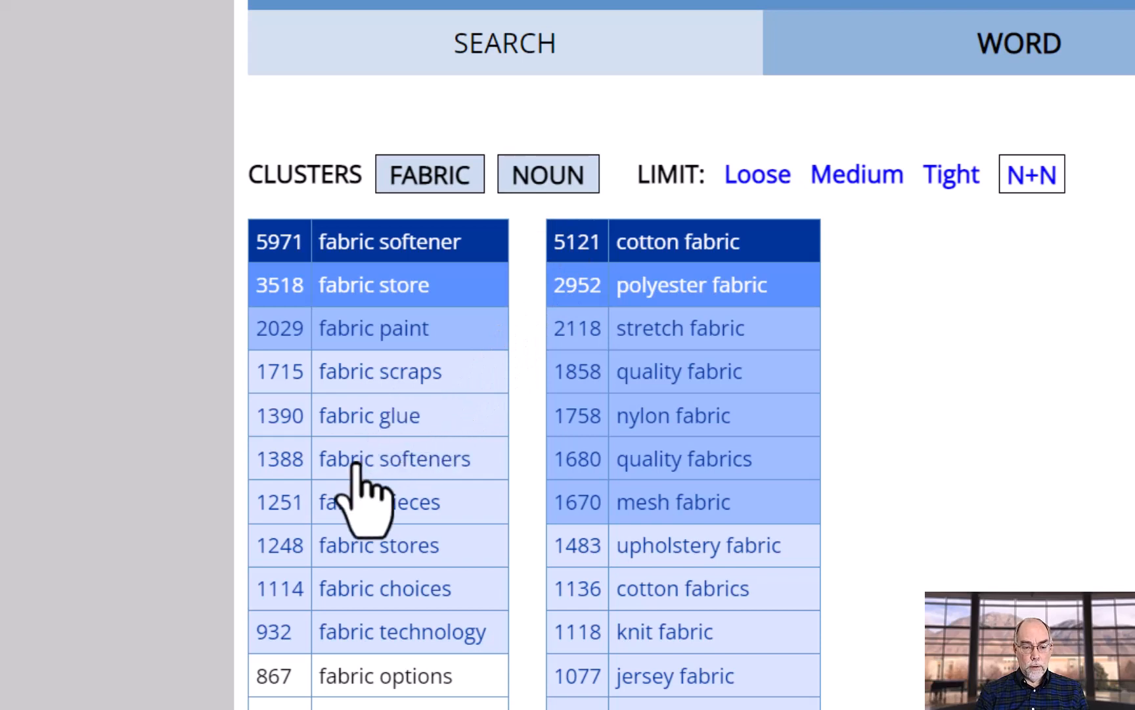
mouse_move(366, 499)
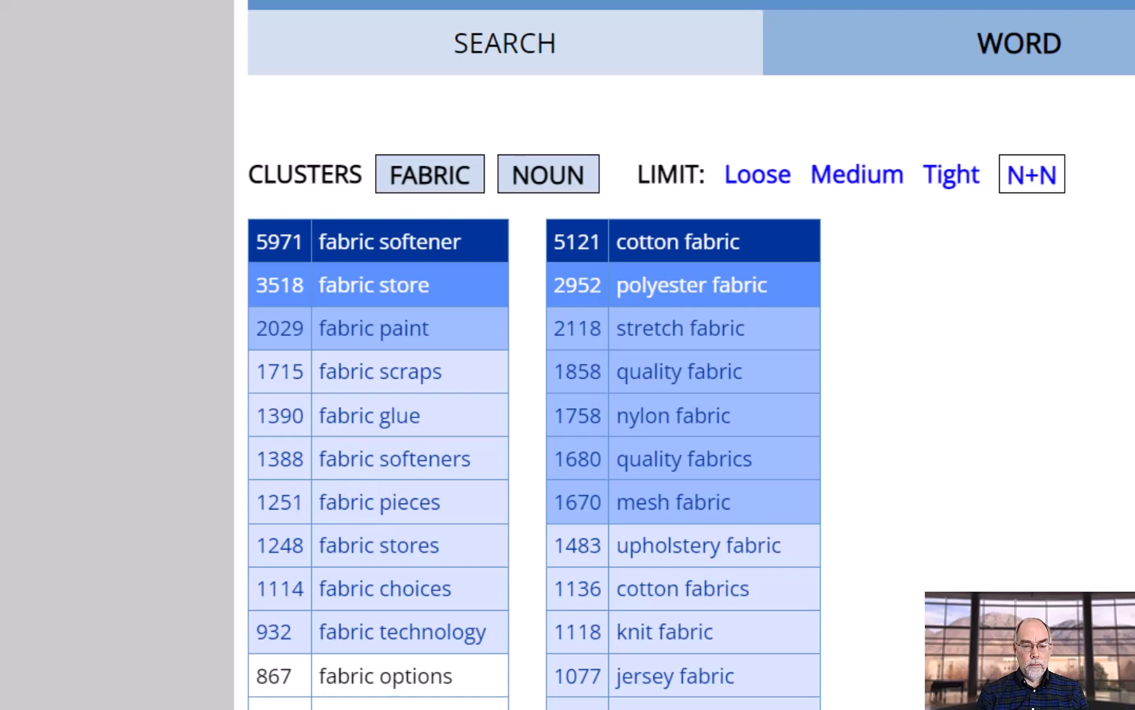
left_click(390, 241)
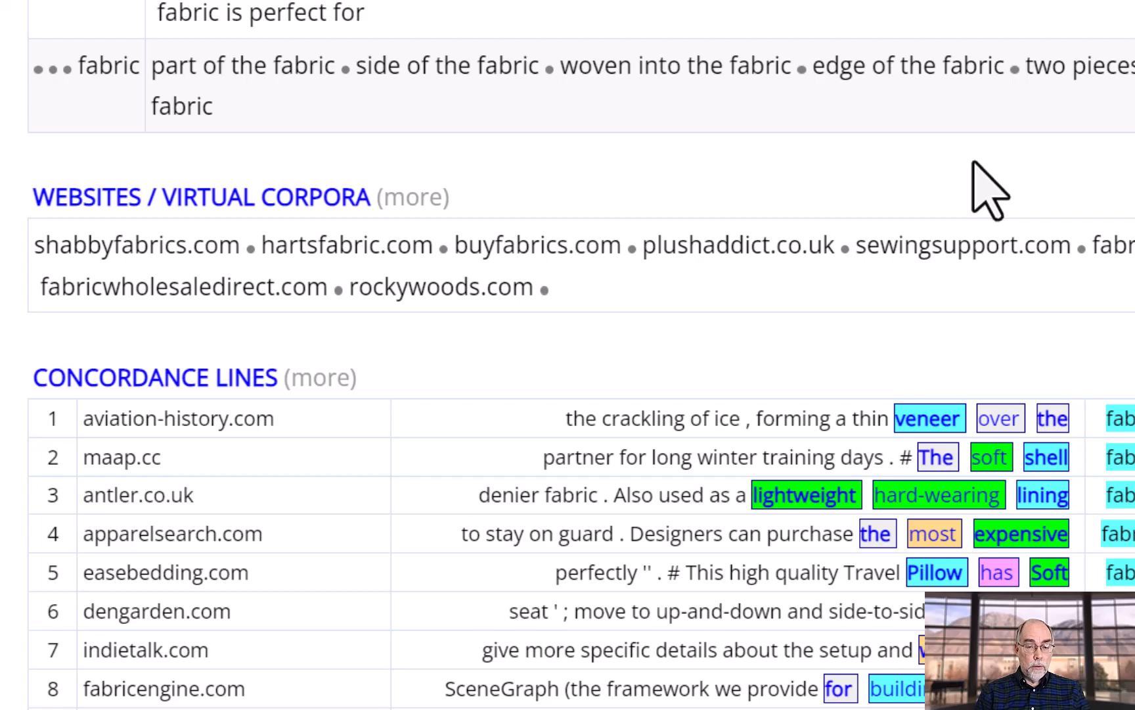
mouse_move(232, 239)
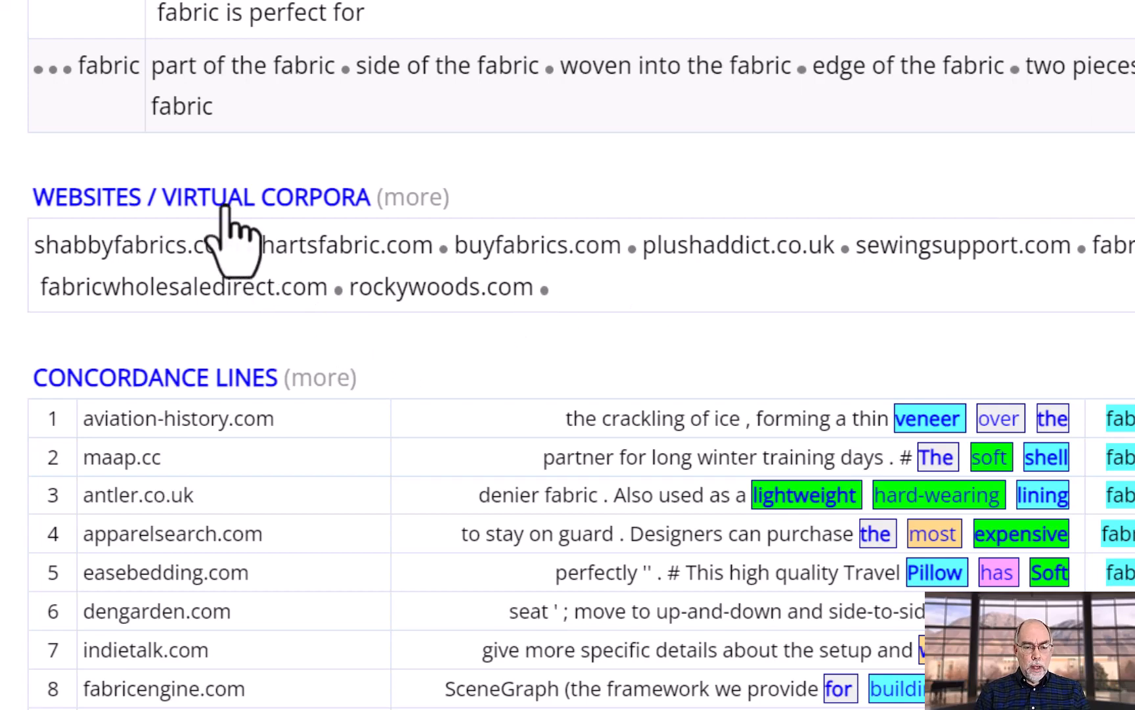
Step: Save fabric's top ten websites as virtual corpus 'fabric' and show its noun keywords
left_click(412, 196)
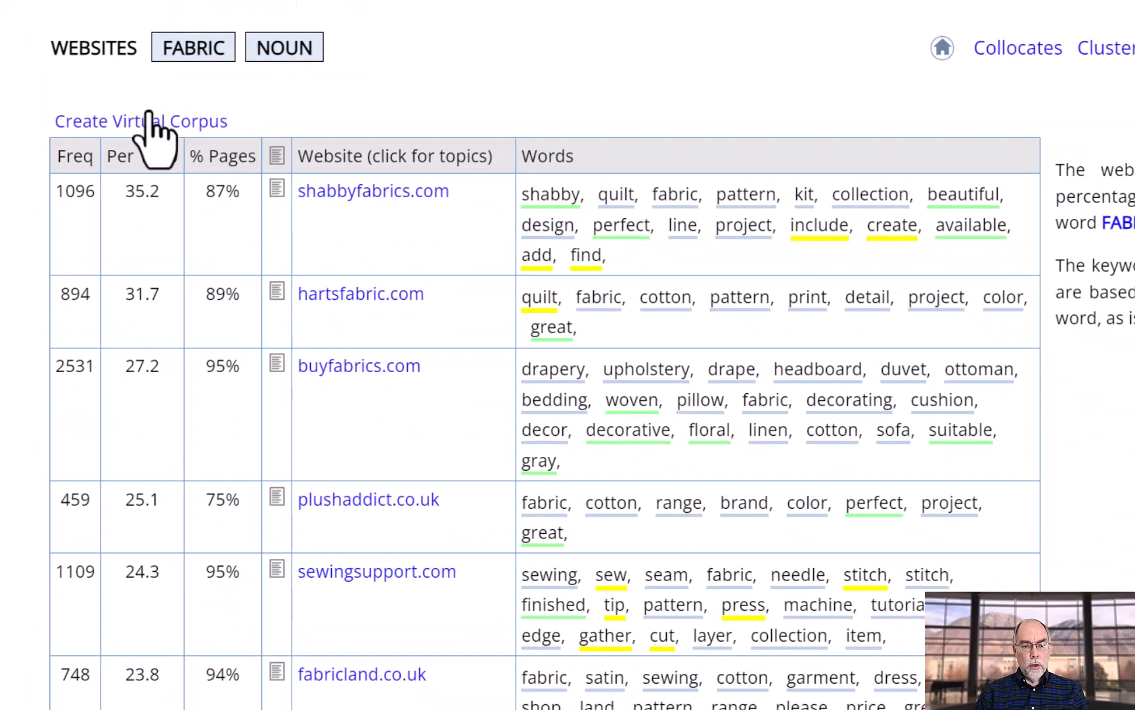
mouse_move(347, 112)
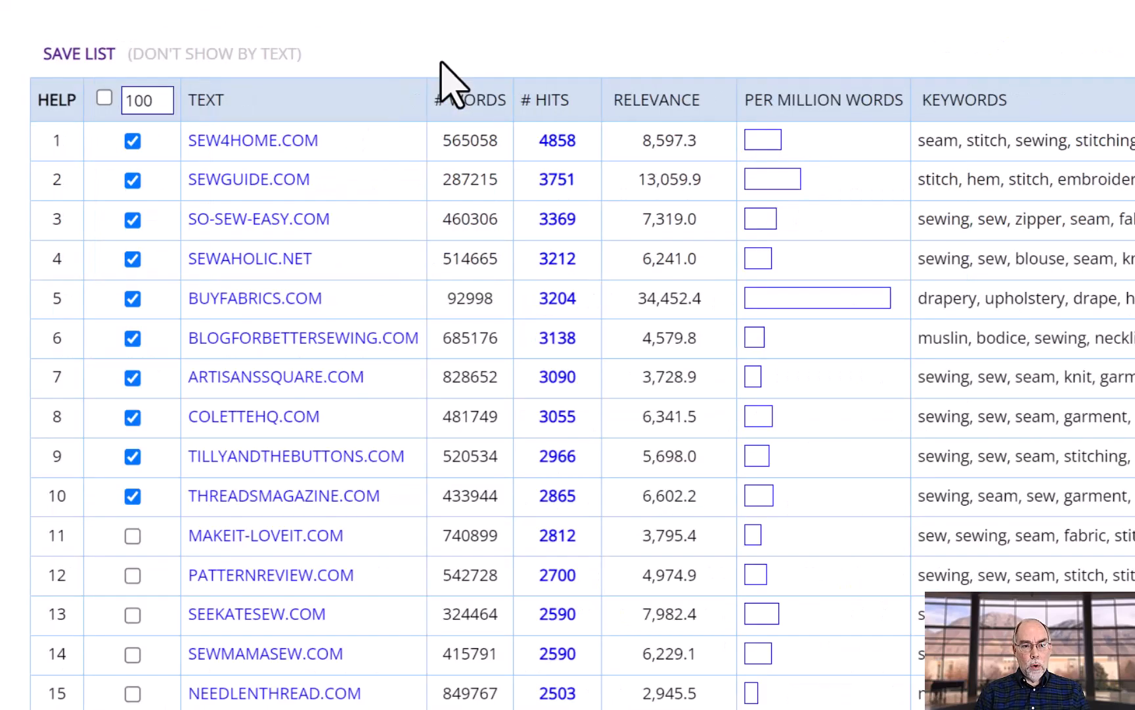
left_click(79, 52)
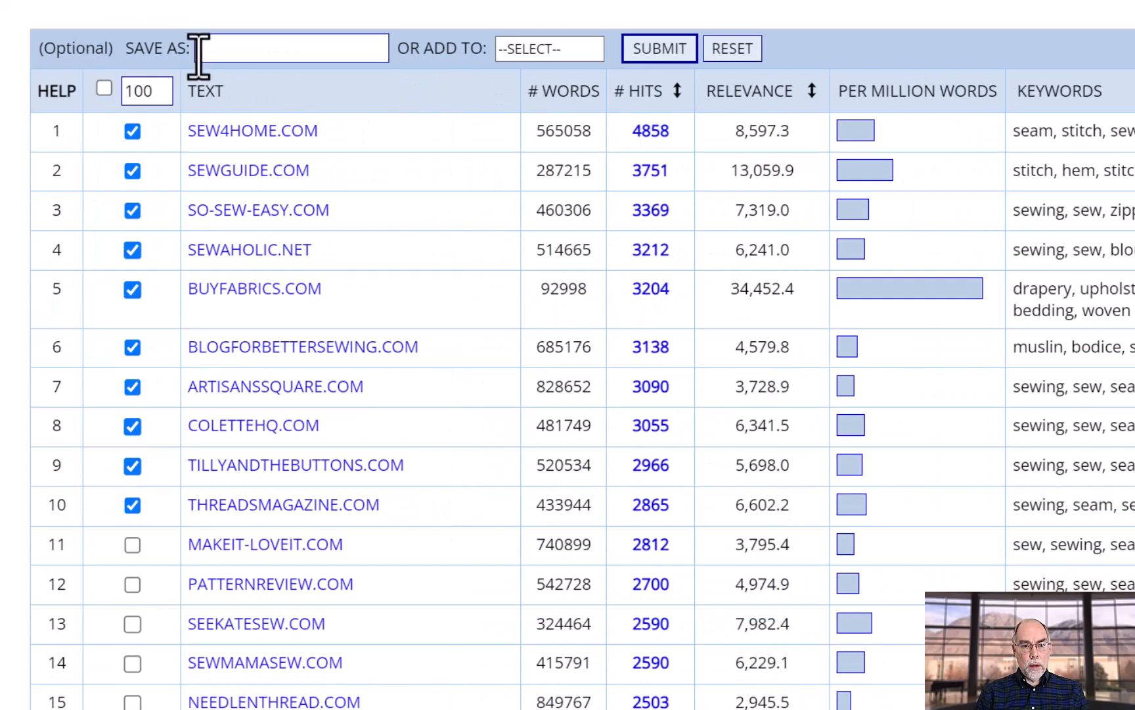
type("fabric")
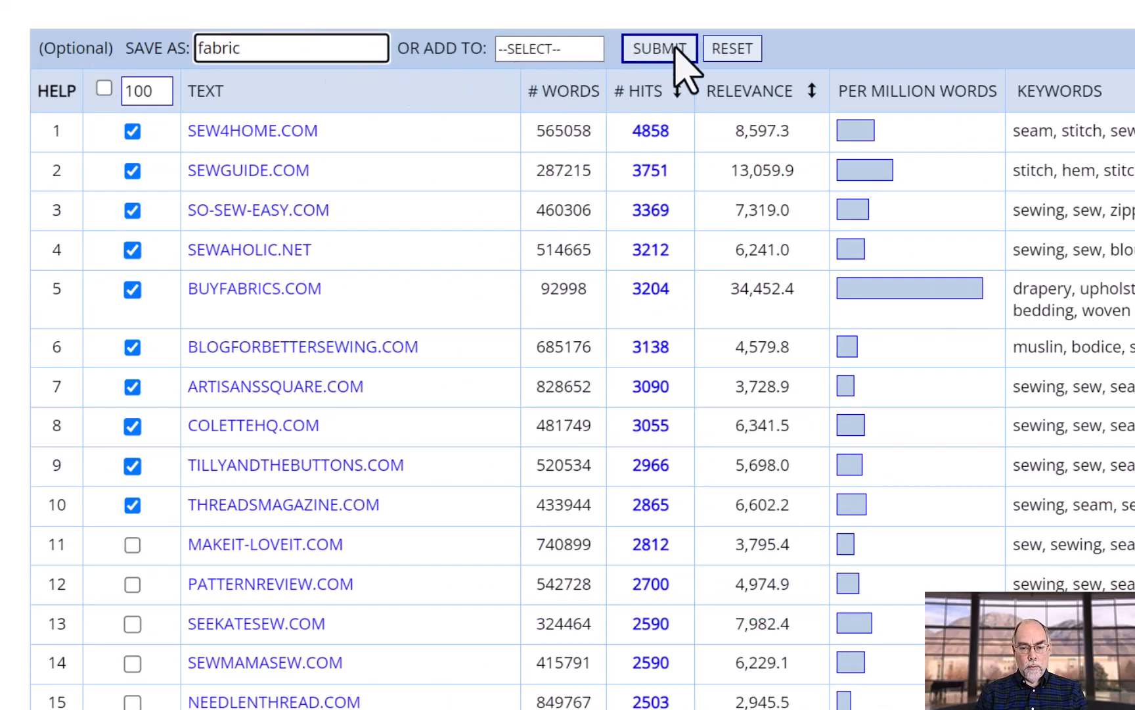
left_click(658, 49)
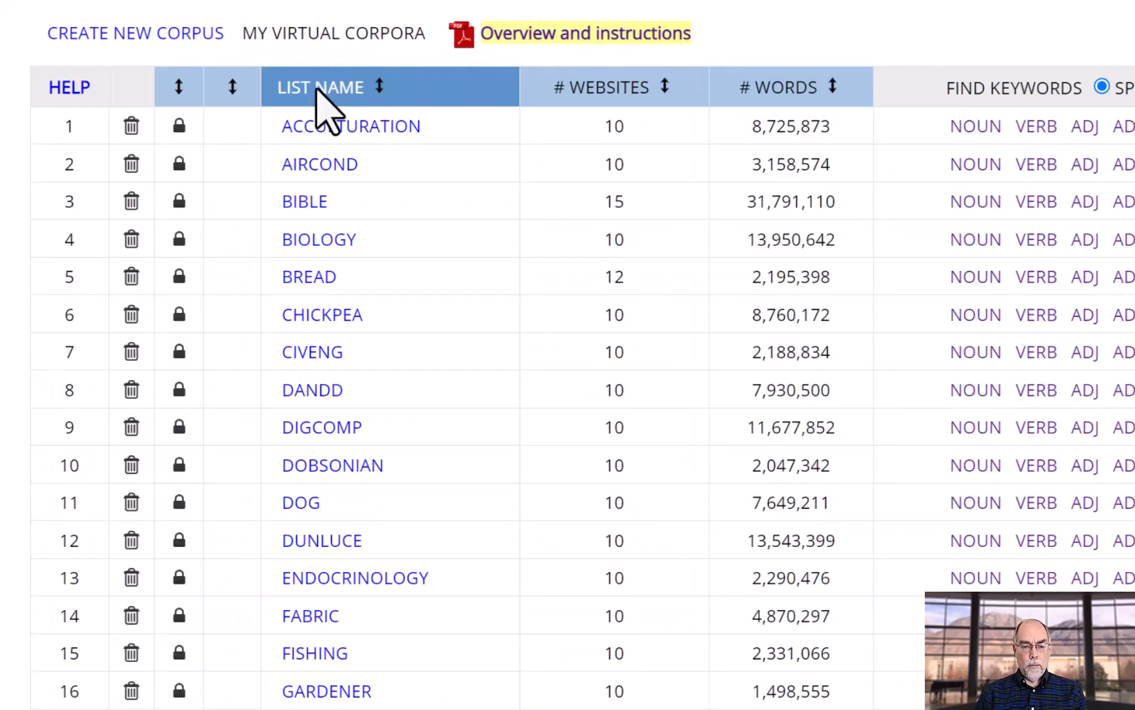
mouse_move(326, 106)
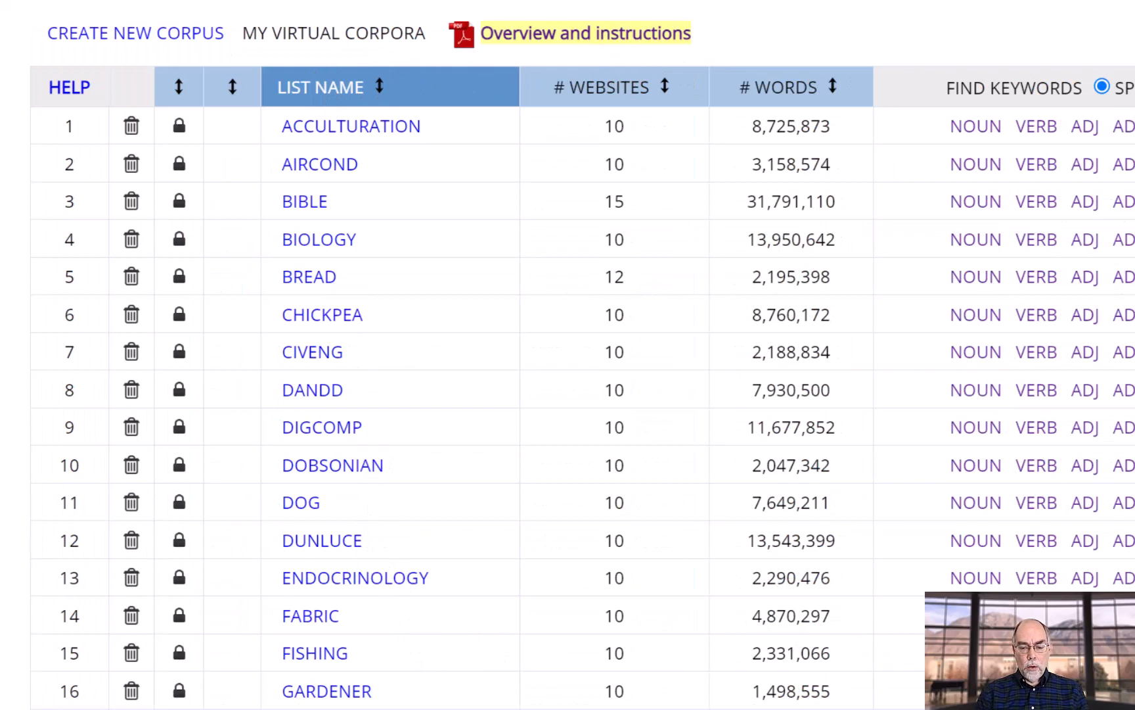
left_click(310, 615)
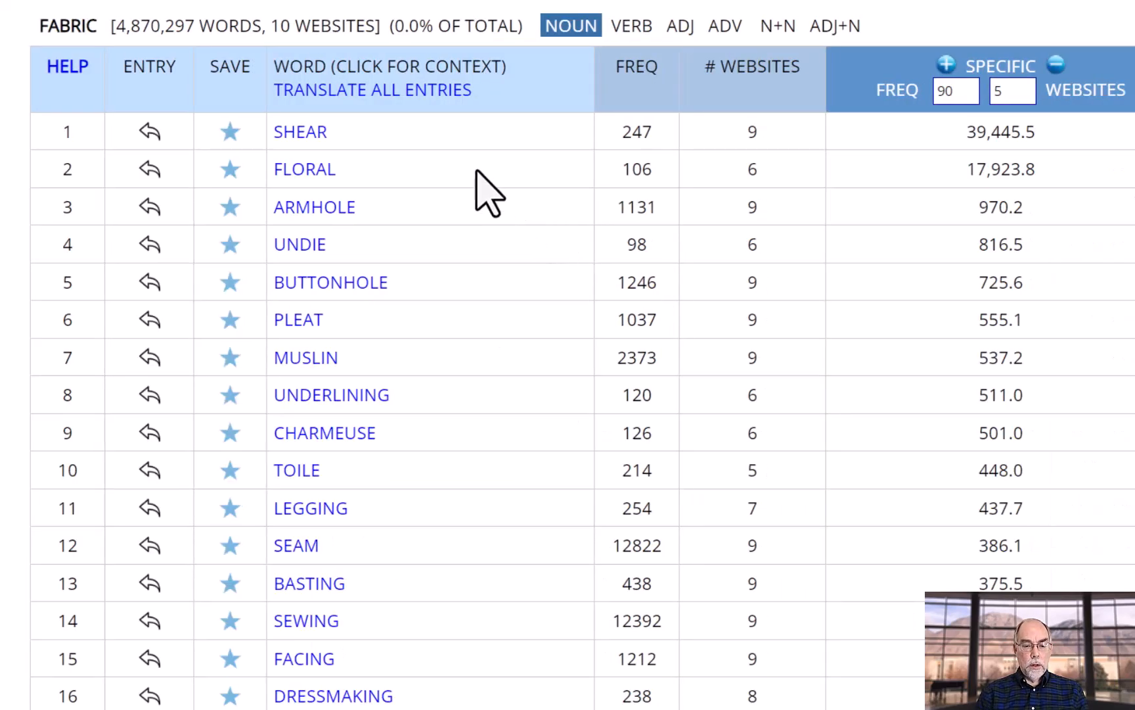
mouse_move(311, 521)
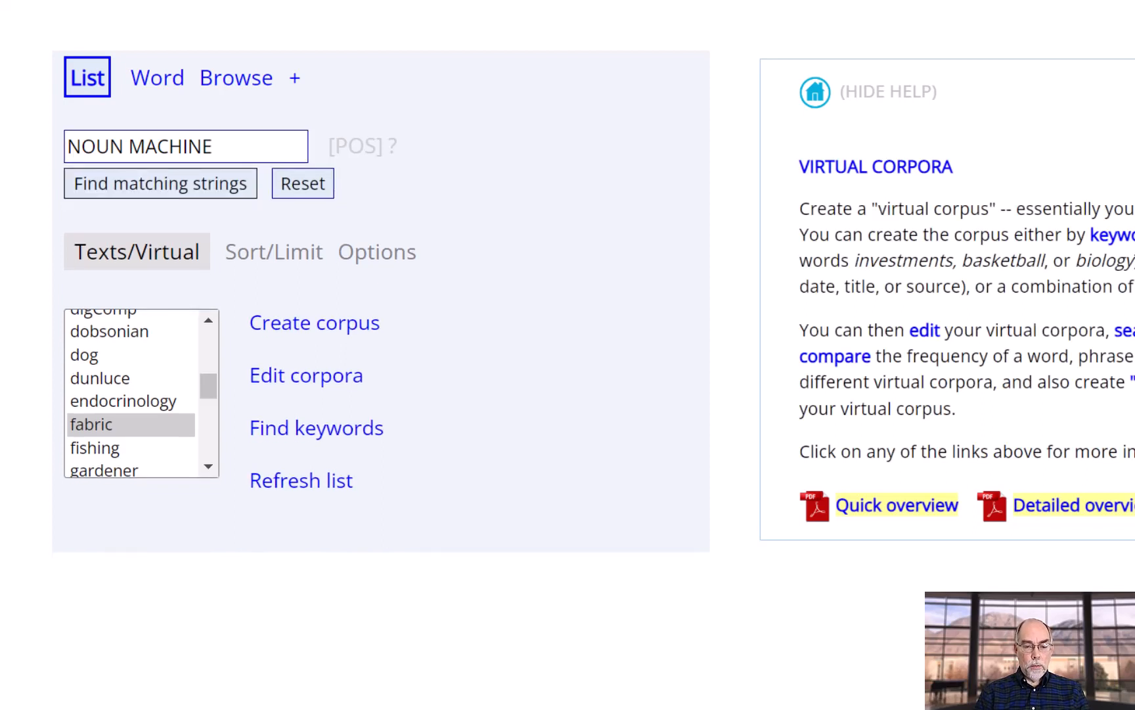
Step: Go back to fabric's word overview and its concordance lines
left_click(159, 183)
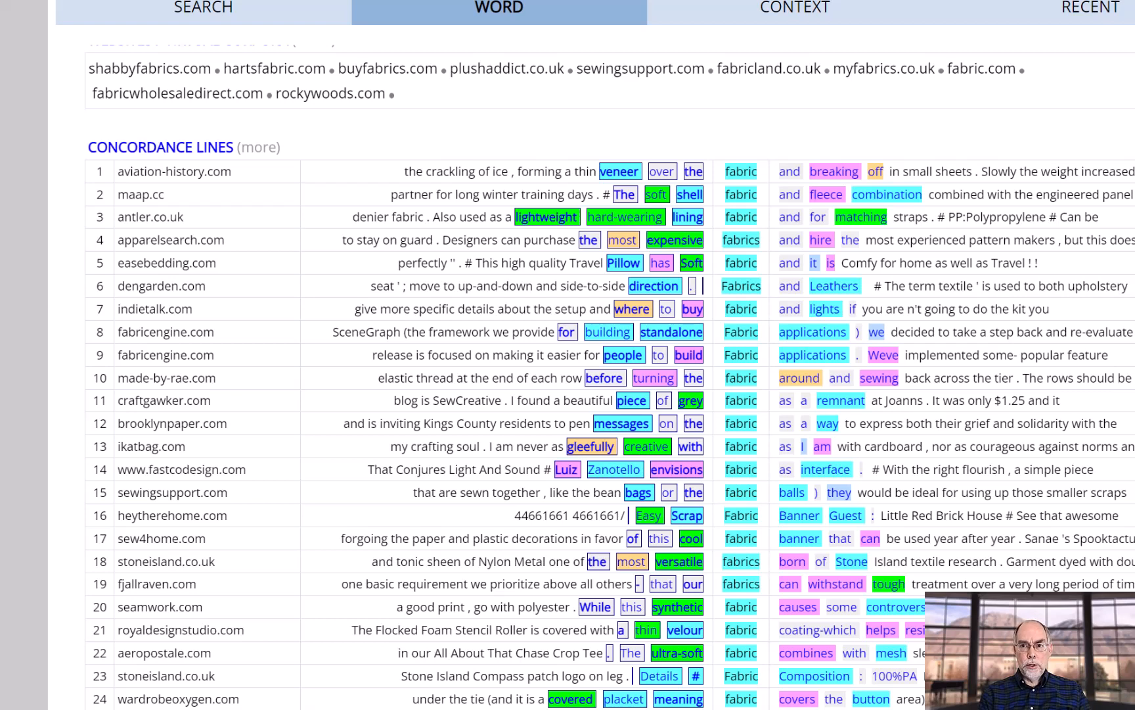
mouse_move(137, 156)
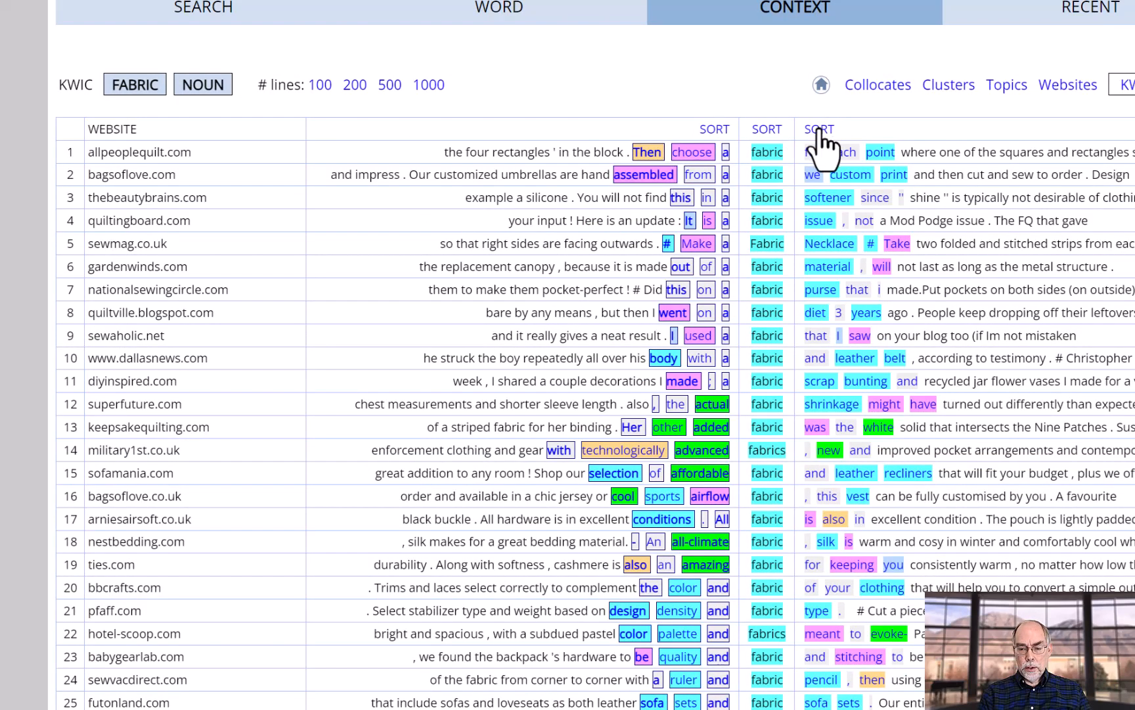
Step: Sort fabric's full concordance by the following word, then scroll through the lines
left_click(714, 129)
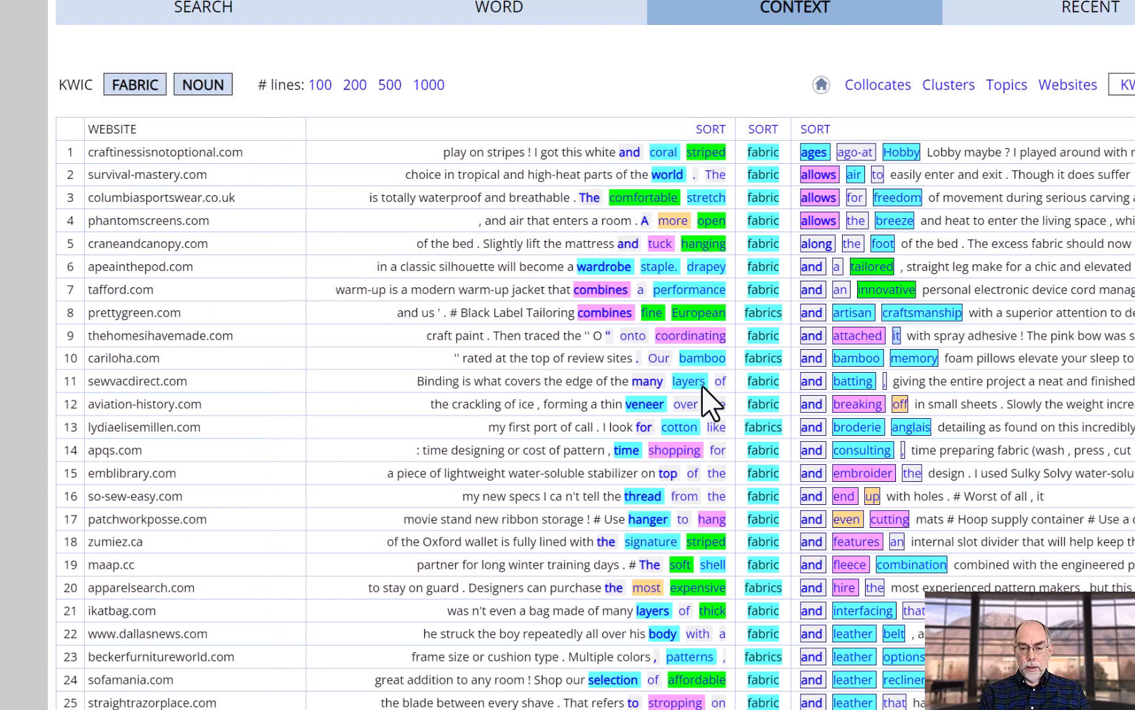
mouse_move(687, 503)
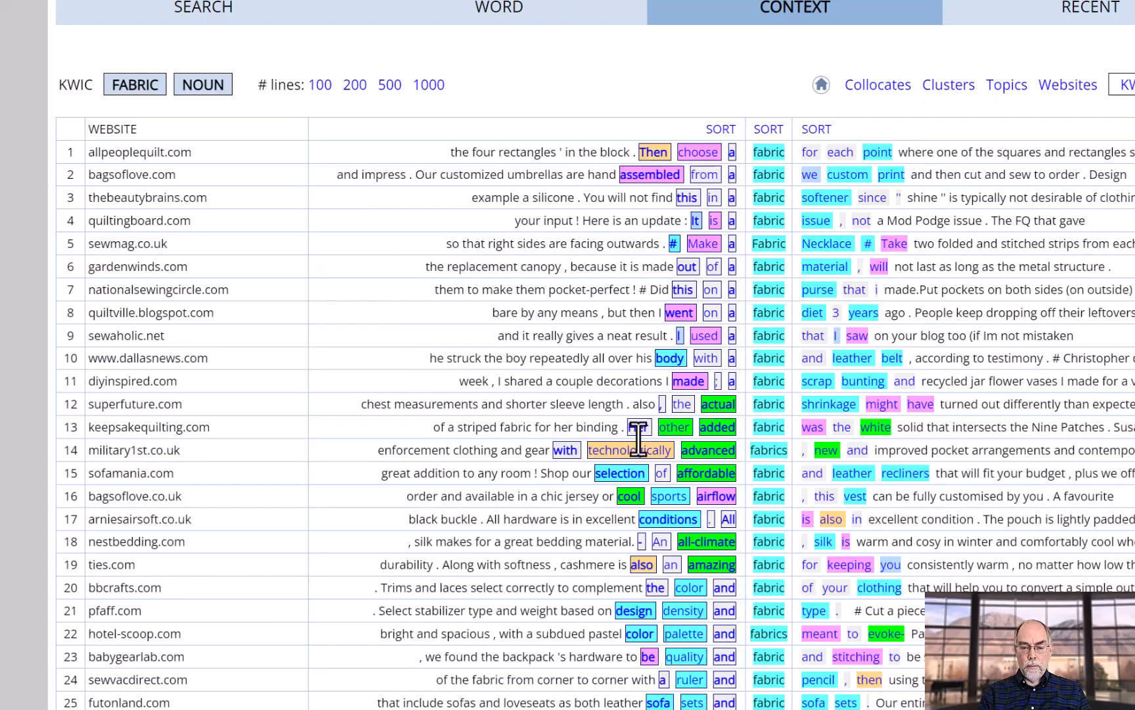
scroll("down", 3)
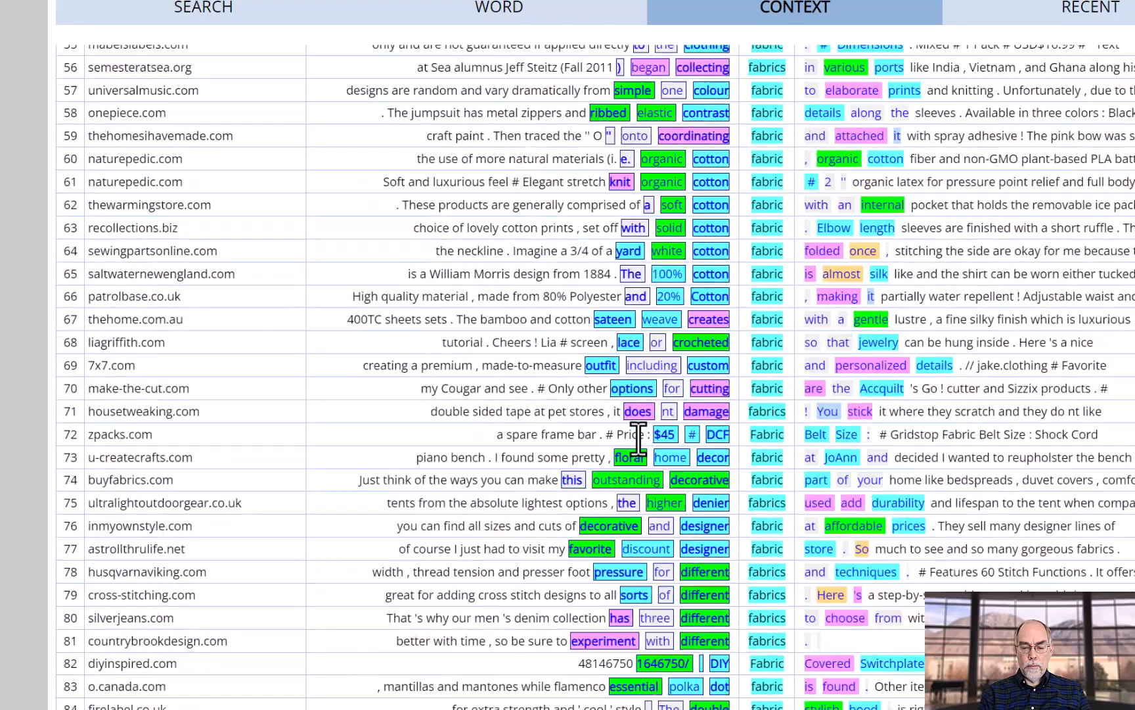
scroll("down", 3)
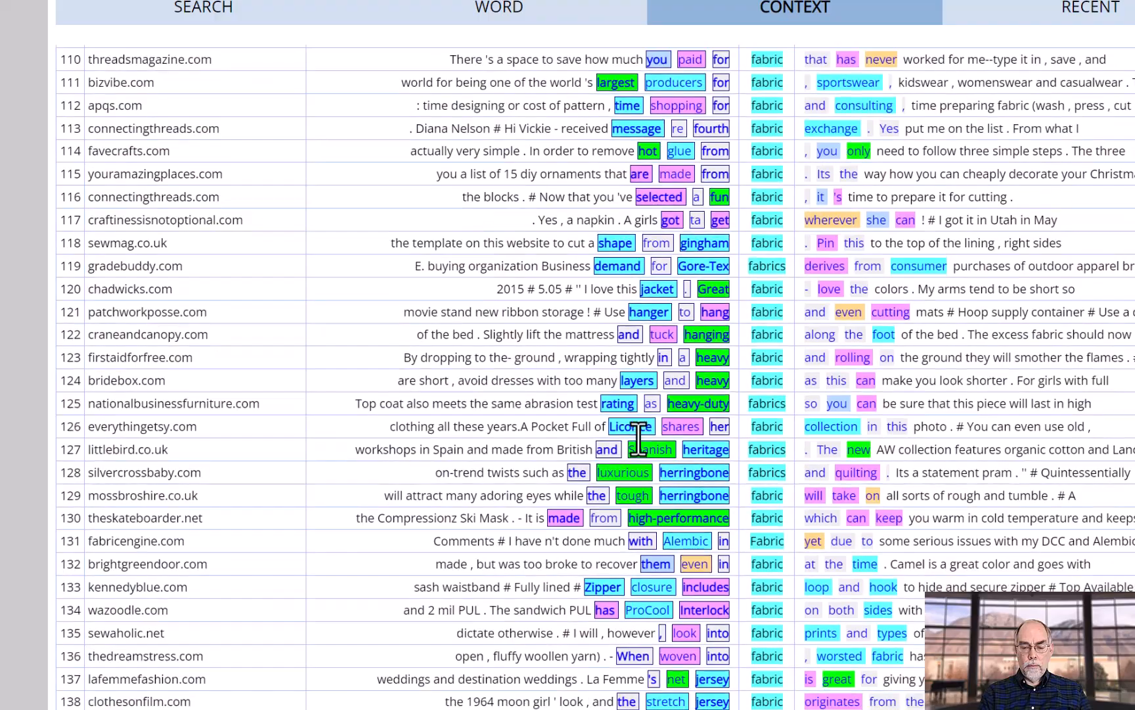
scroll("down", 3)
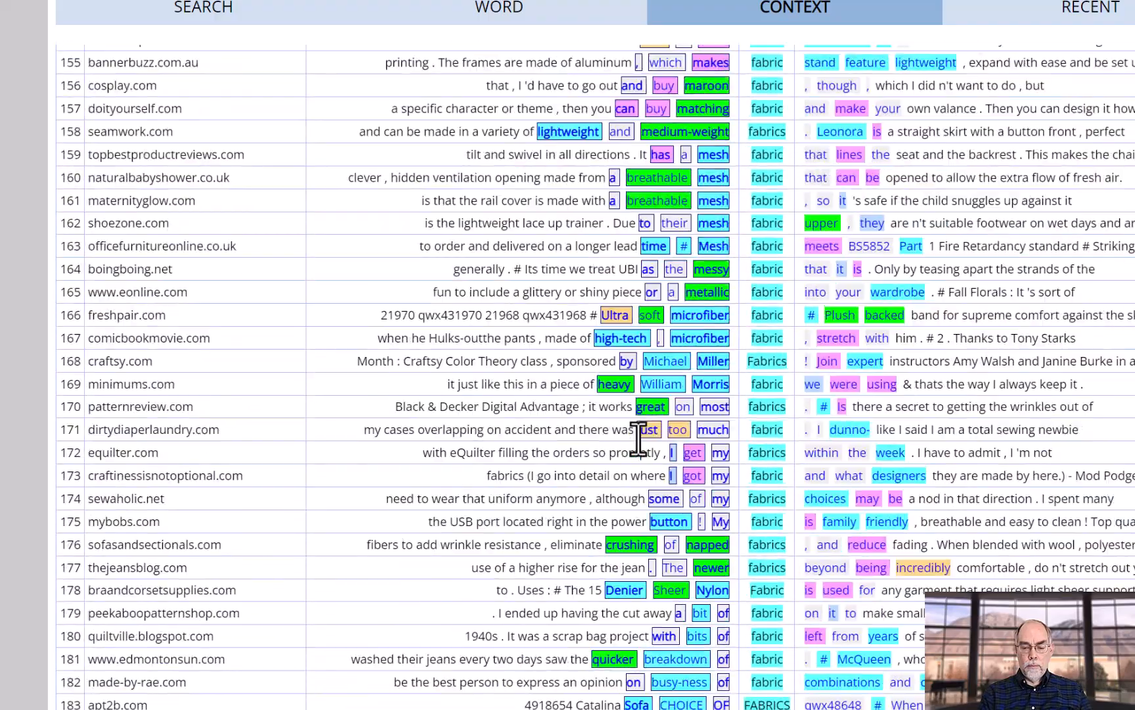
scroll("down", 3)
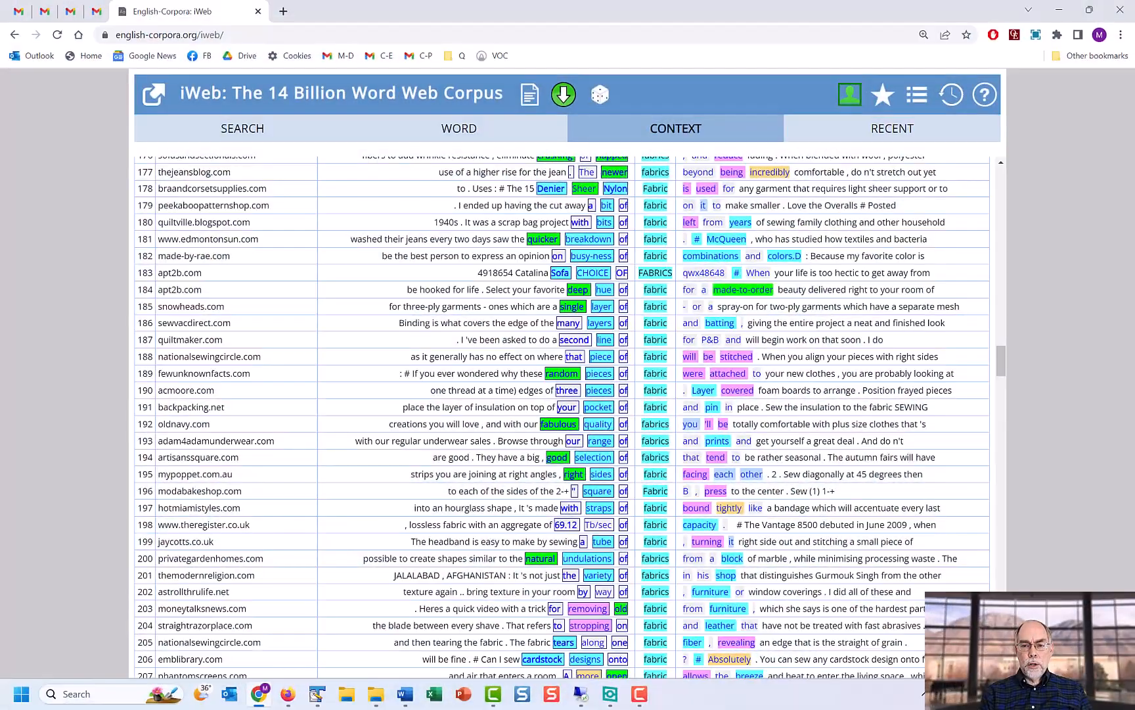
scroll("up", 3)
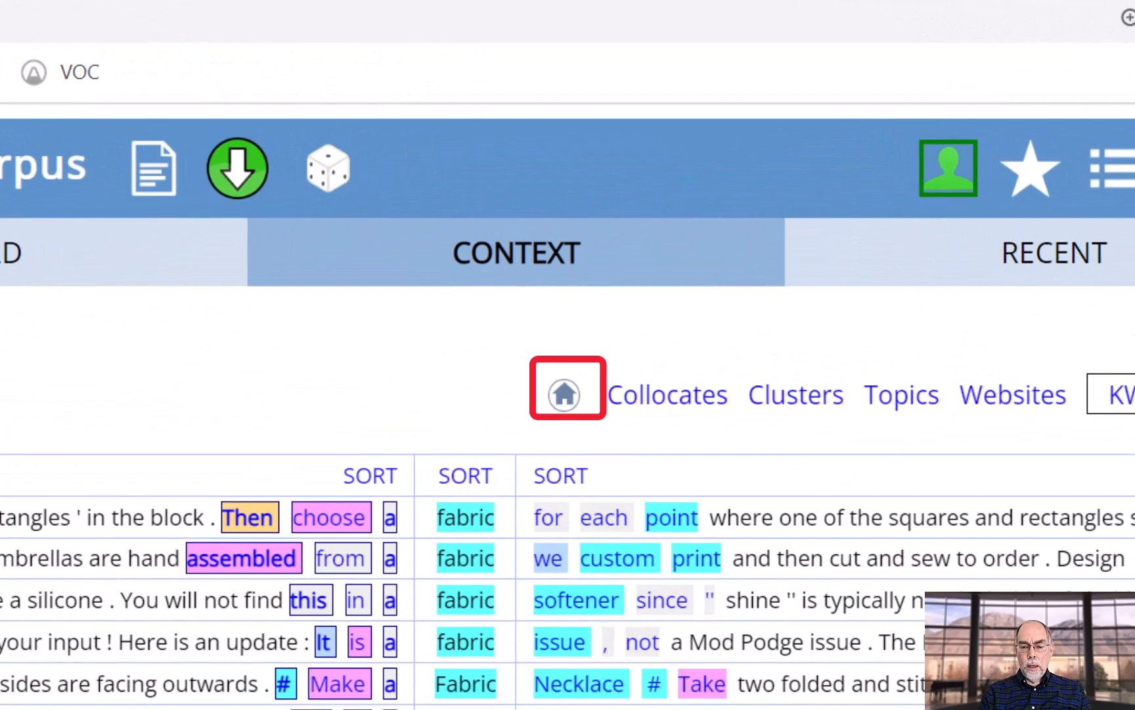
Step: Review the recent search history and star texture to save it
left_click(566, 387)
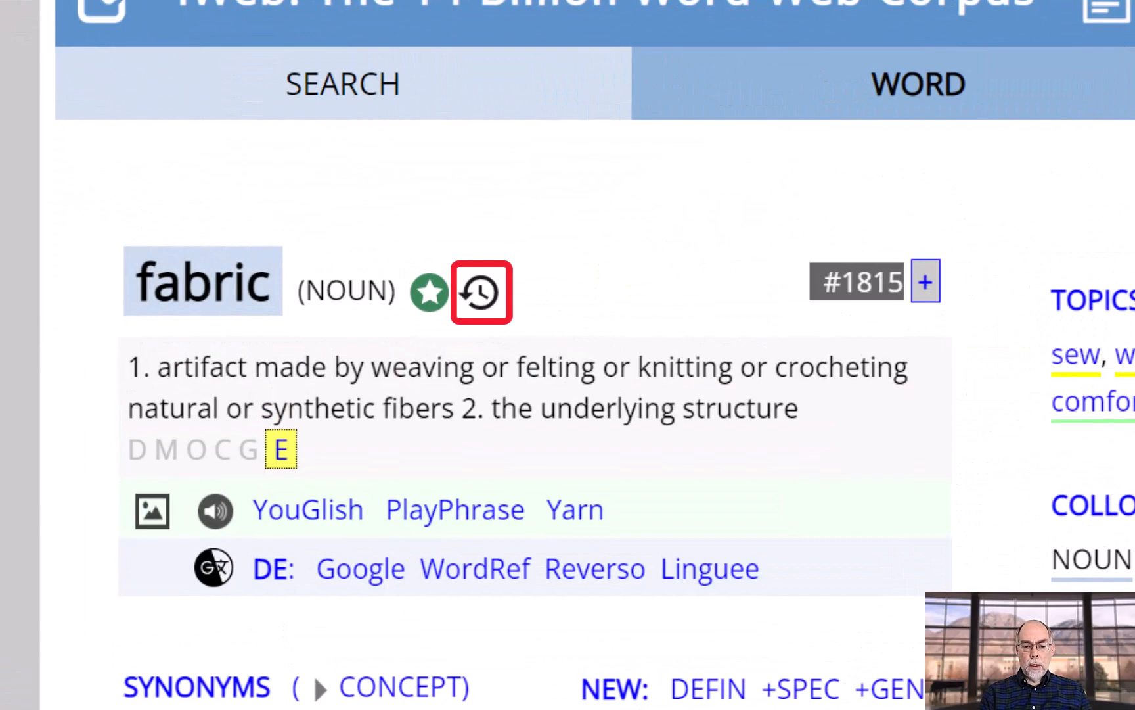
left_click(478, 292)
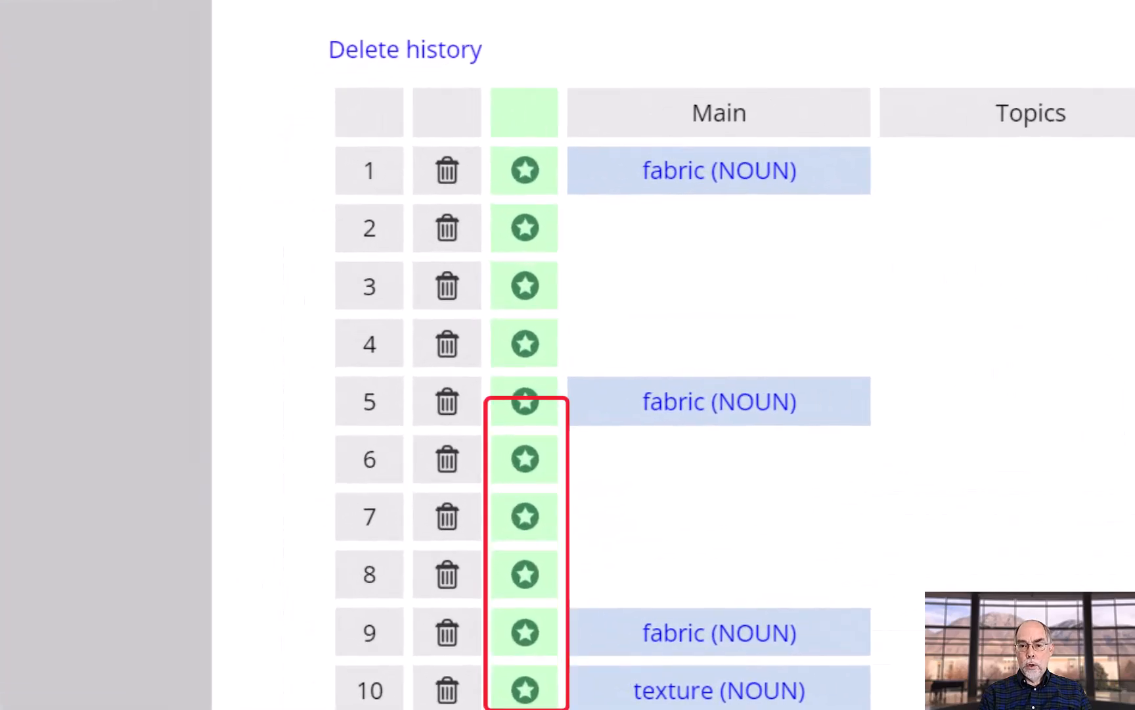
mouse_move(1024, 54)
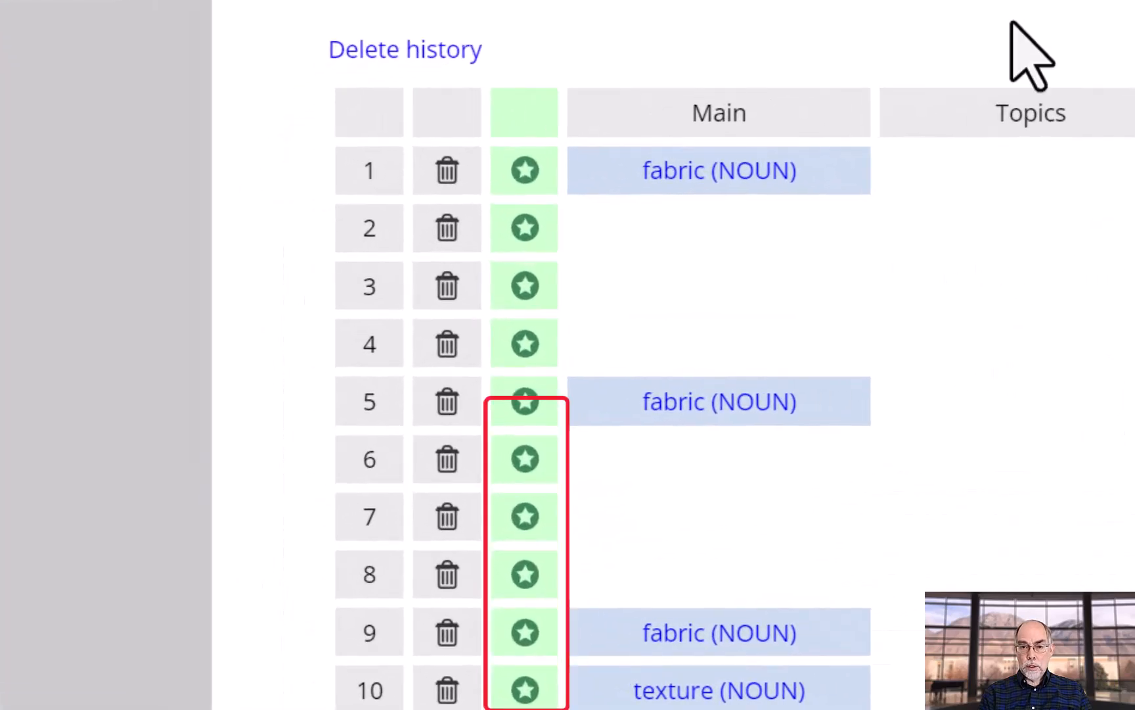
mouse_move(667, 218)
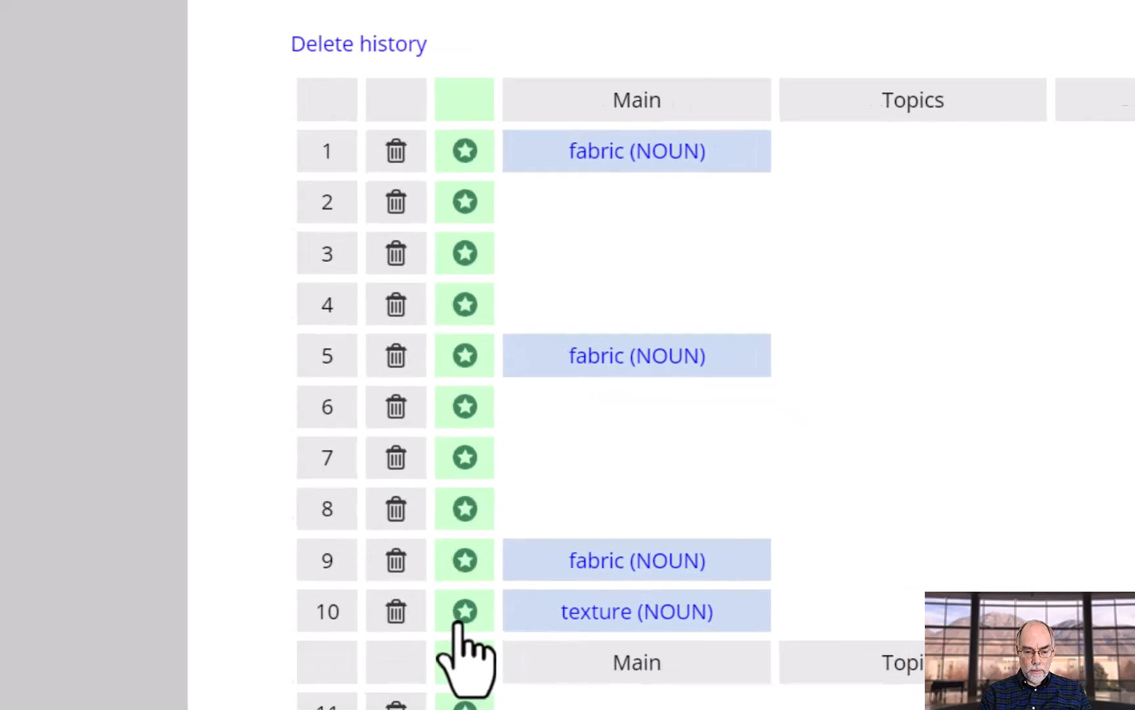
left_click(464, 610)
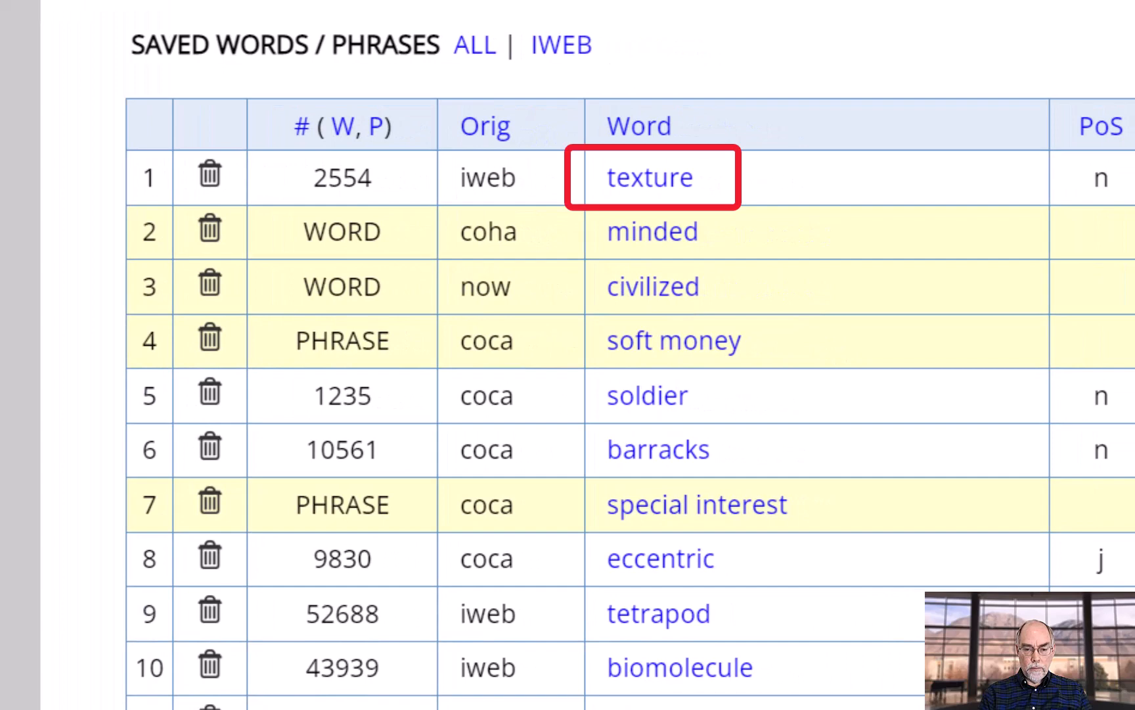
Step: Return to fabric, add it to saved words, and load a random word (couture)
left_click(648, 178)
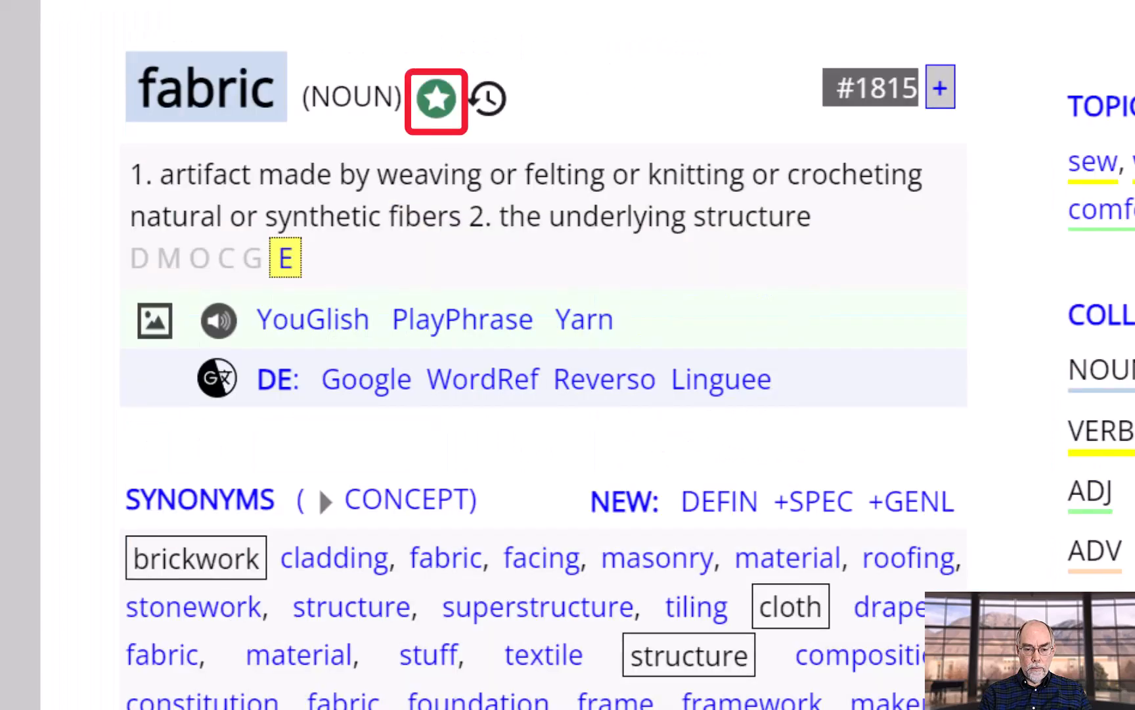
left_click(435, 99)
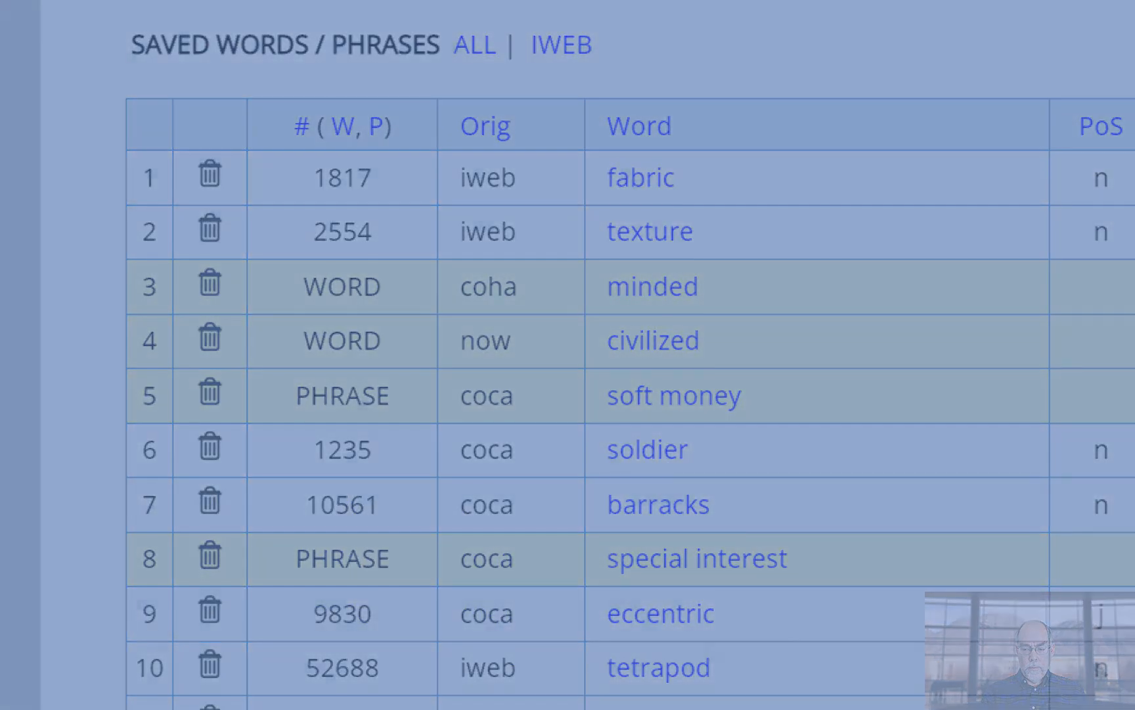
left_click(602, 94)
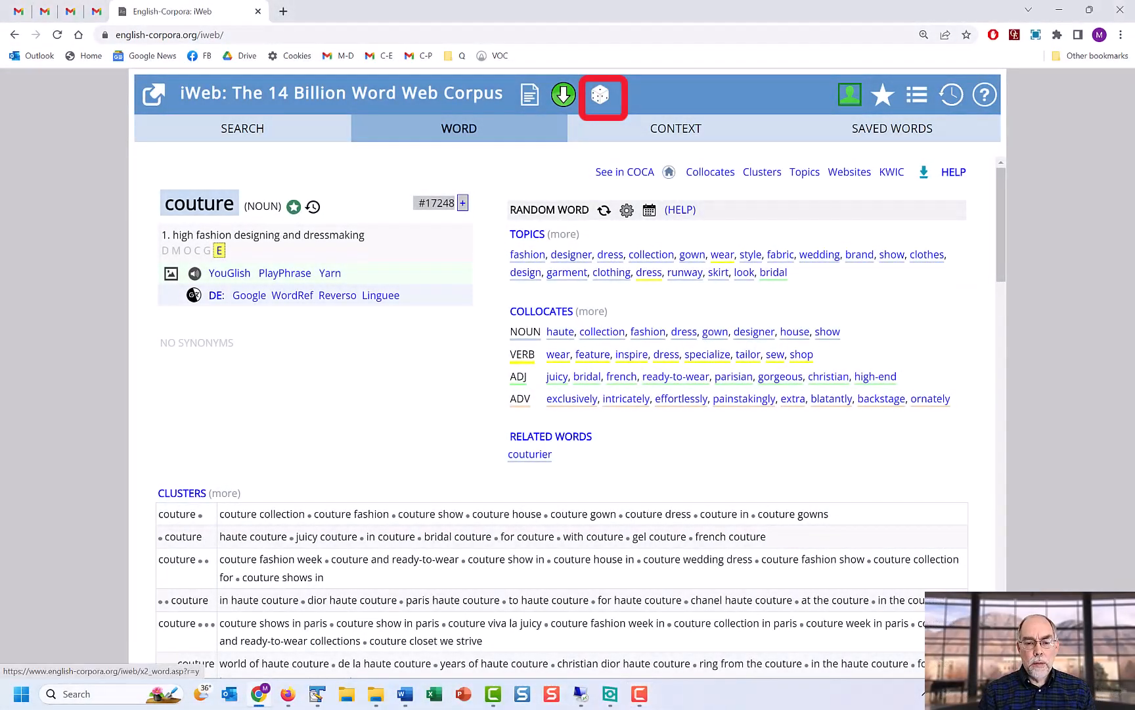
Step: Load several more random word pages, including coercion, shaking and skiing
left_click(601, 97)
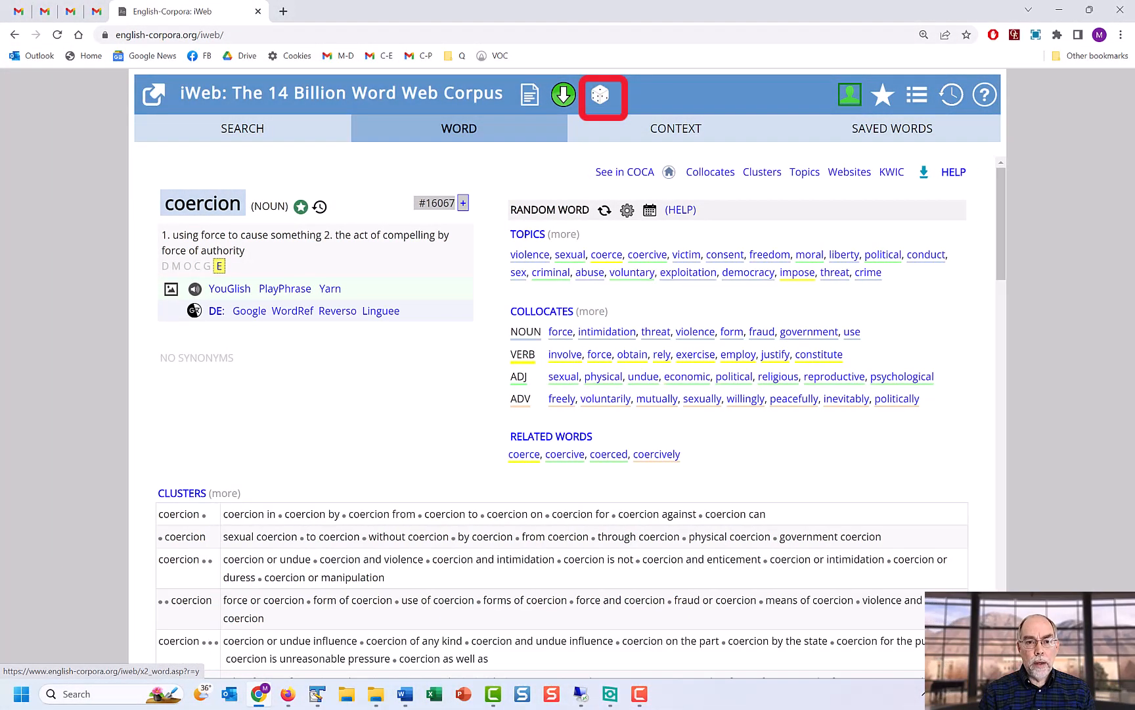
left_click(600, 95)
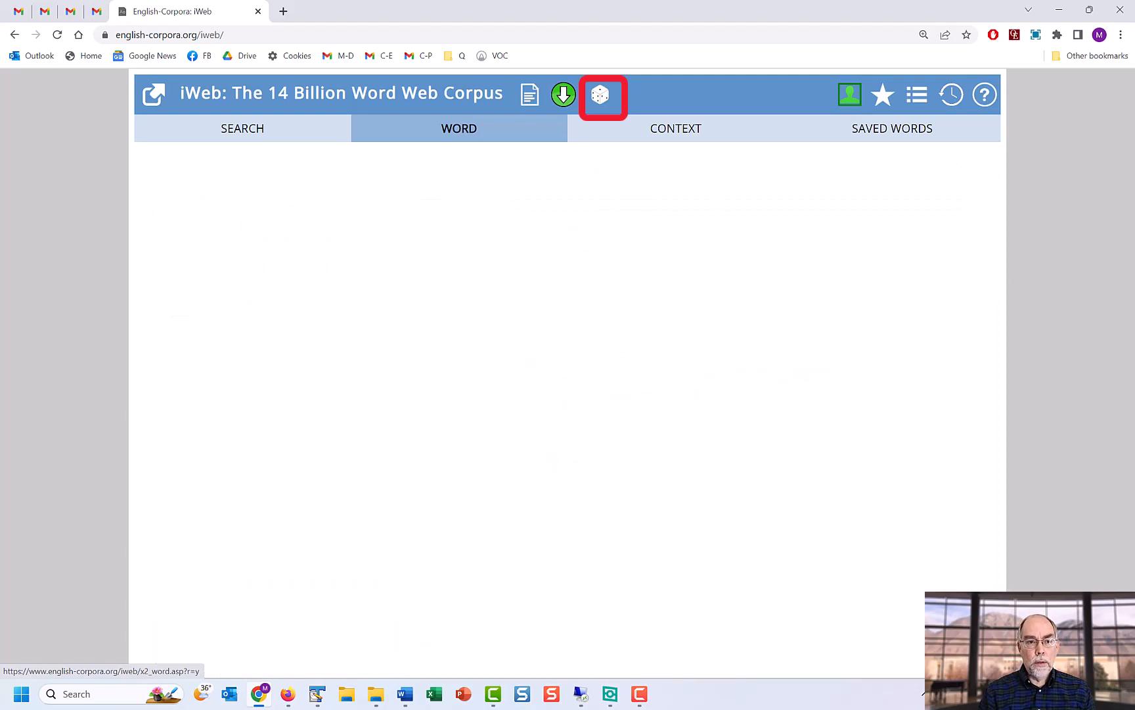
left_click(599, 94)
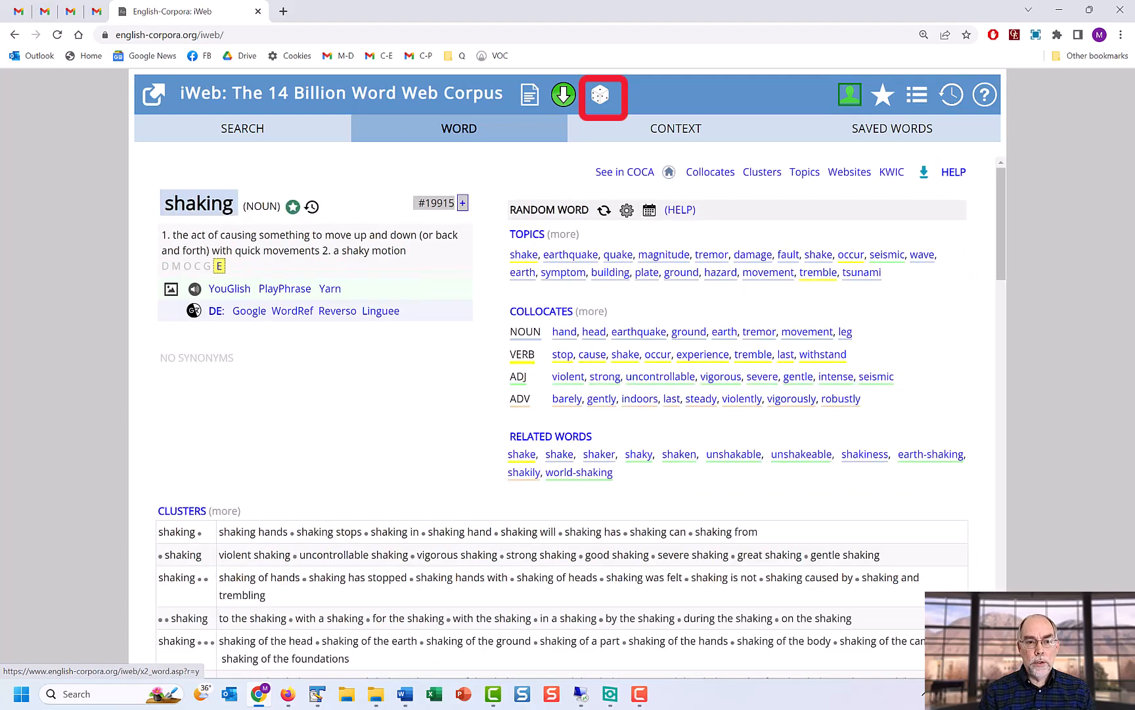
left_click(601, 95)
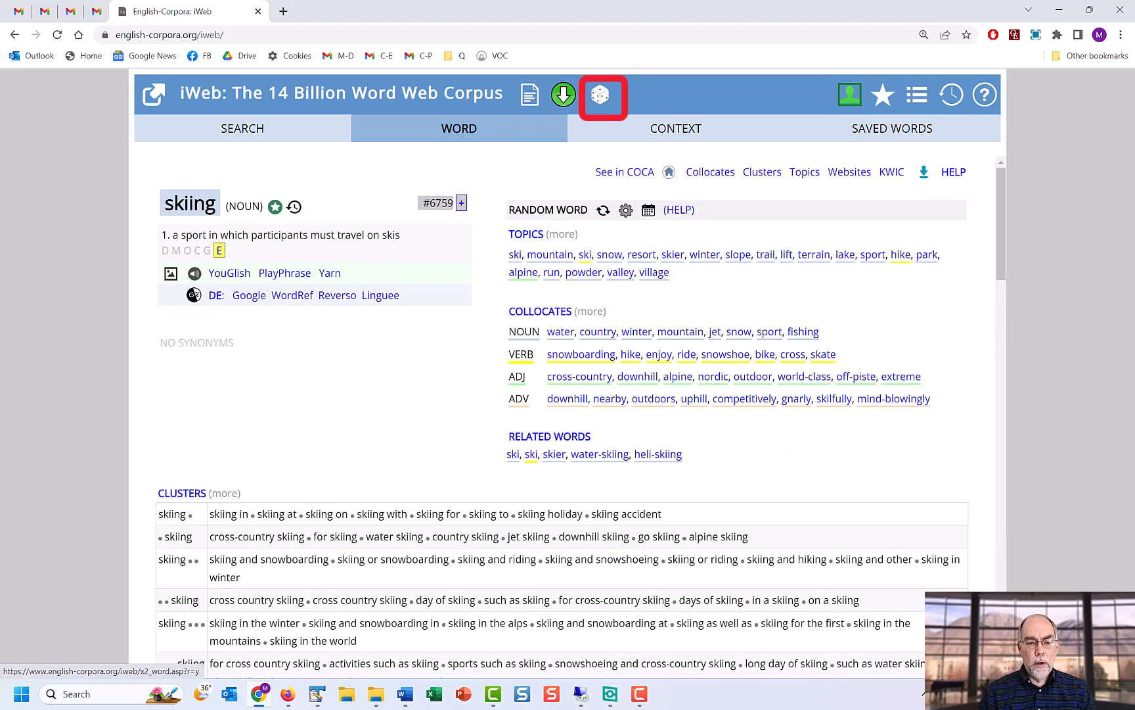
left_click(600, 94)
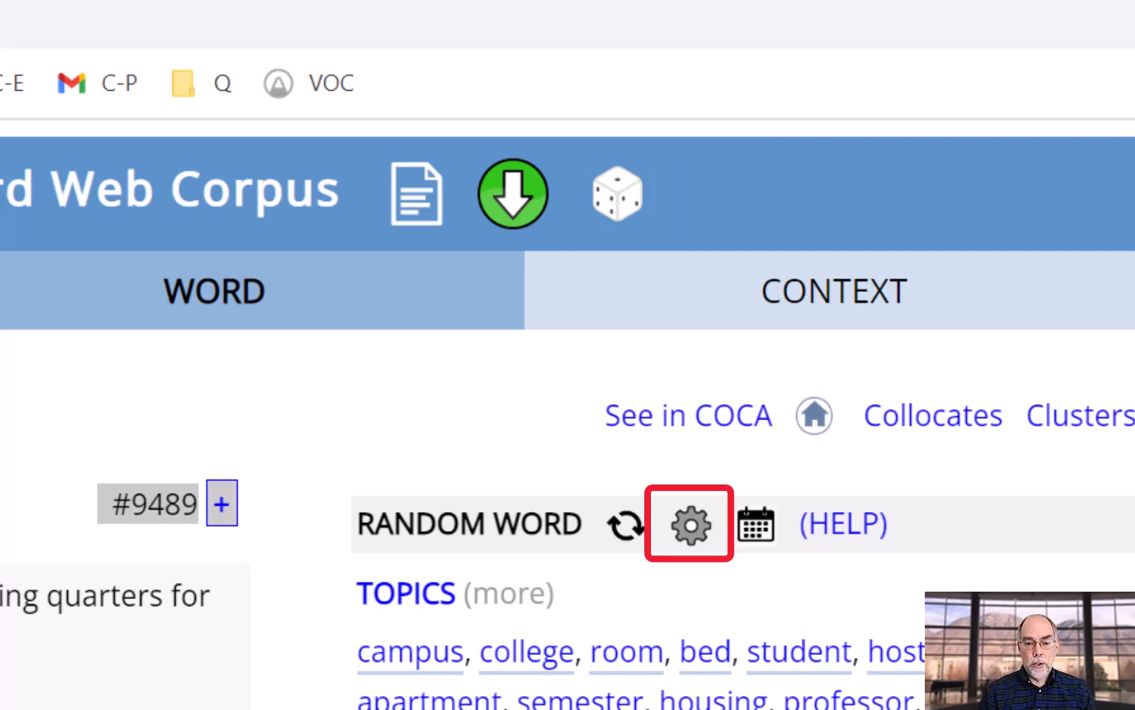
Step: Set random words to the 15k band and cycle through entries like #19627 and #15553
left_click(688, 523)
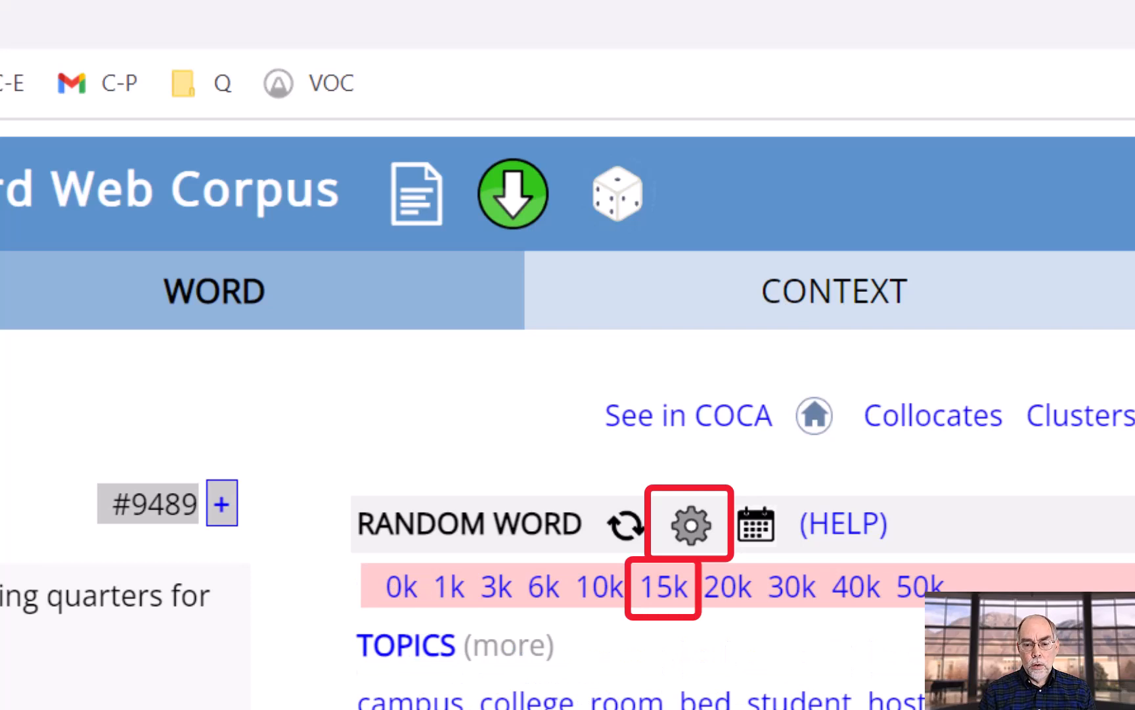
left_click(626, 523)
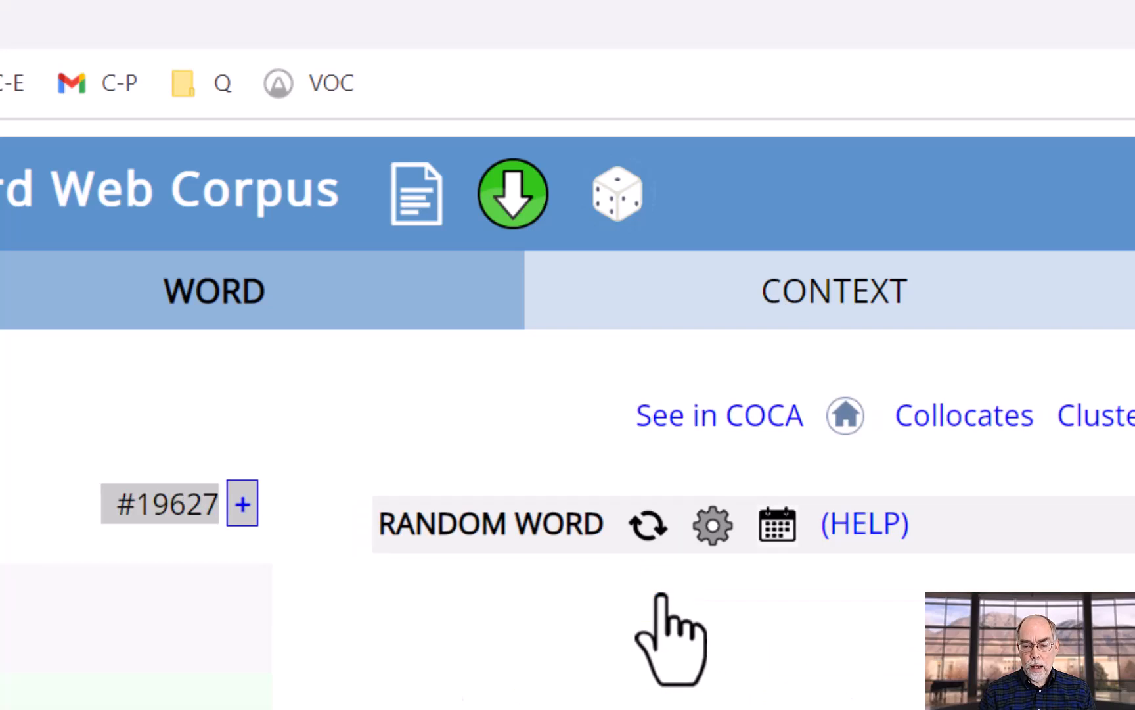
left_click(645, 523)
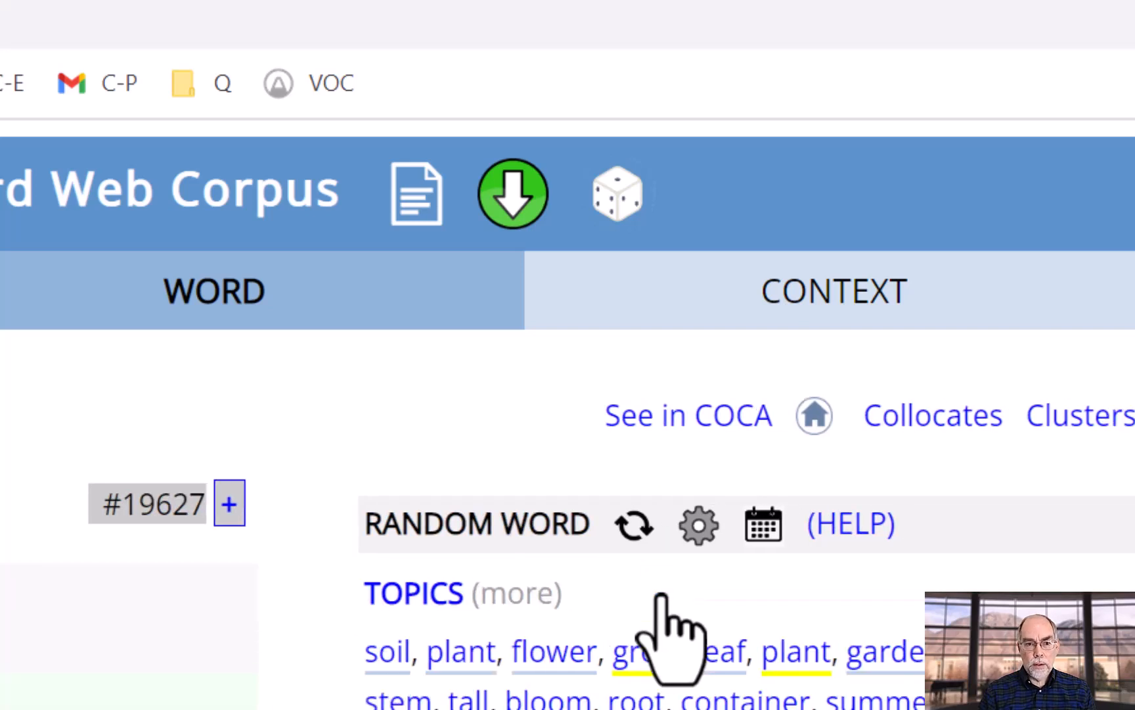
mouse_move(152, 587)
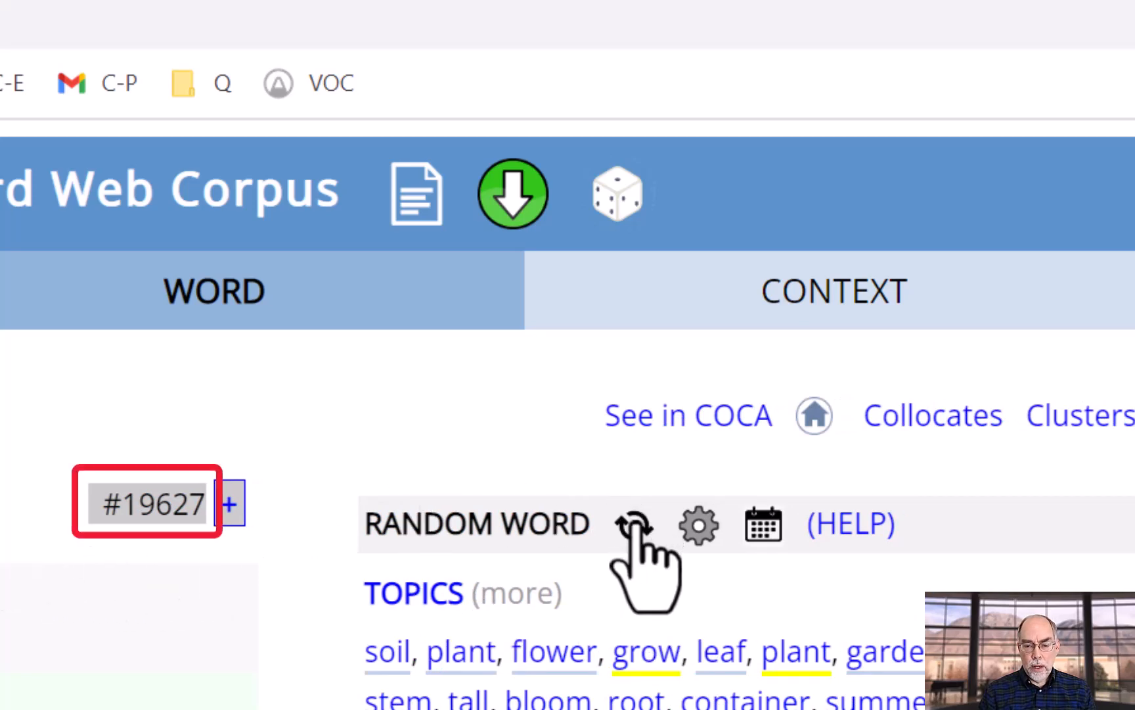
left_click(632, 523)
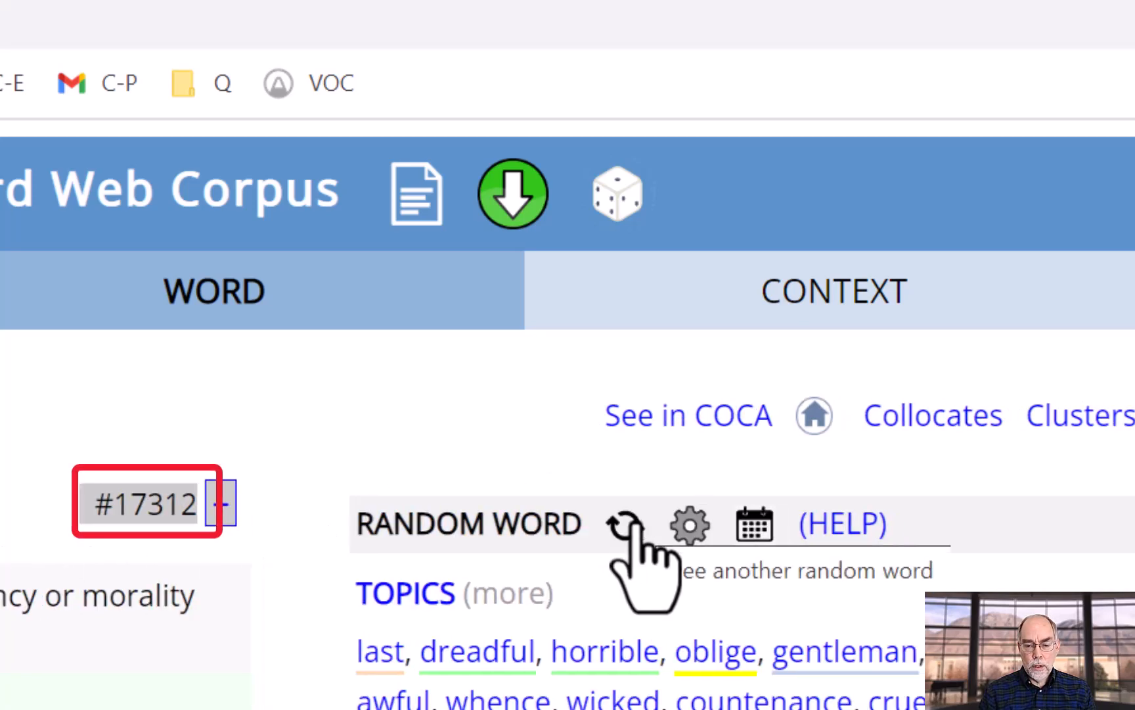
left_click(627, 523)
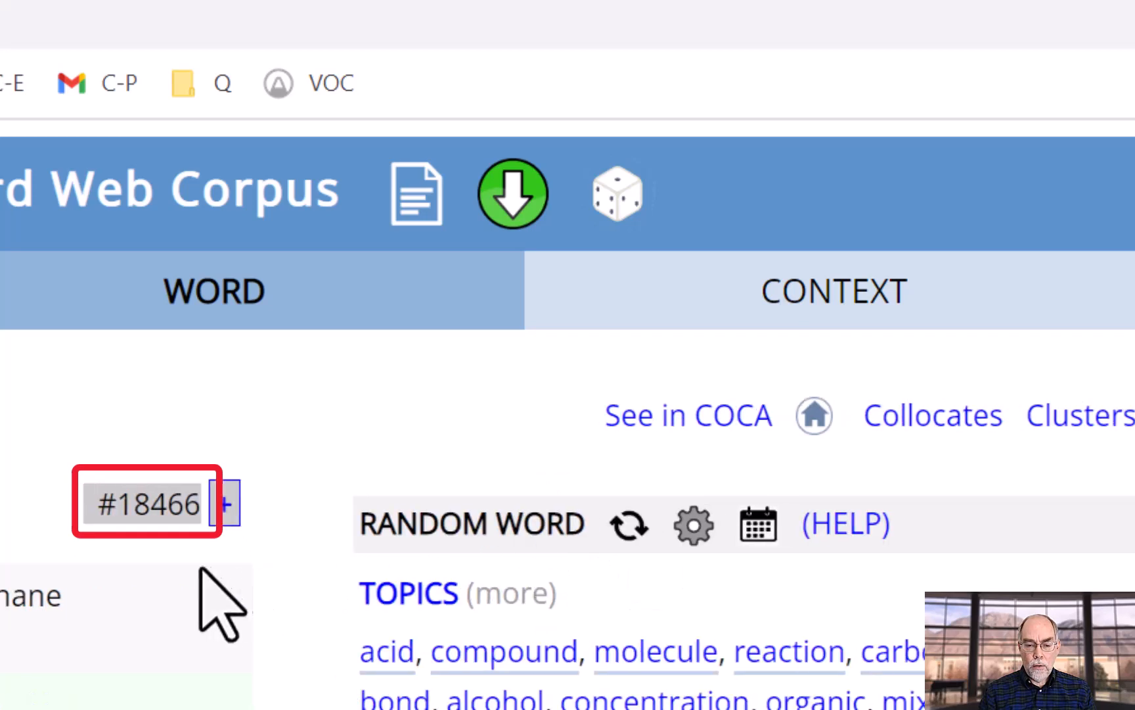
mouse_move(629, 523)
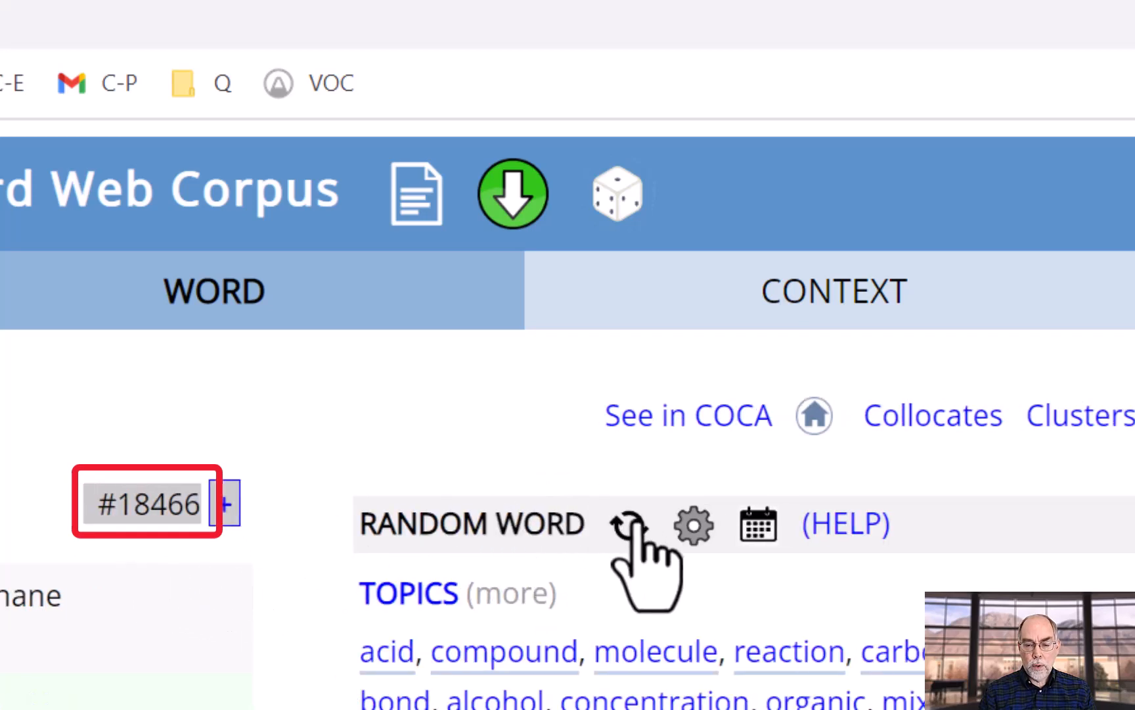
left_click(629, 523)
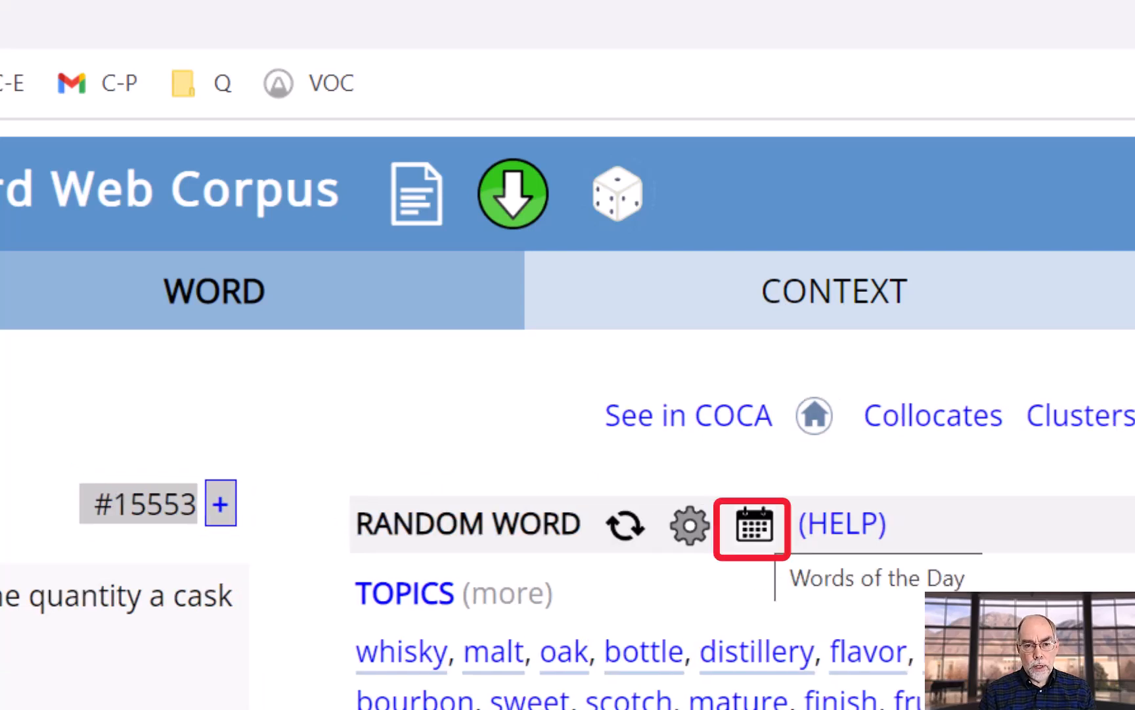
Step: Open Words of the Day and step back two days to 23-03-25
left_click(751, 525)
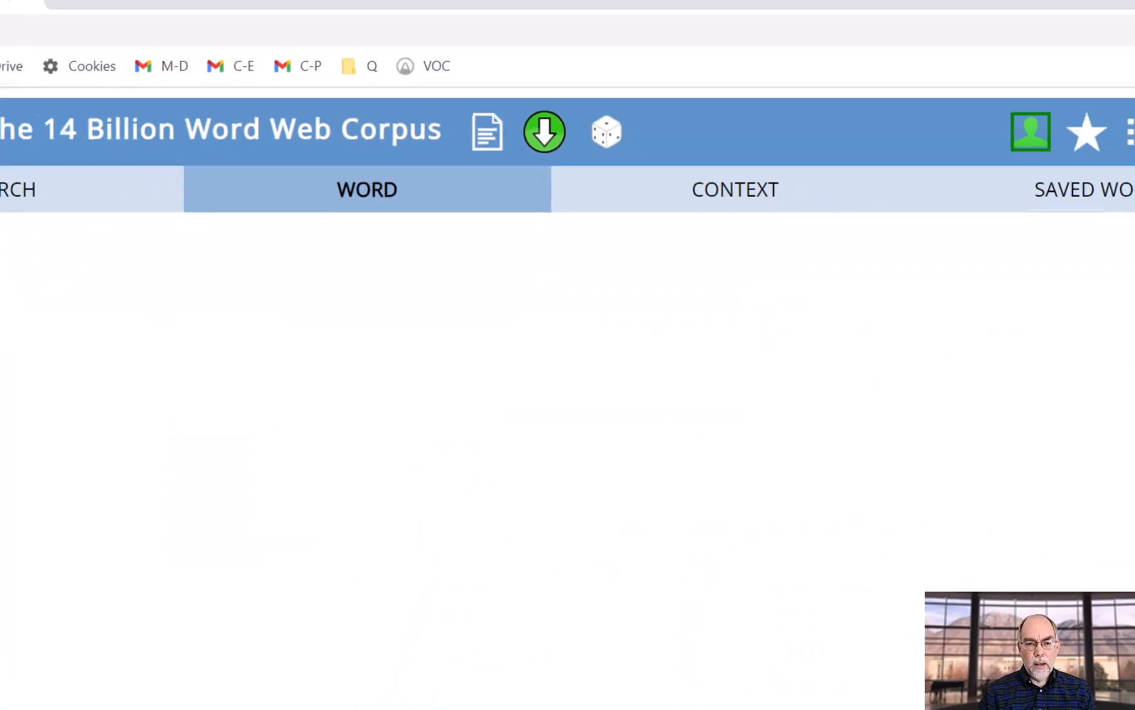
left_click(605, 131)
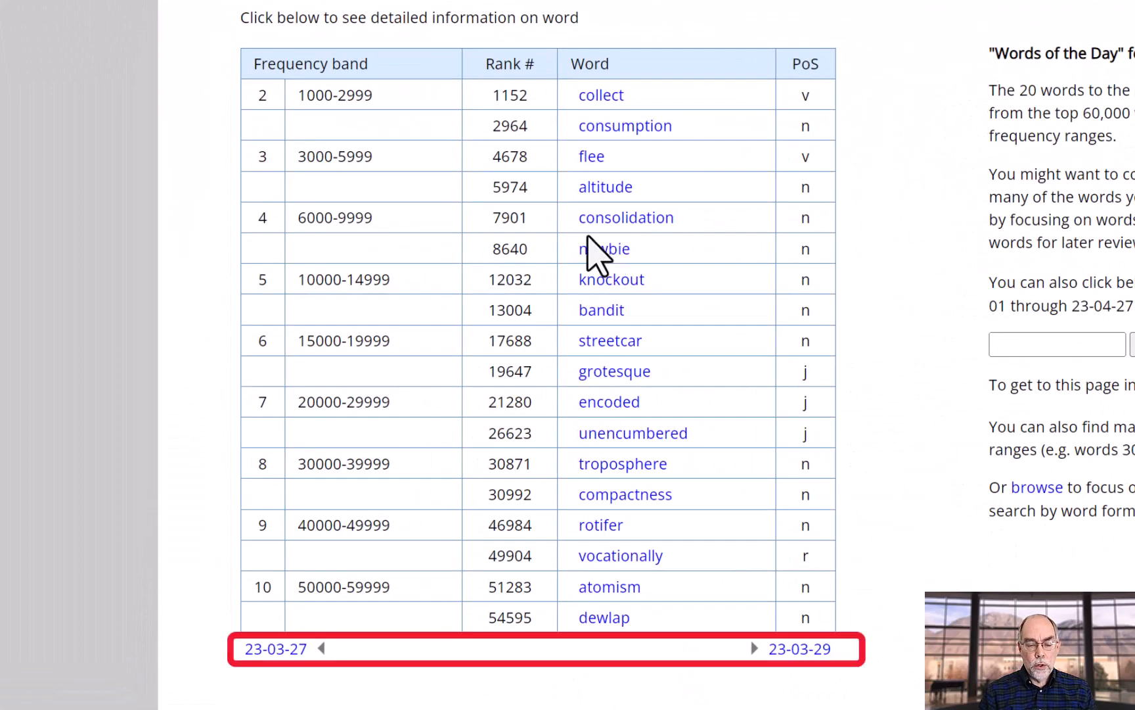
mouse_move(275, 648)
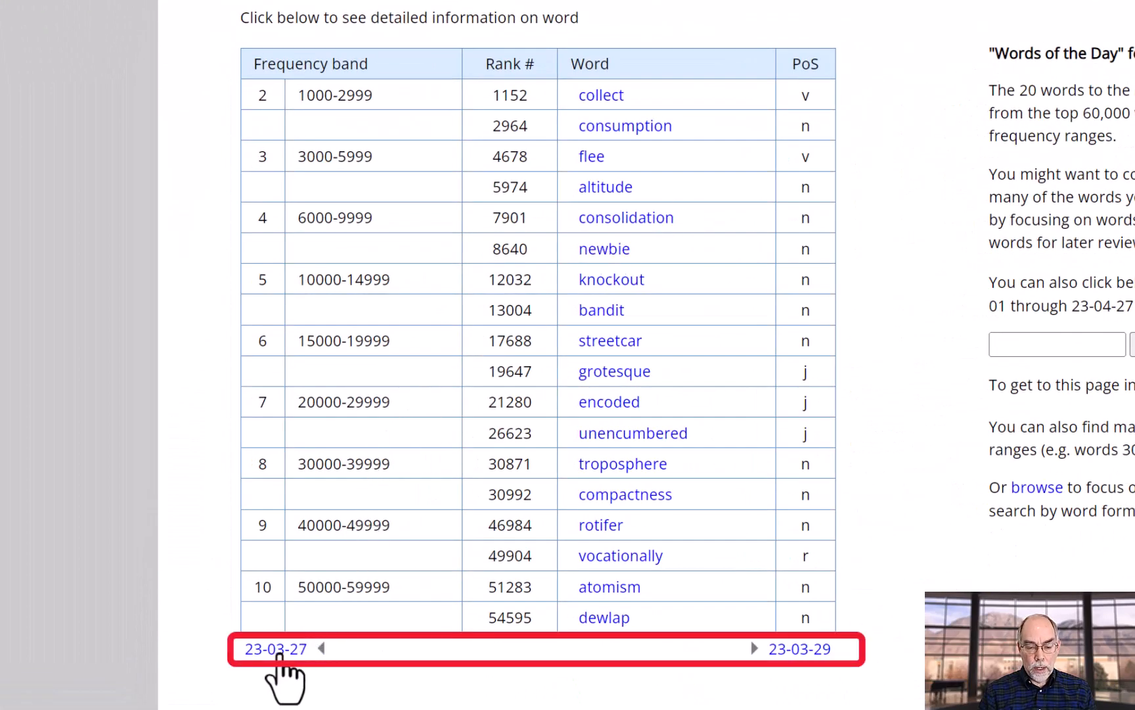
left_click(275, 647)
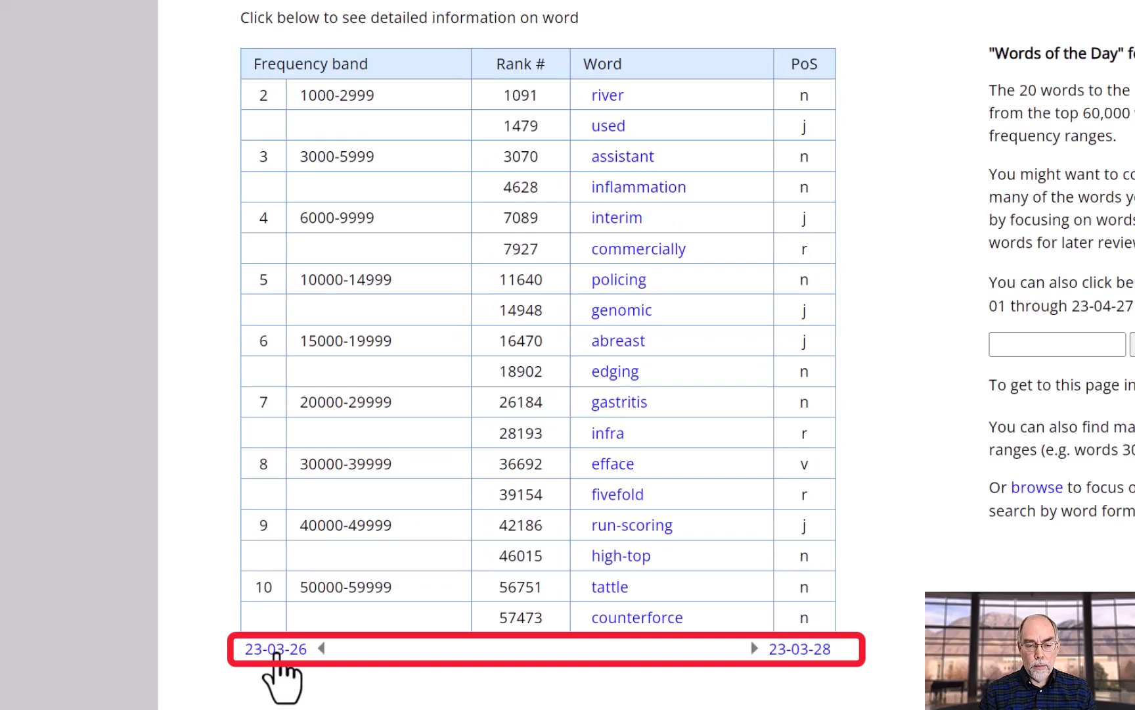
left_click(308, 648)
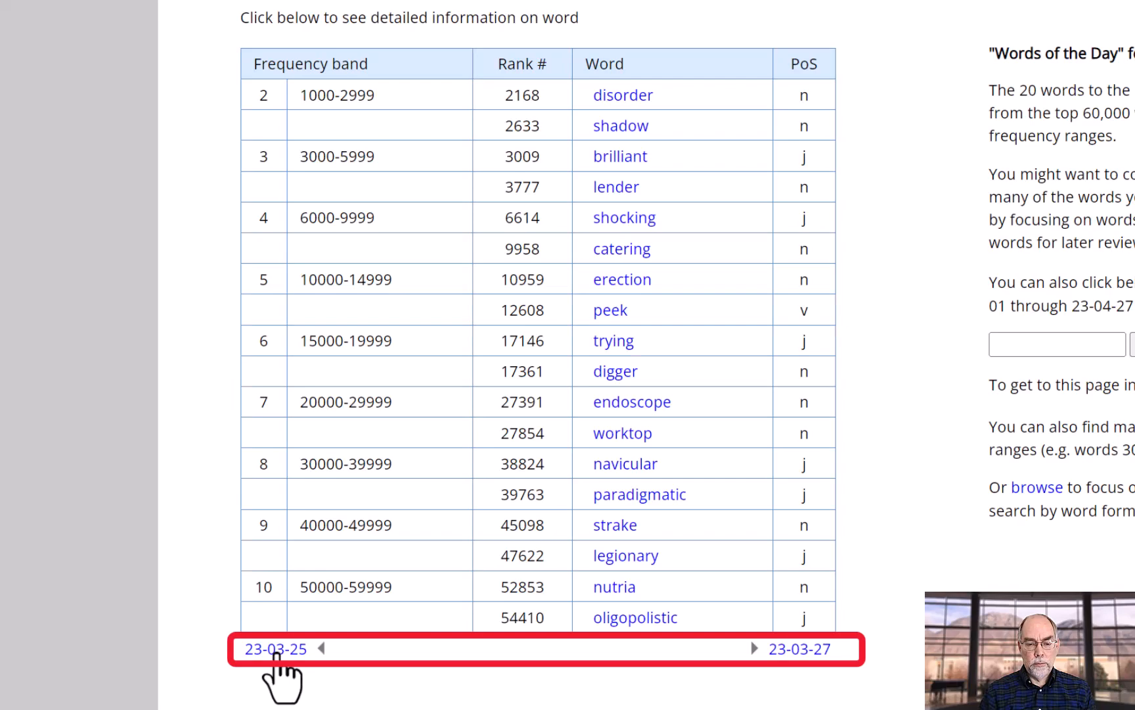